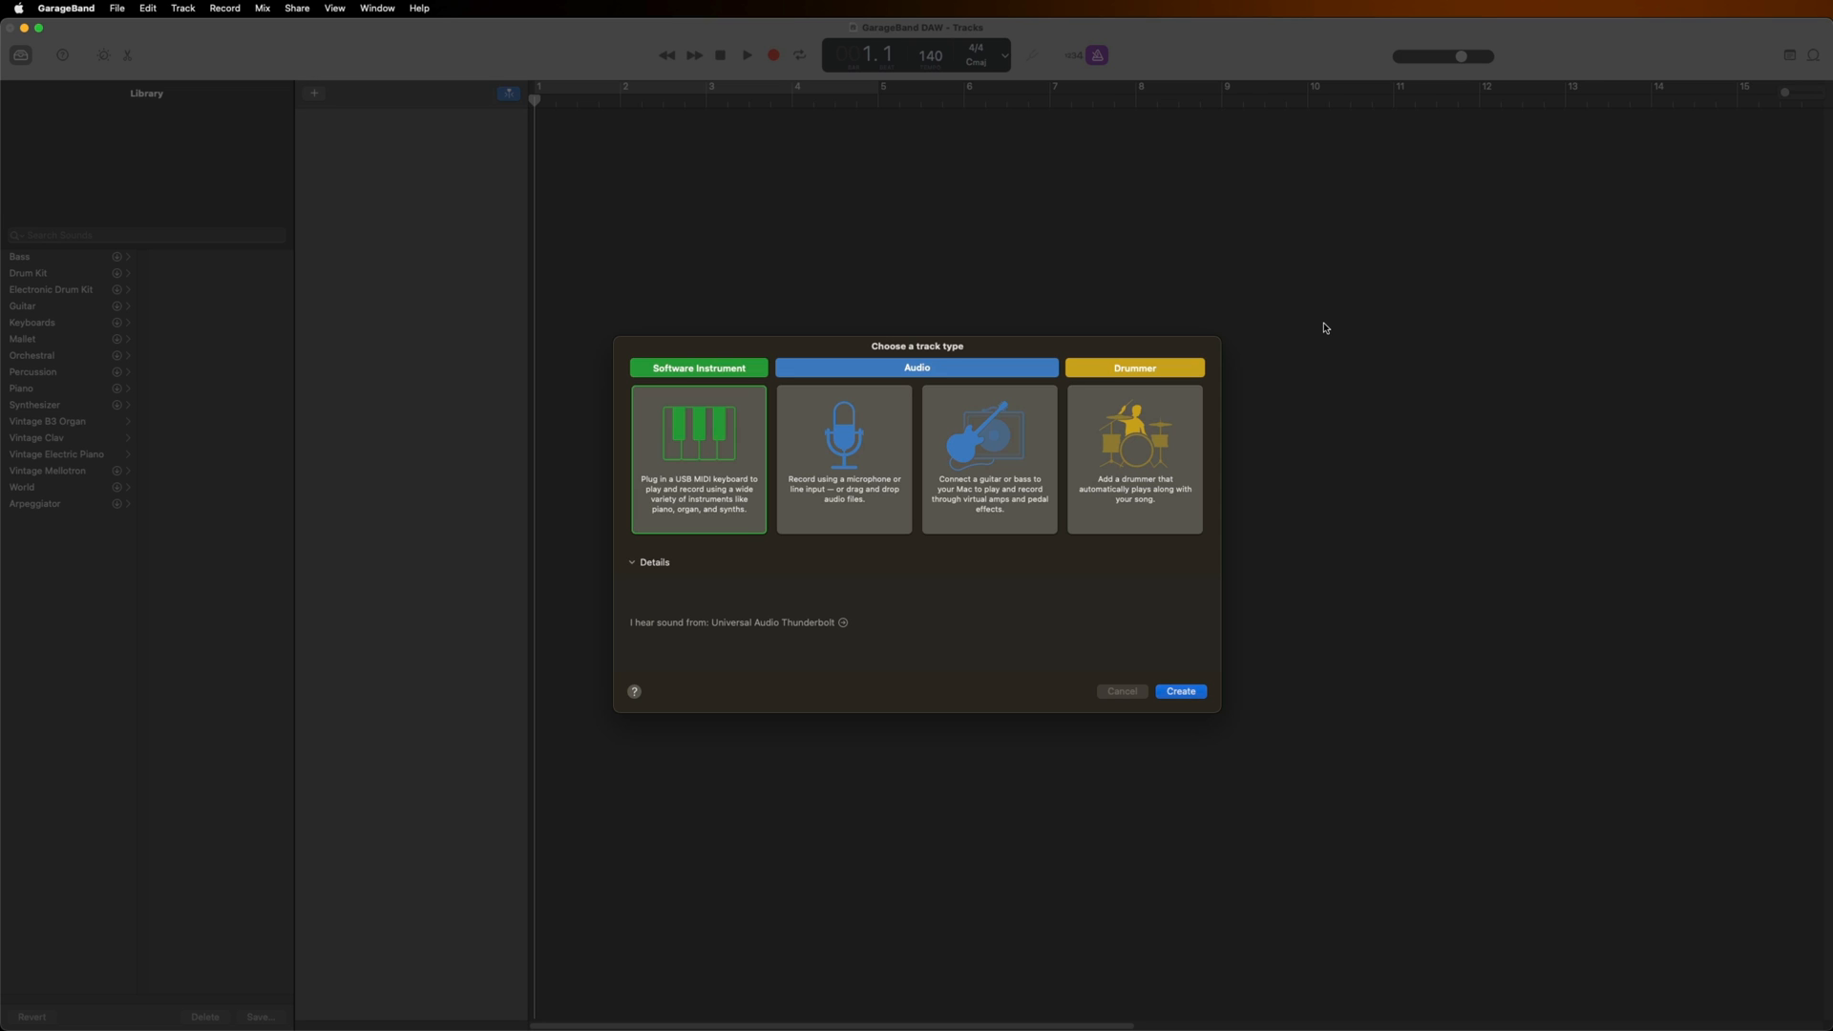
mouse_move(1320, 330)
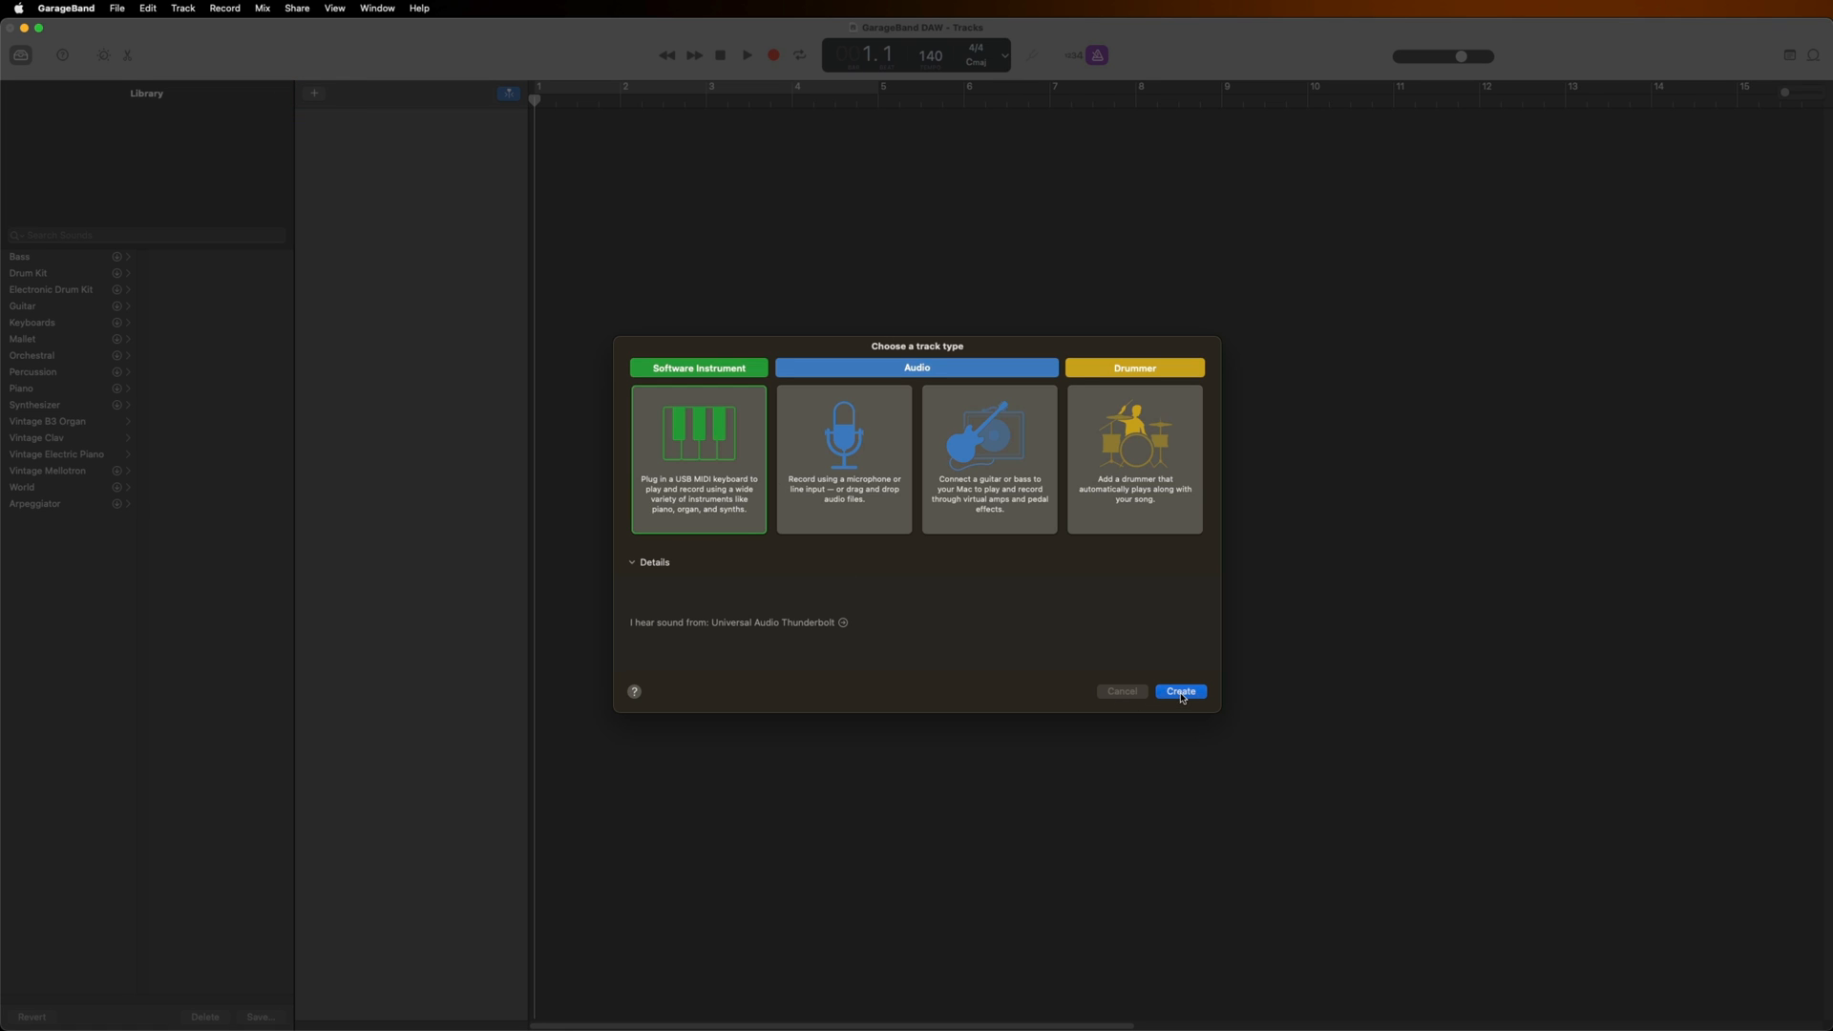
Create a Software Instrument track, which loads the Classic Electric Piano sound
click(1181, 692)
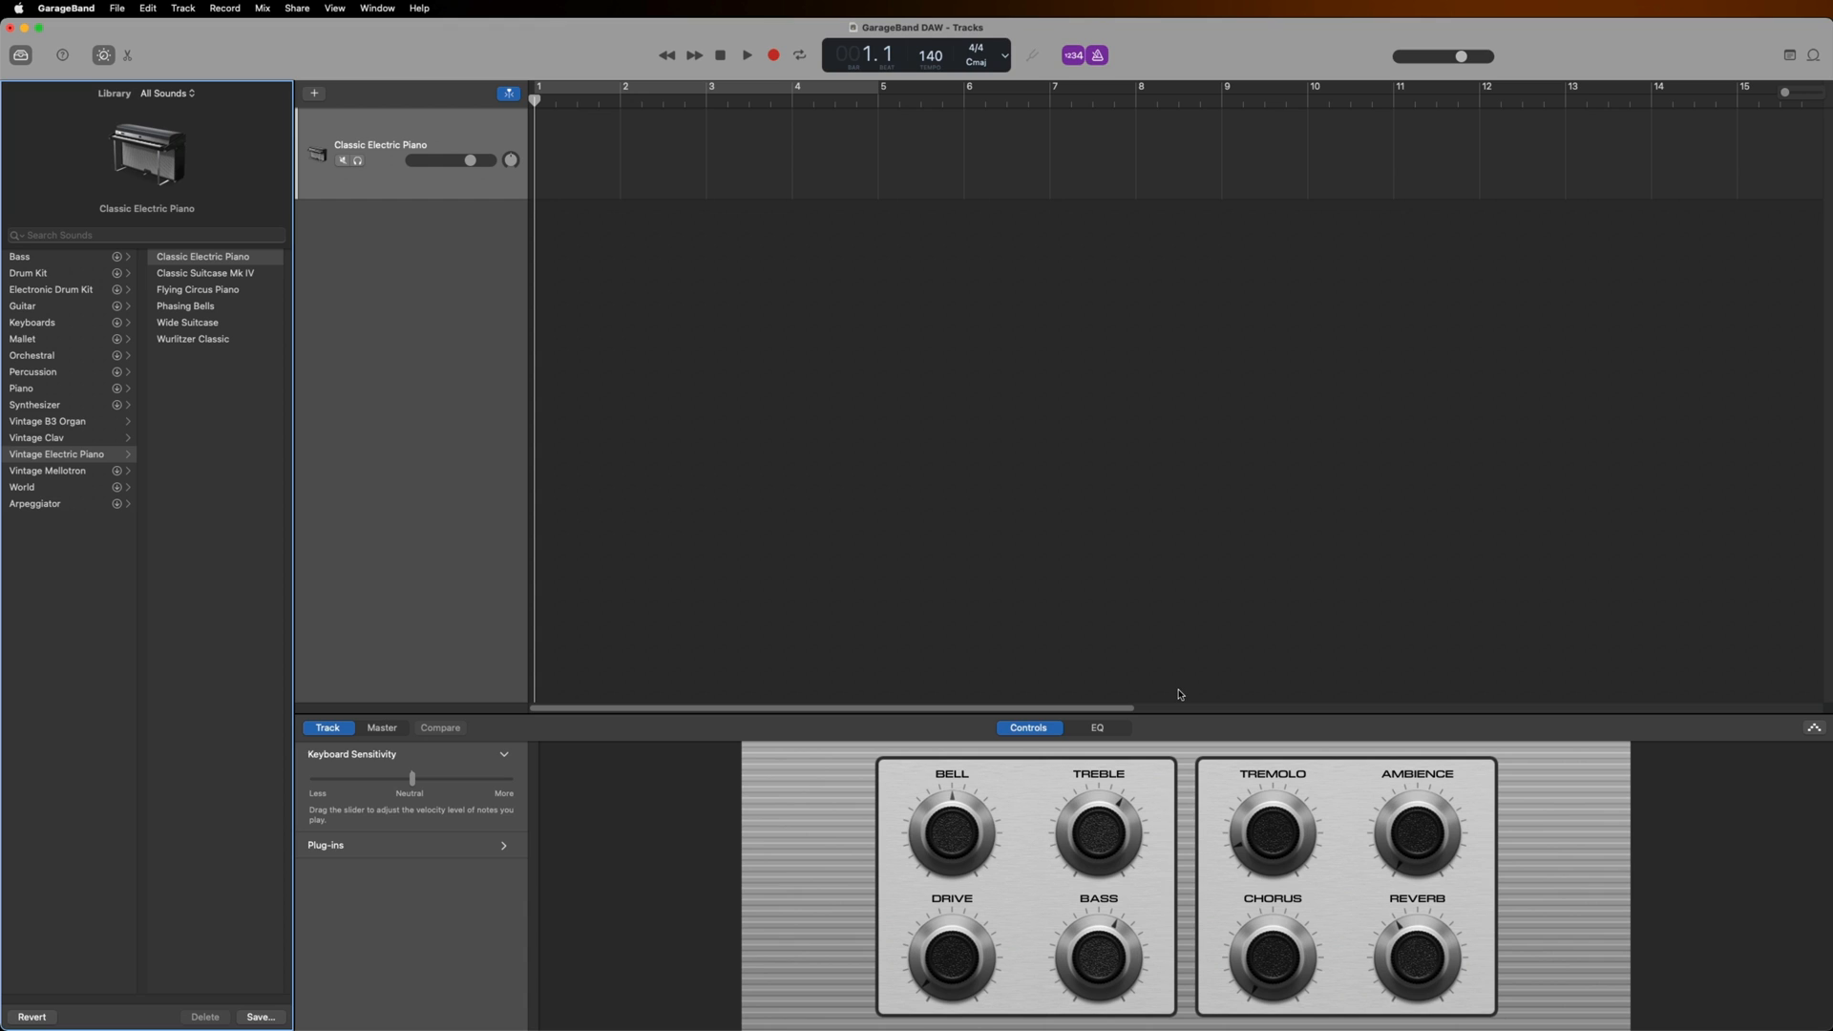
Expand the piano track's Plug-ins settings and bring up the instrument plug-in list
click(408, 153)
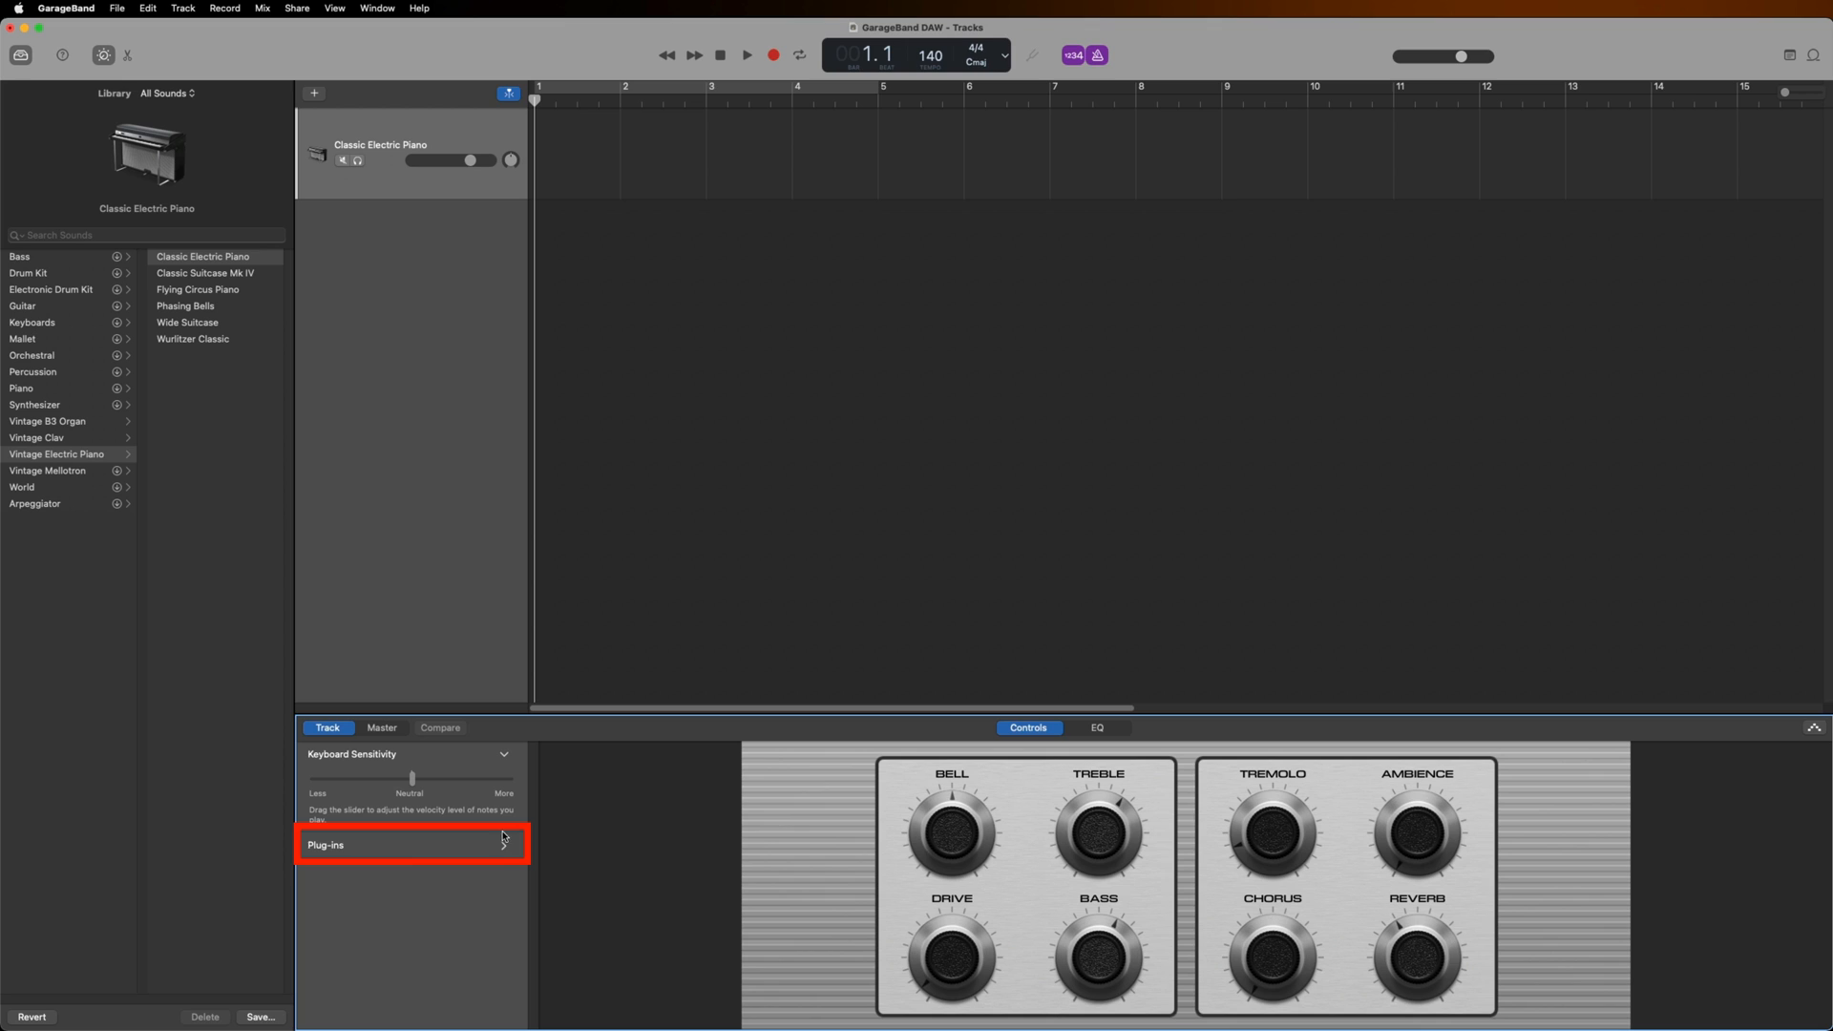
click(410, 845)
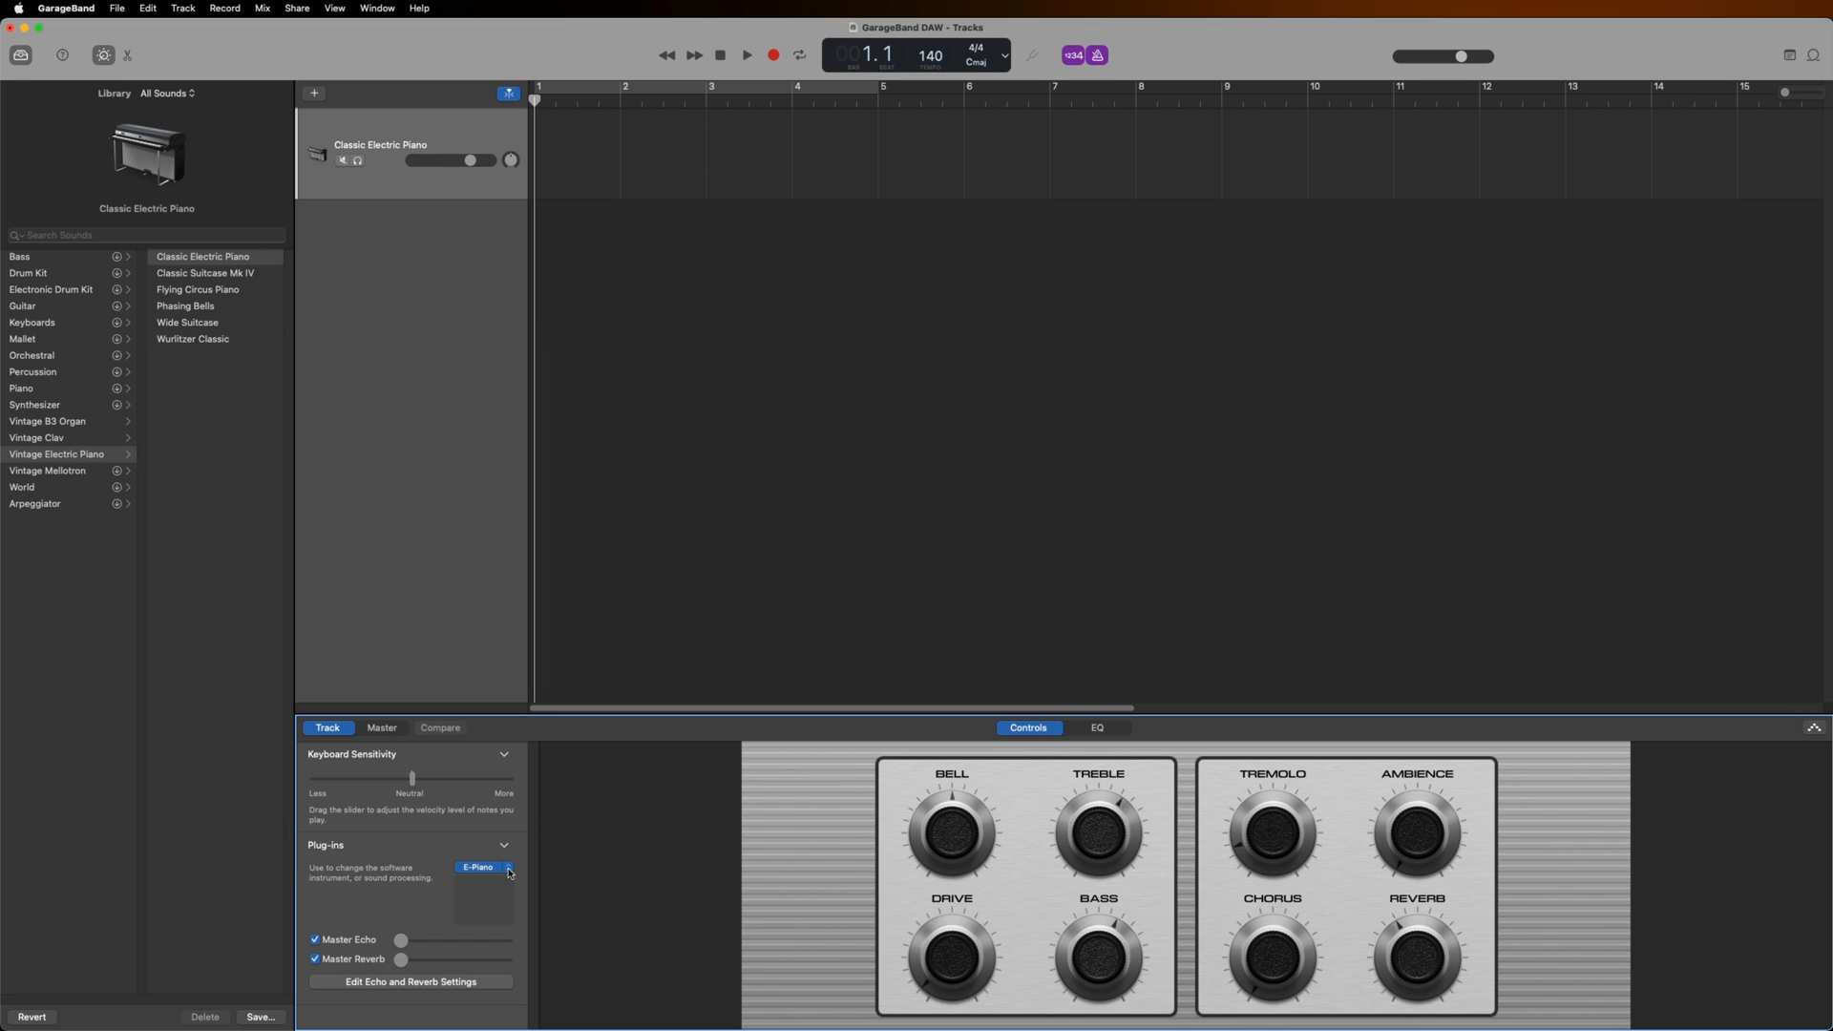
click(509, 868)
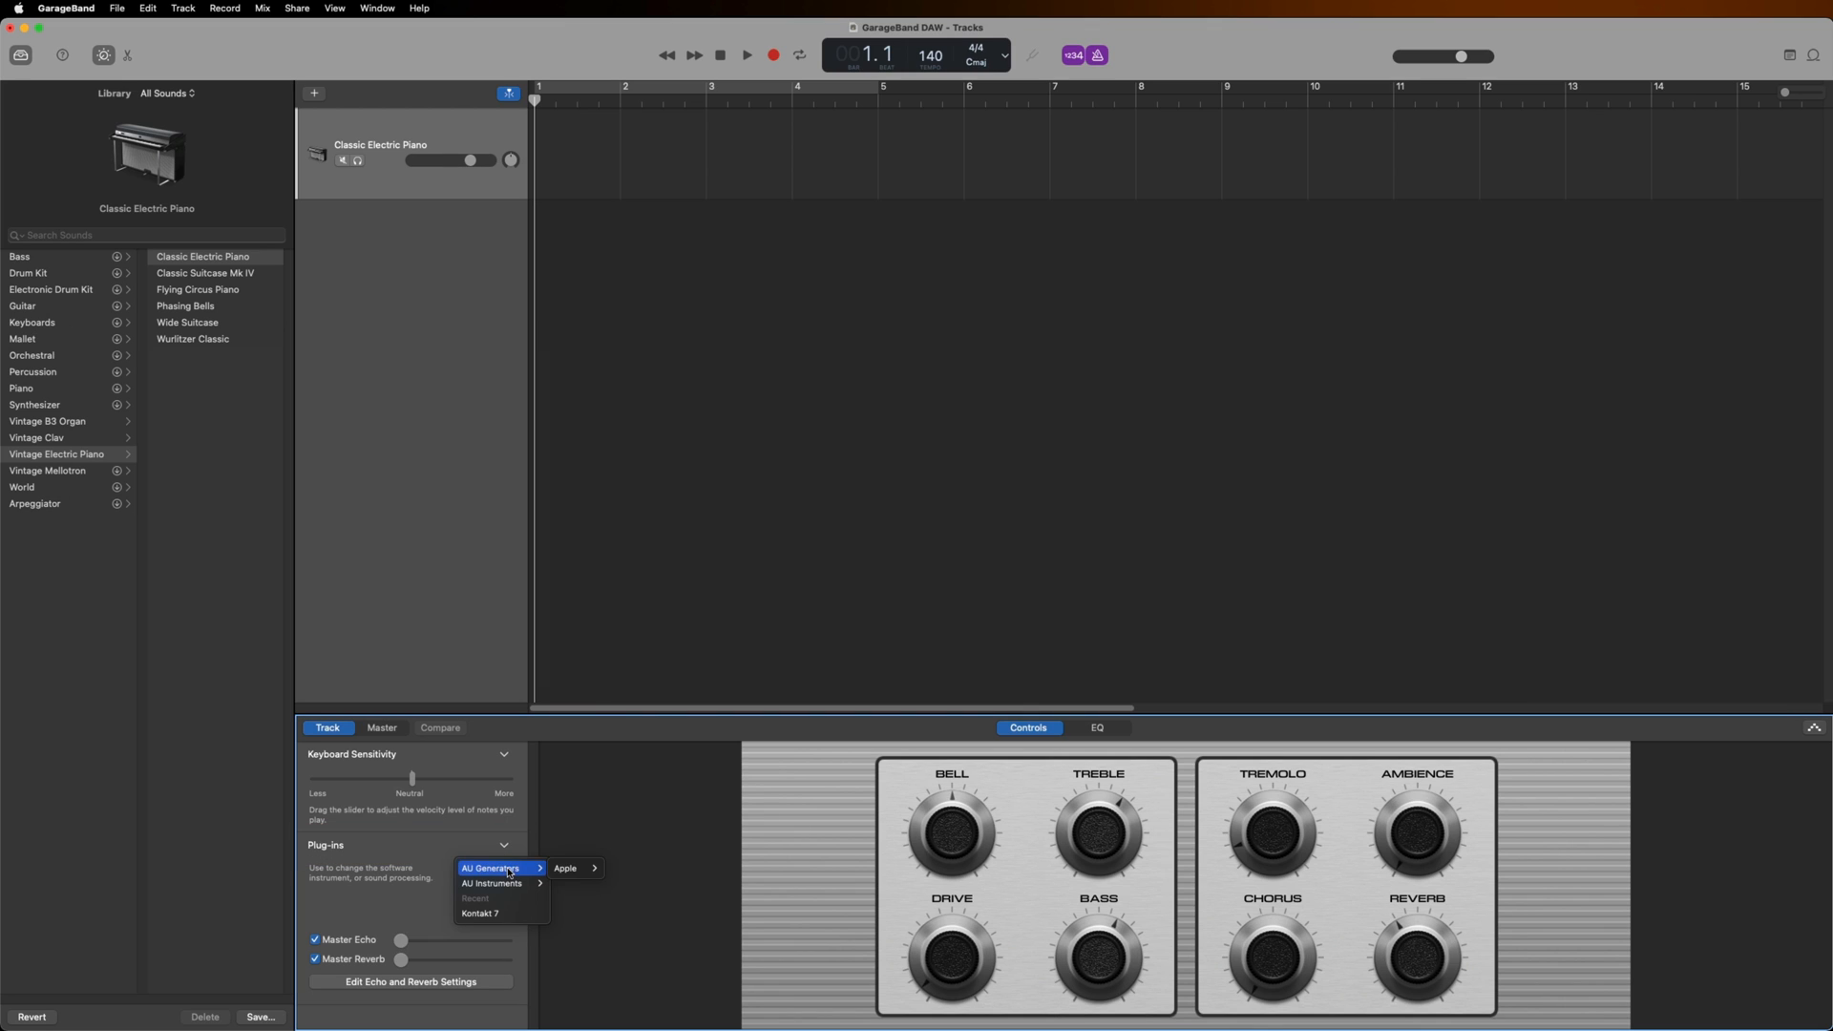
mouse_move(492, 883)
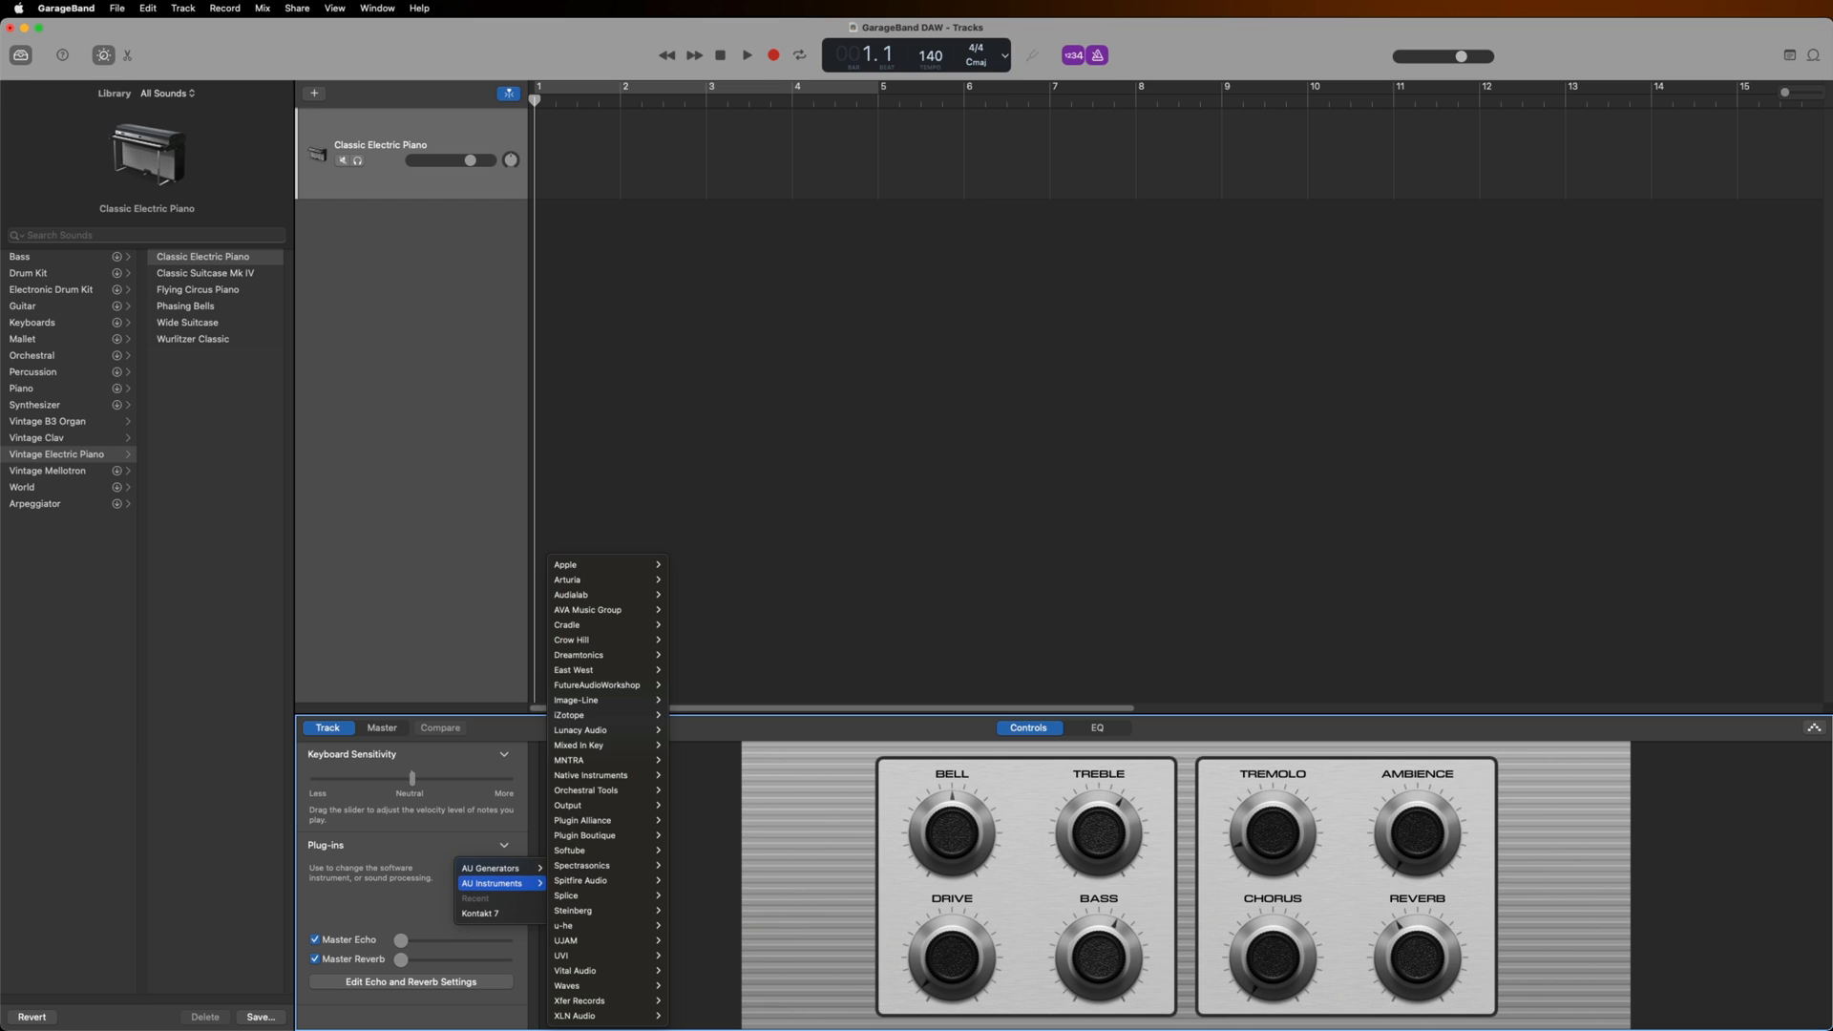
mouse_move(590, 775)
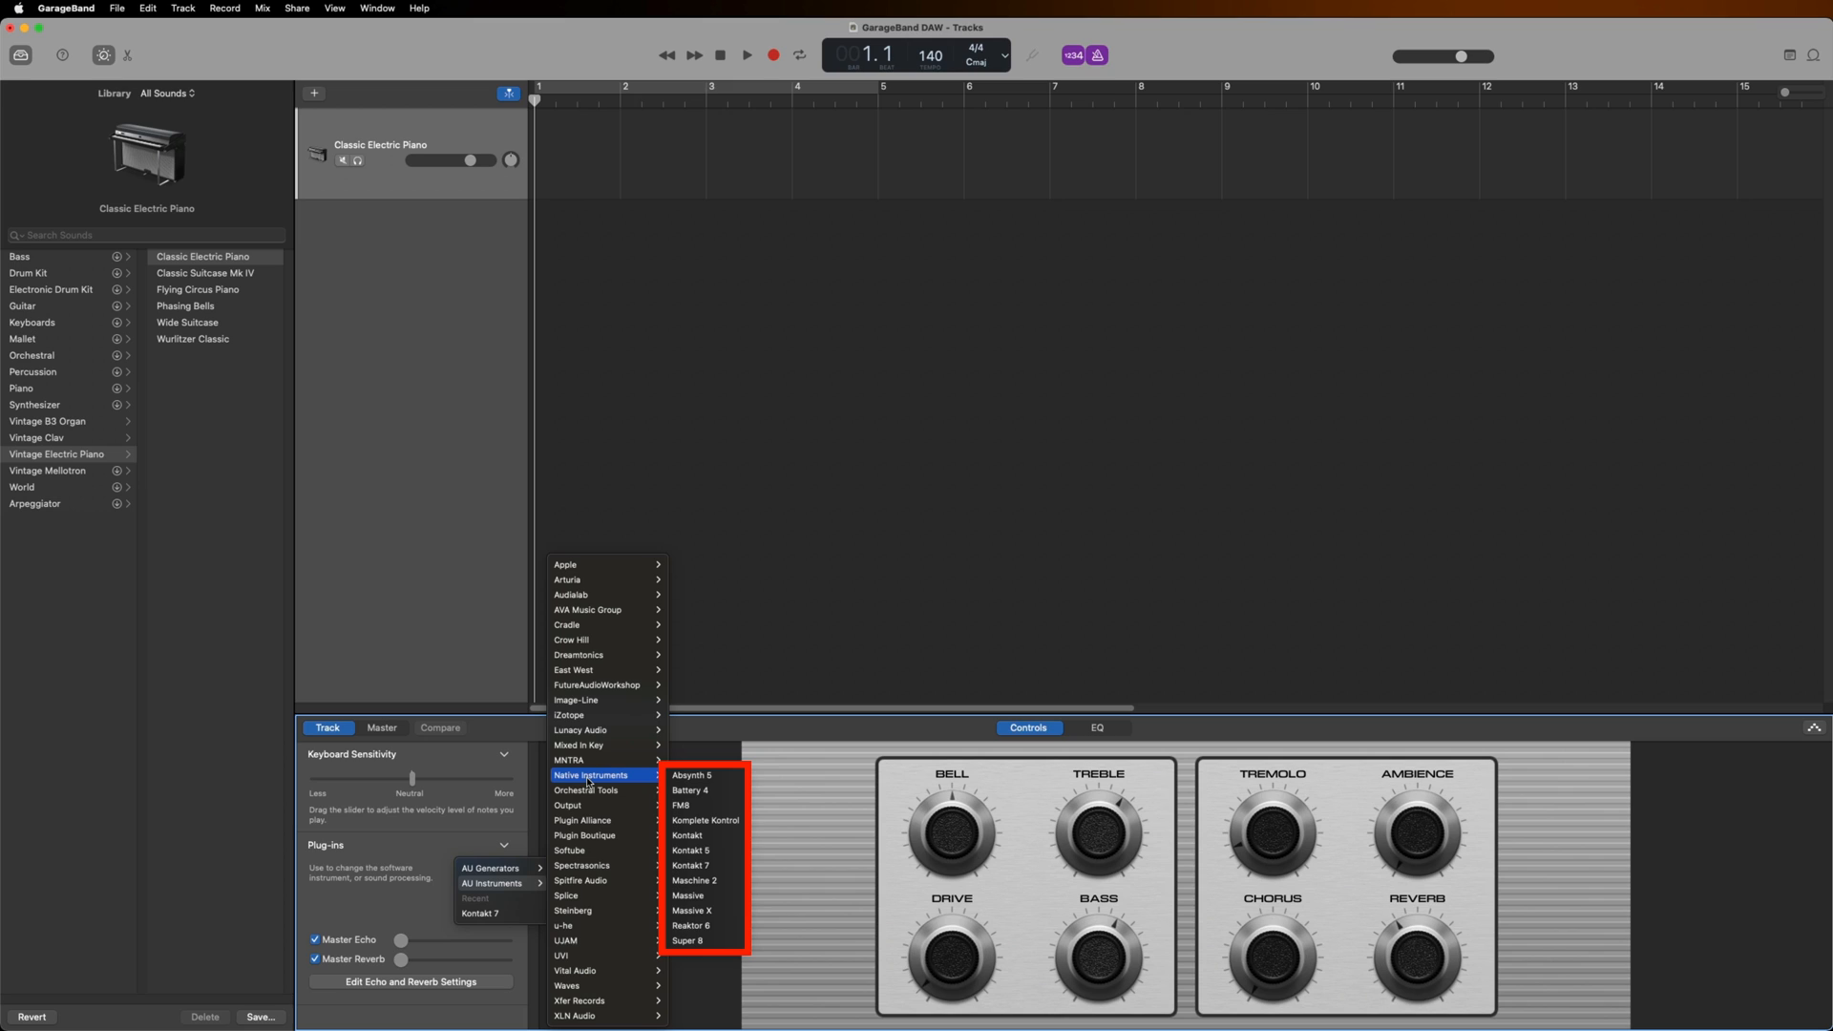
mouse_move(693, 865)
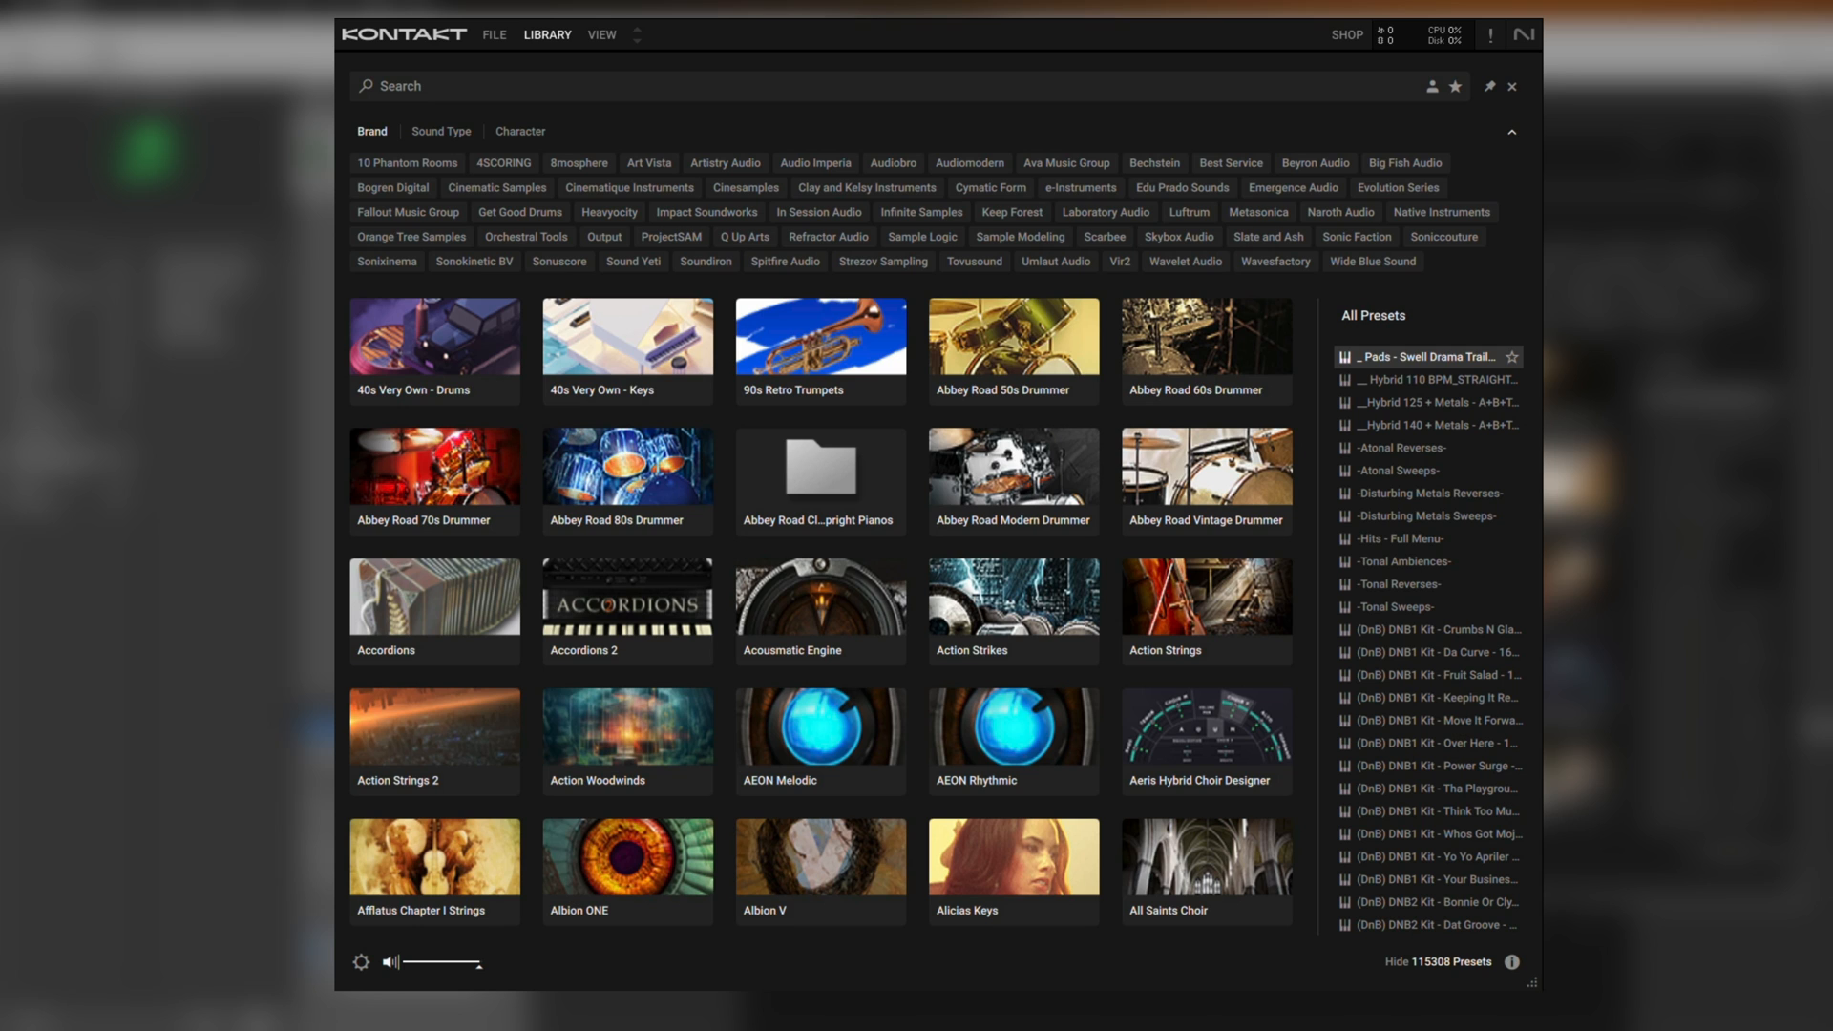
Step through Kontakt's Sound Type, Character and Brand filters, then open Native Instruments' Cloud Supply presets
click(442, 131)
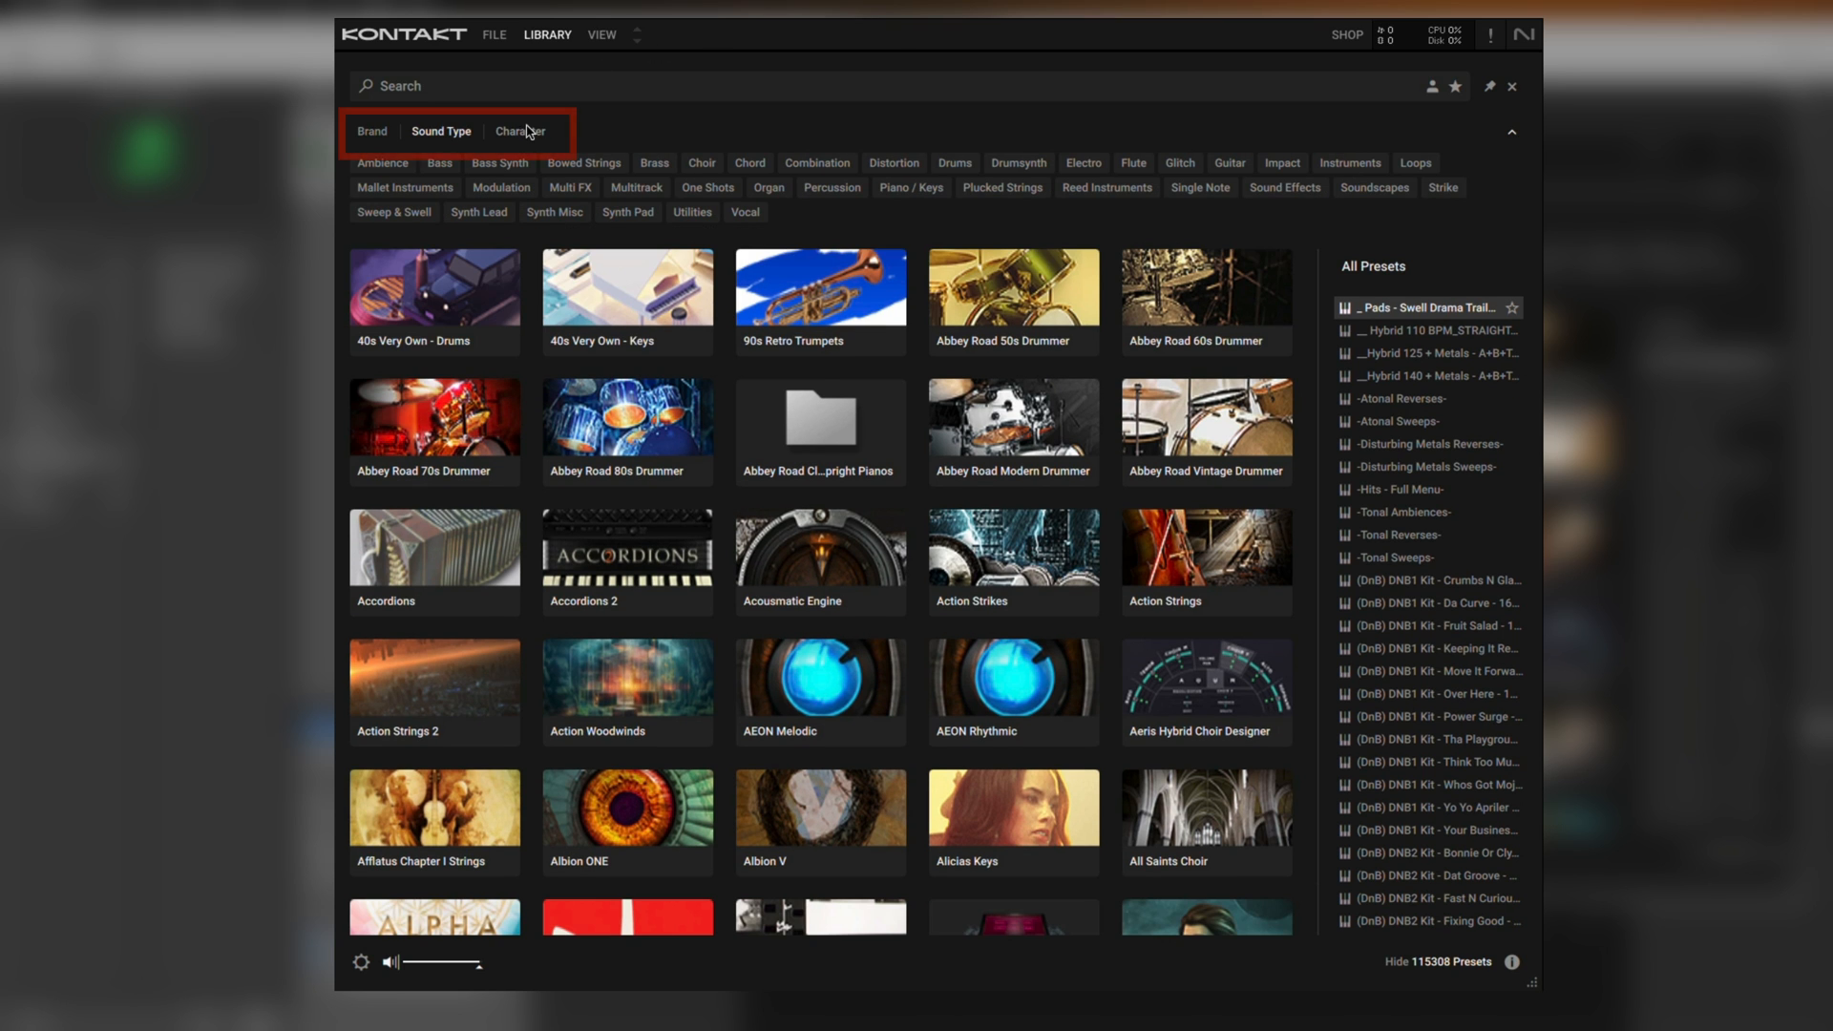
click(520, 131)
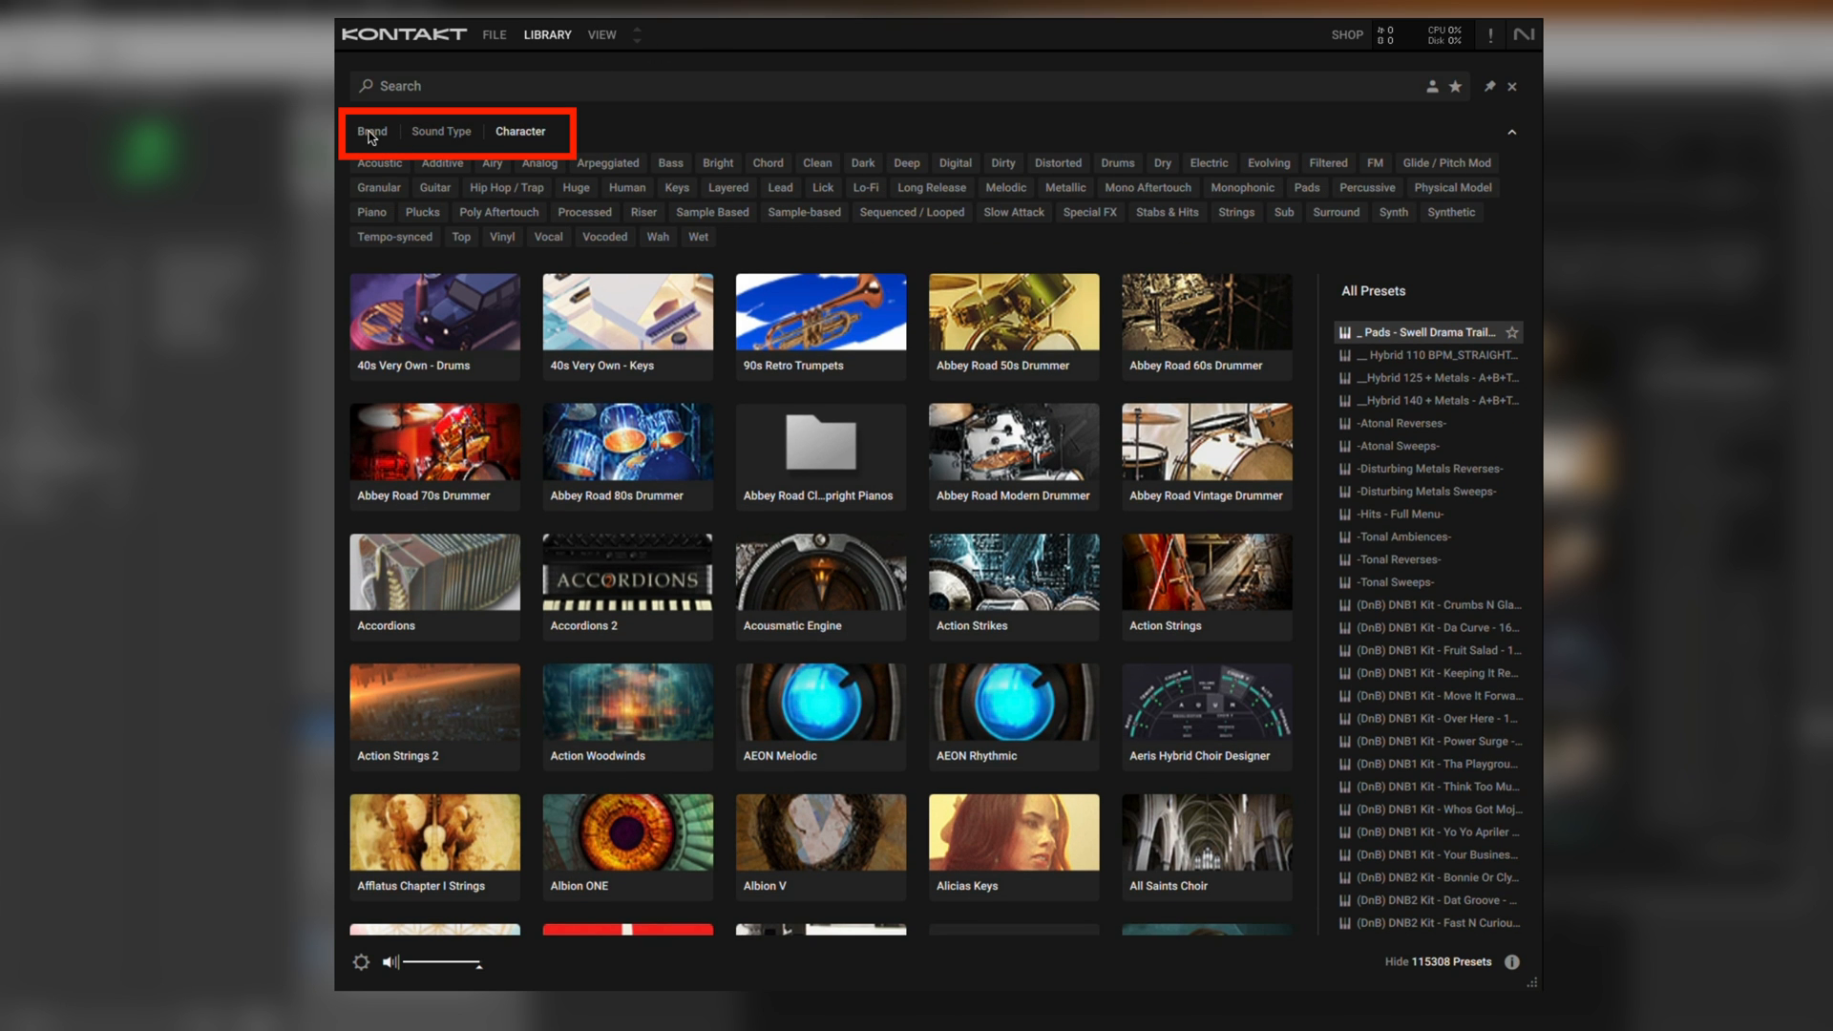
click(372, 131)
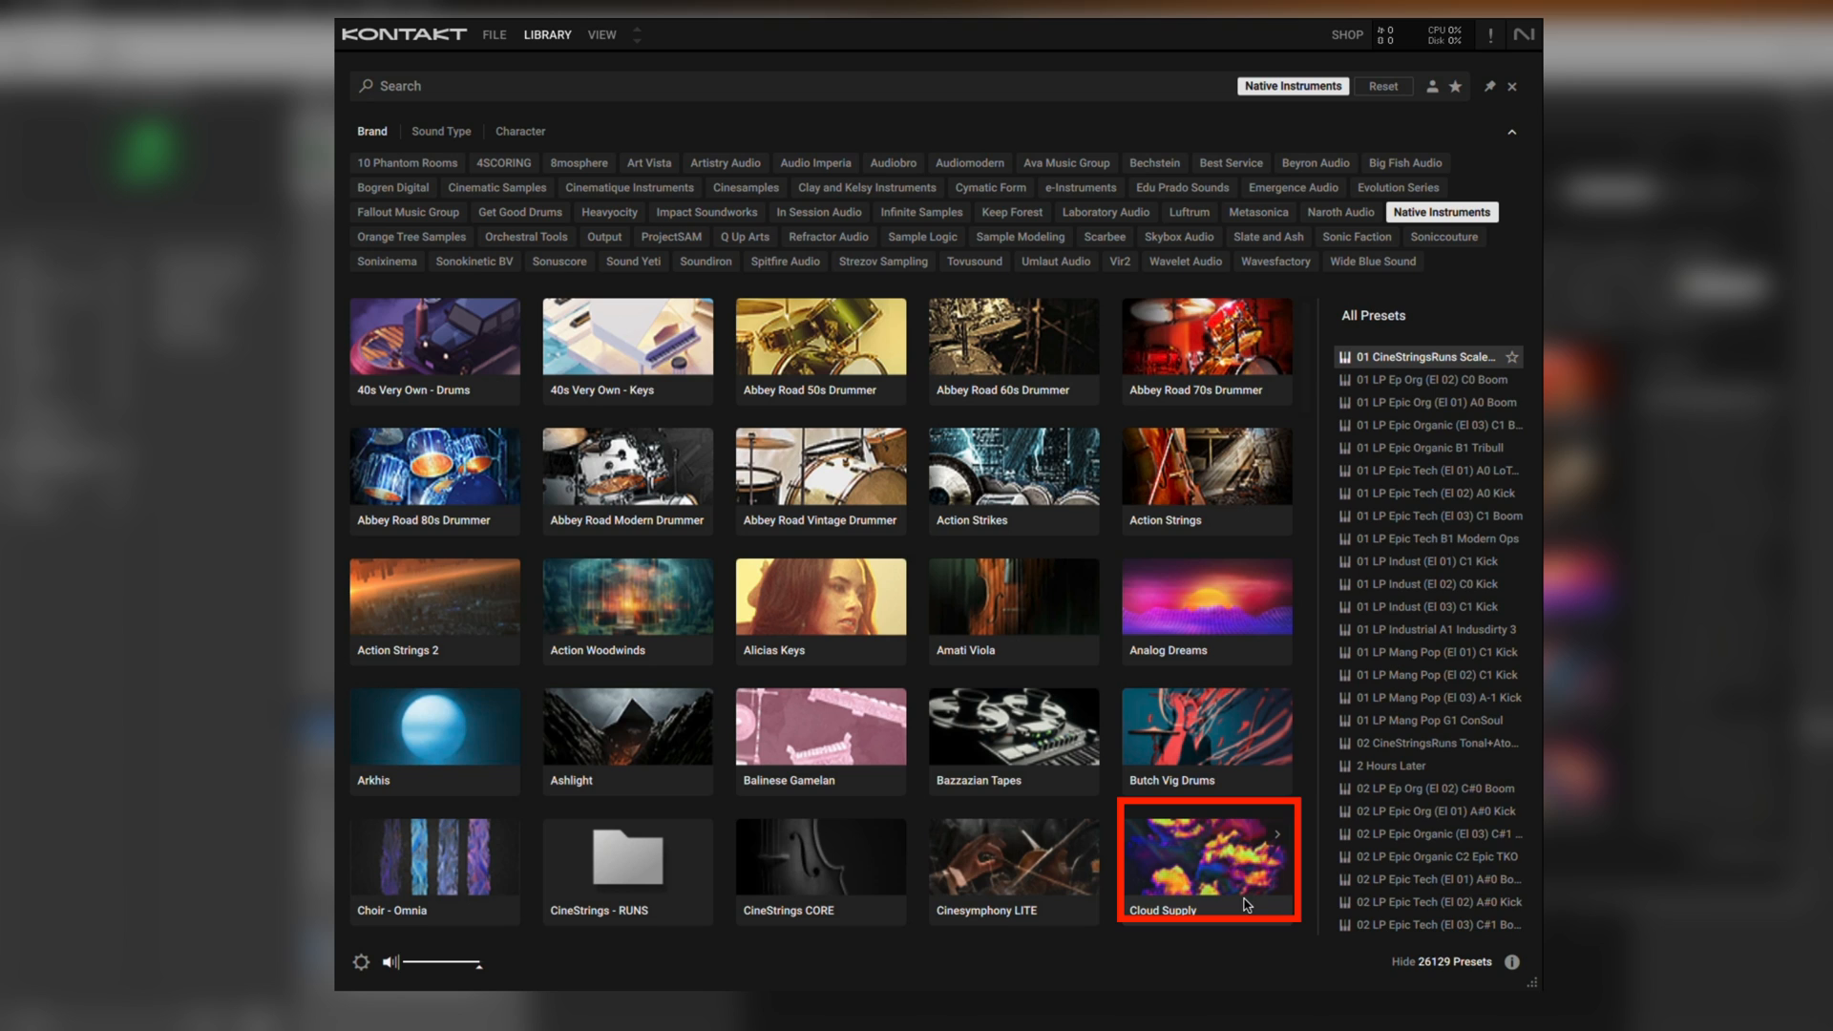
click(1205, 859)
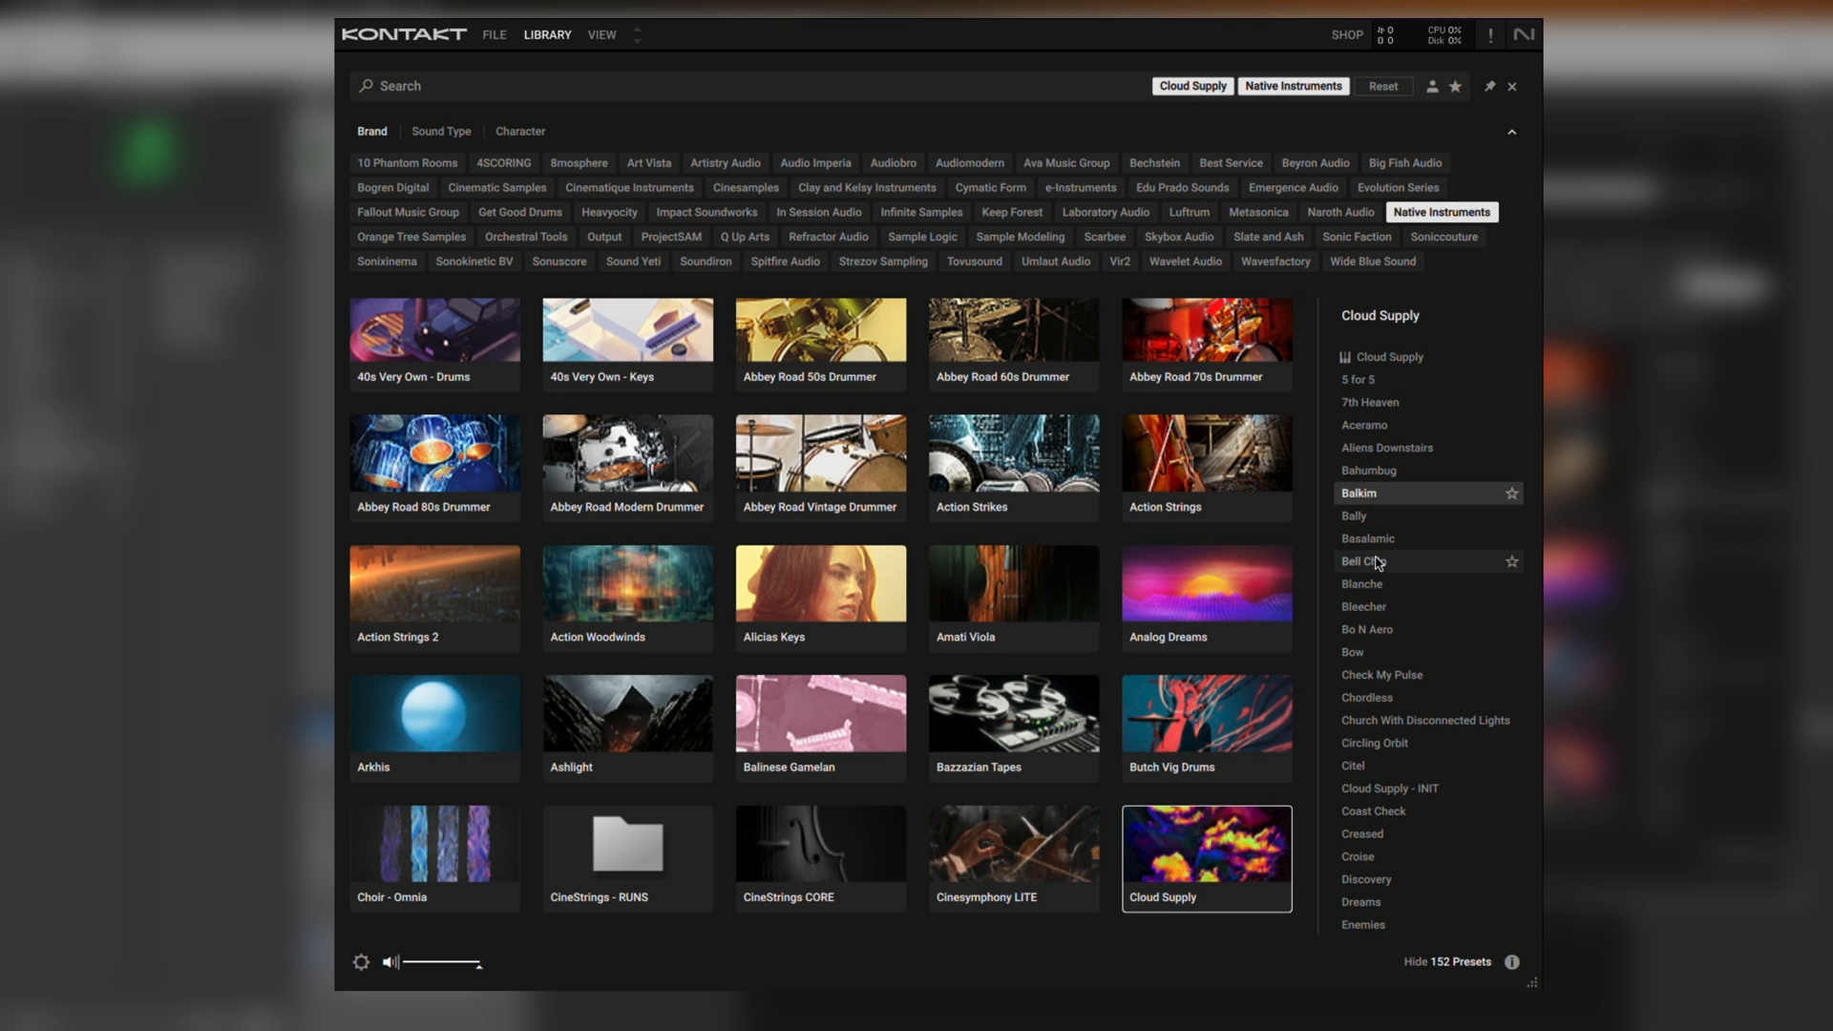
mouse_move(1378, 562)
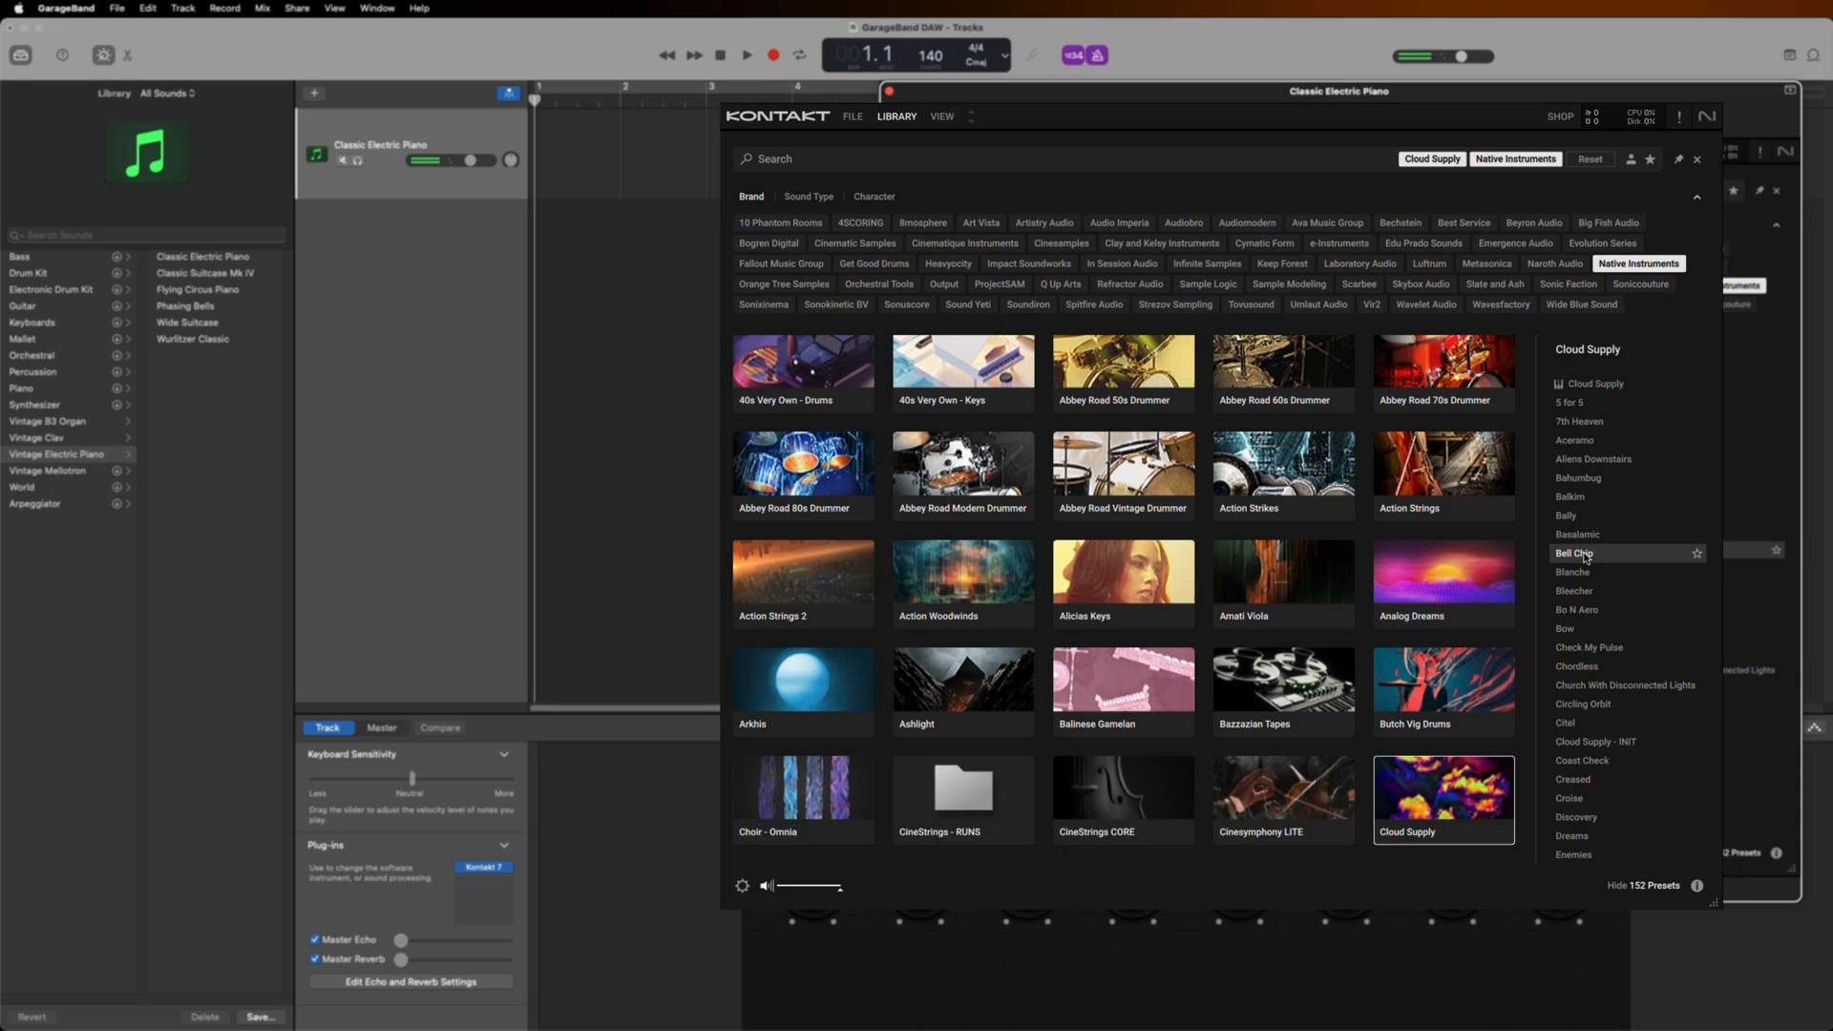
Load a Cloud Supply preset, reopen the library to get Garreton, then close Kontakt
double_click(1575, 552)
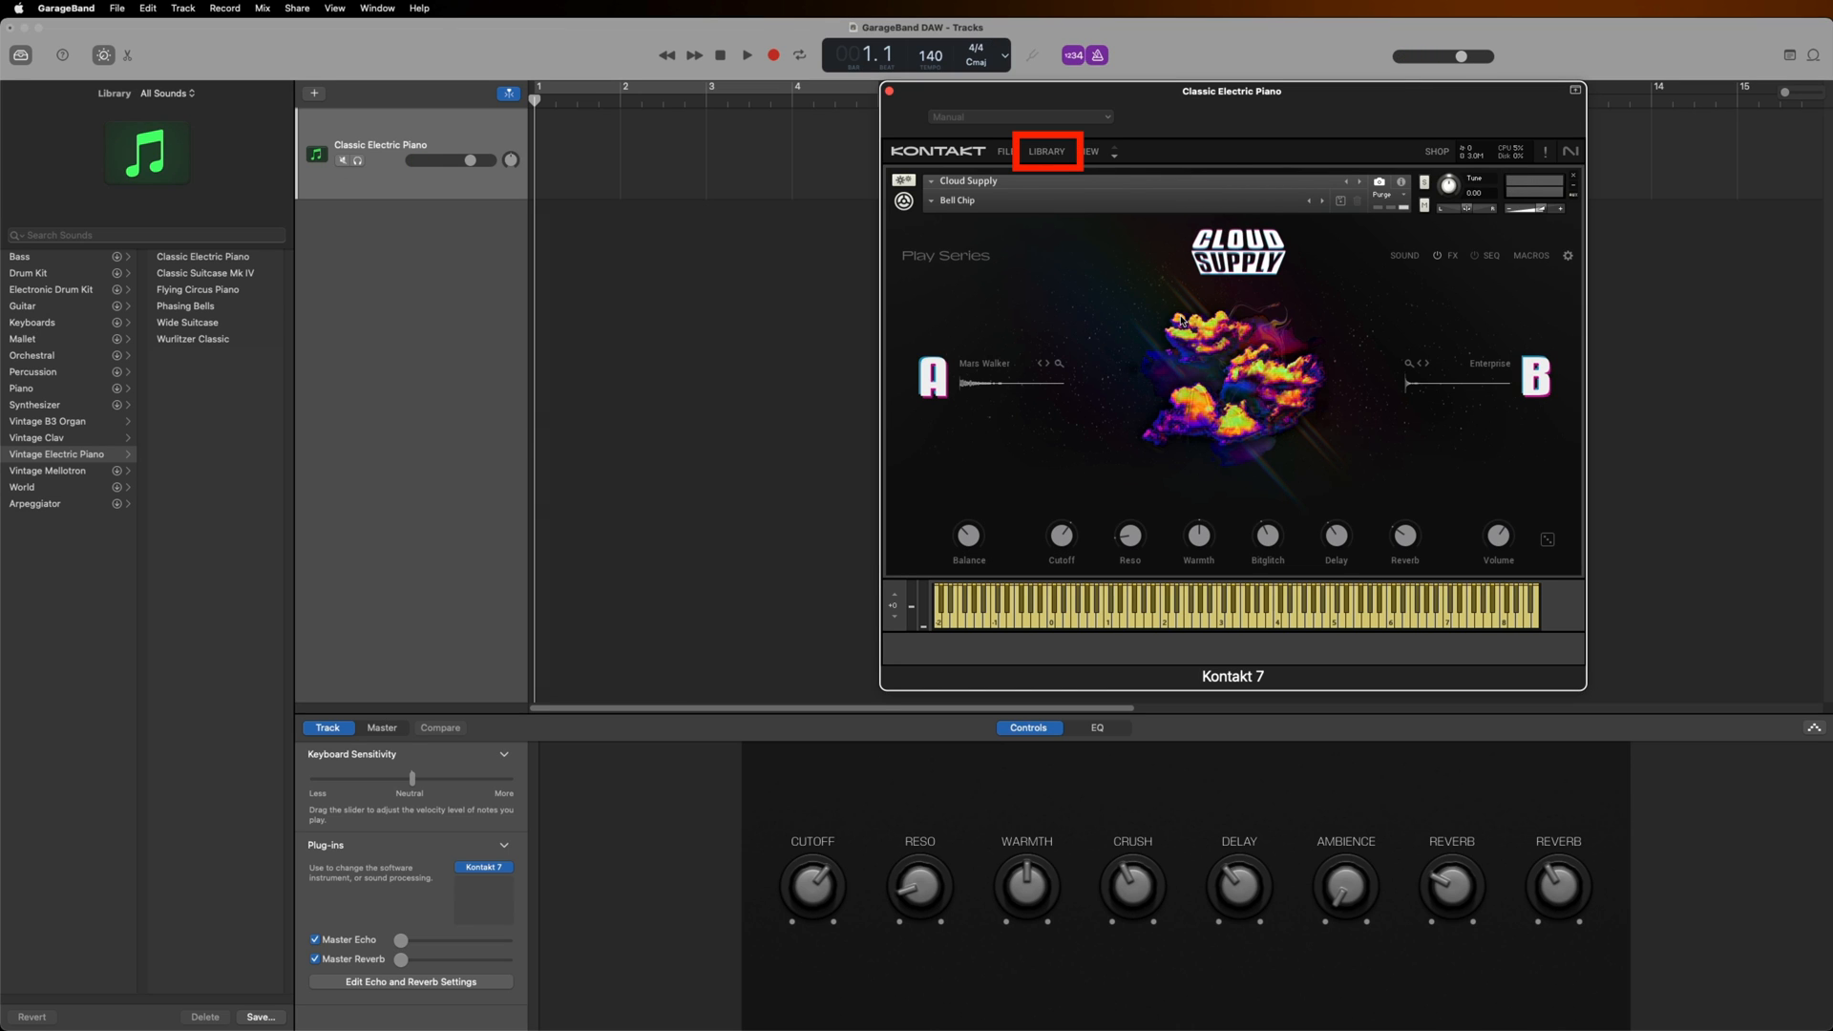
click(1047, 151)
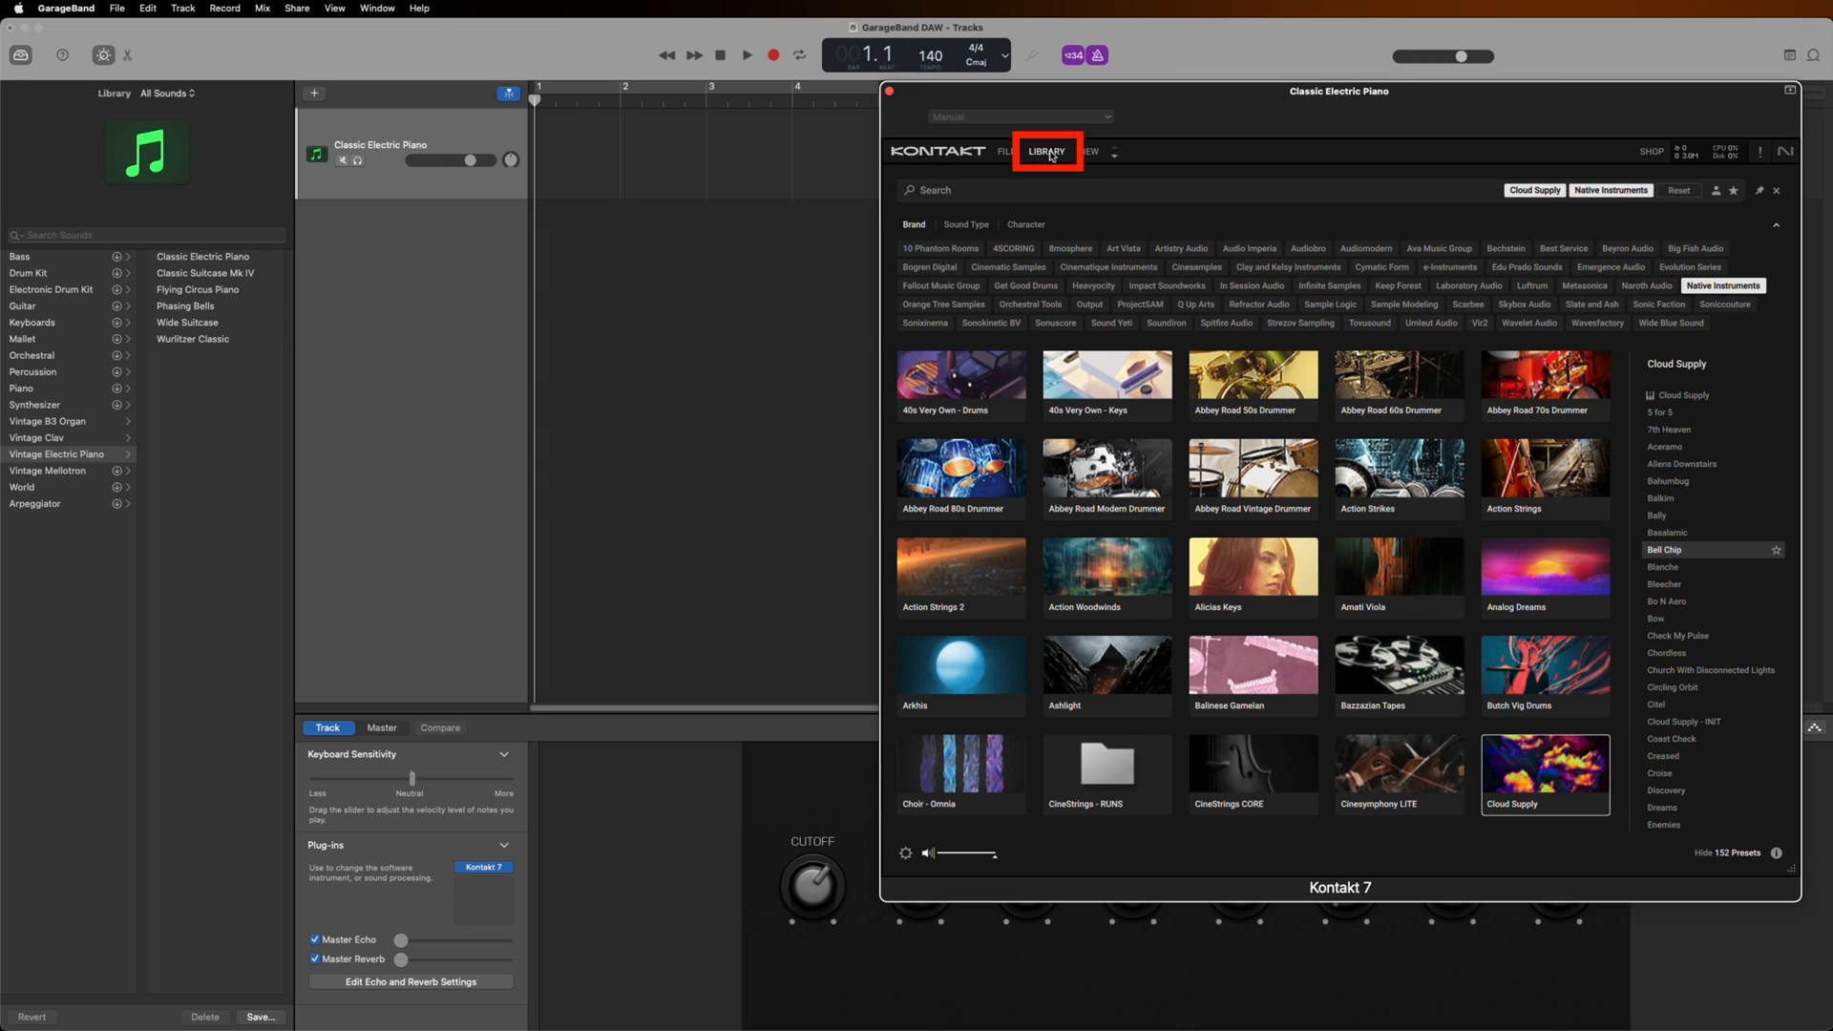
scroll(down, 3)
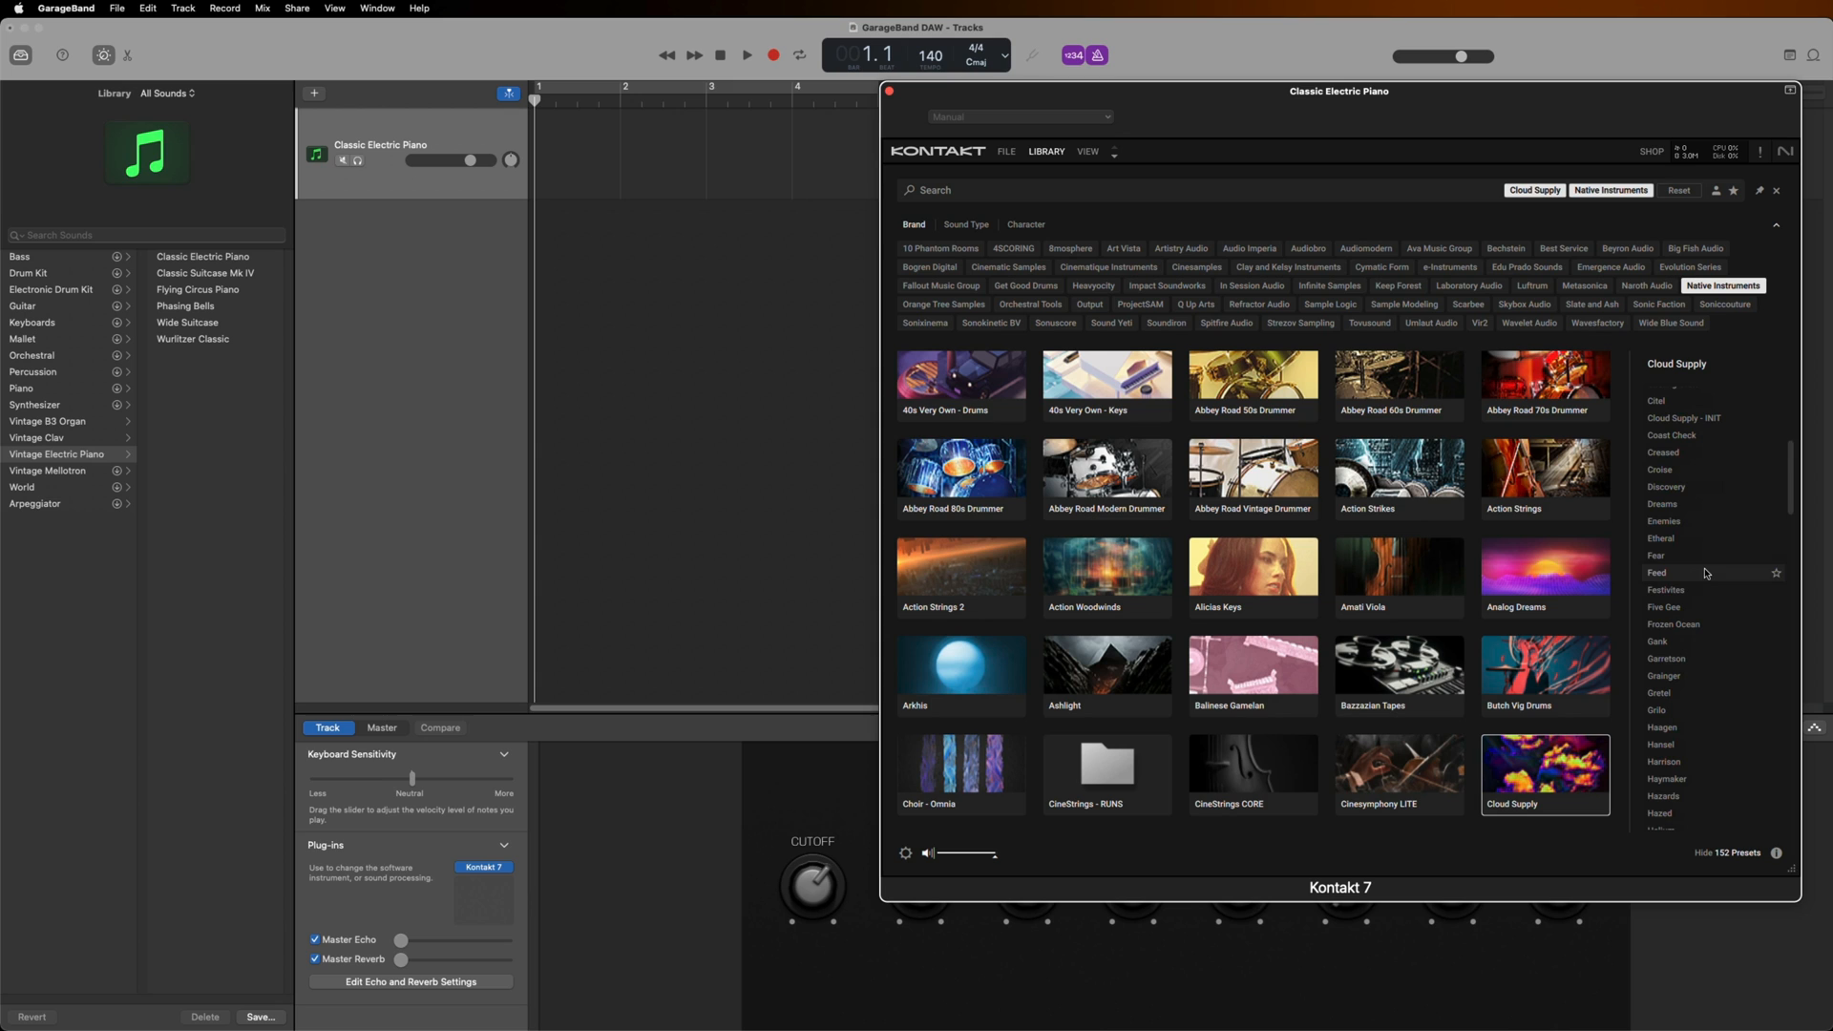
mouse_move(1683, 659)
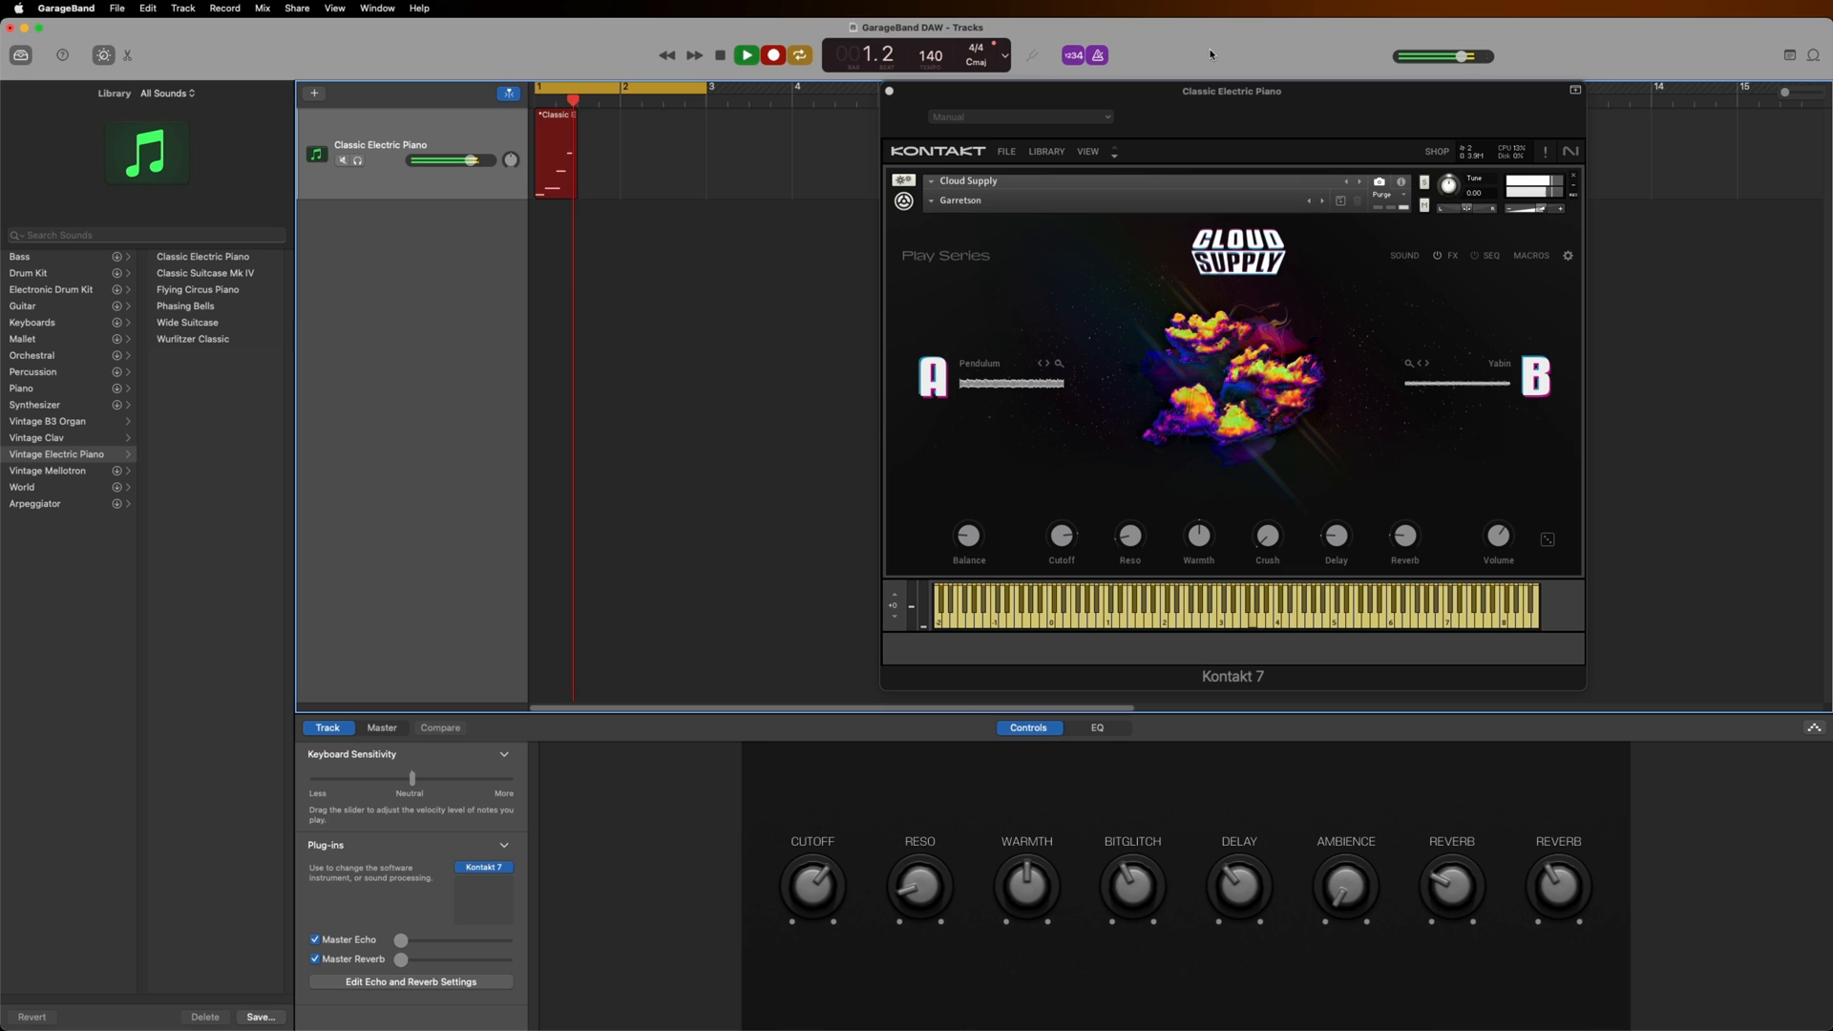
click(743, 55)
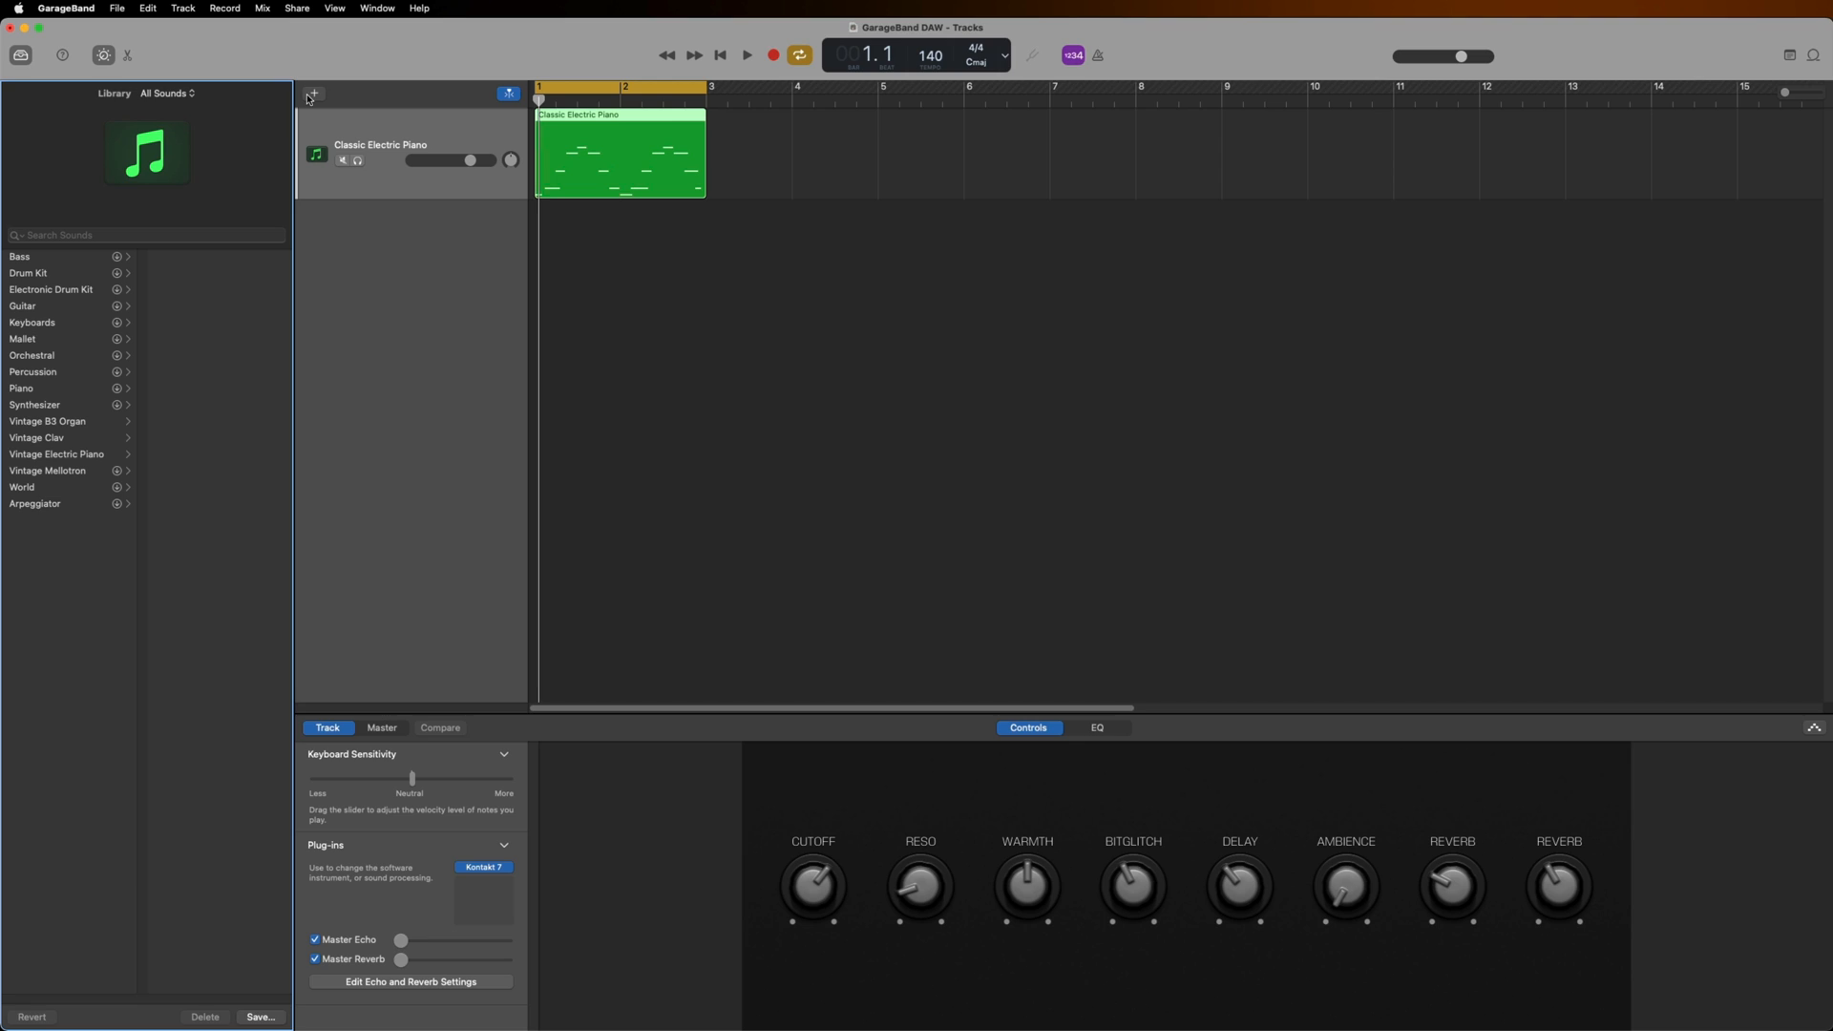
Create a second software instrument track and load Massive X from AU Instruments
click(314, 93)
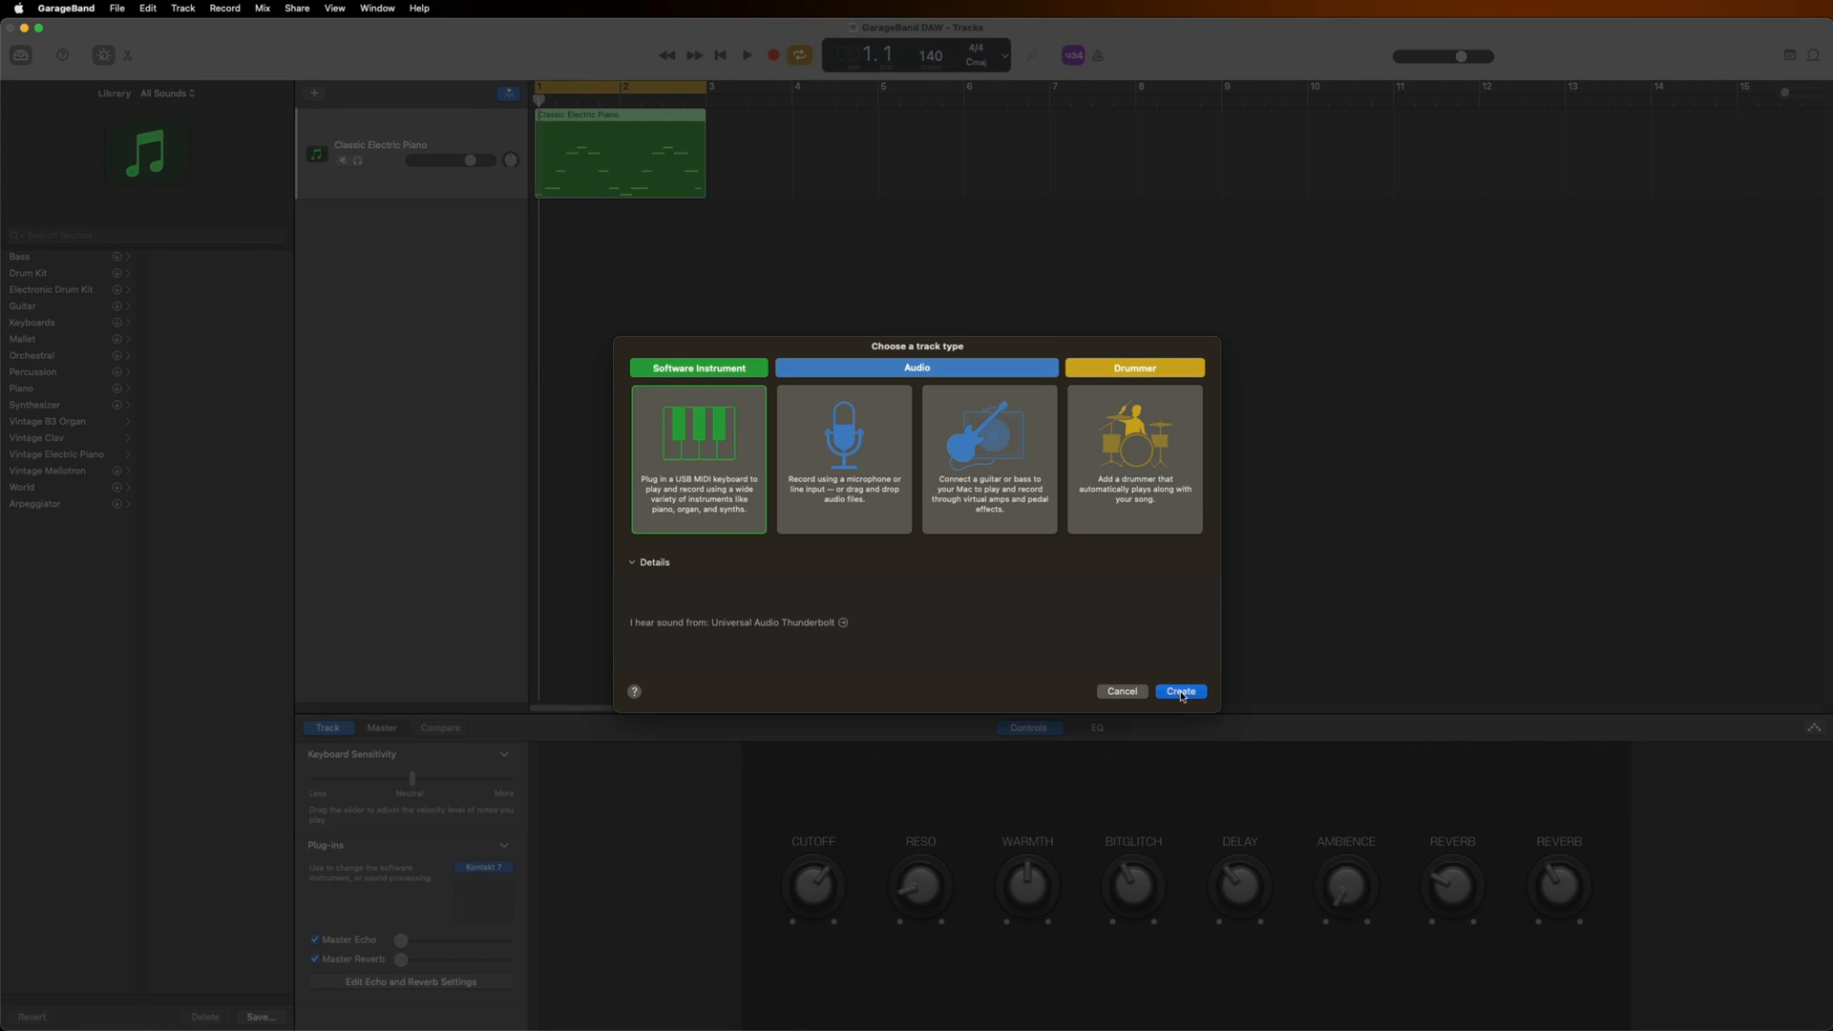
click(1181, 691)
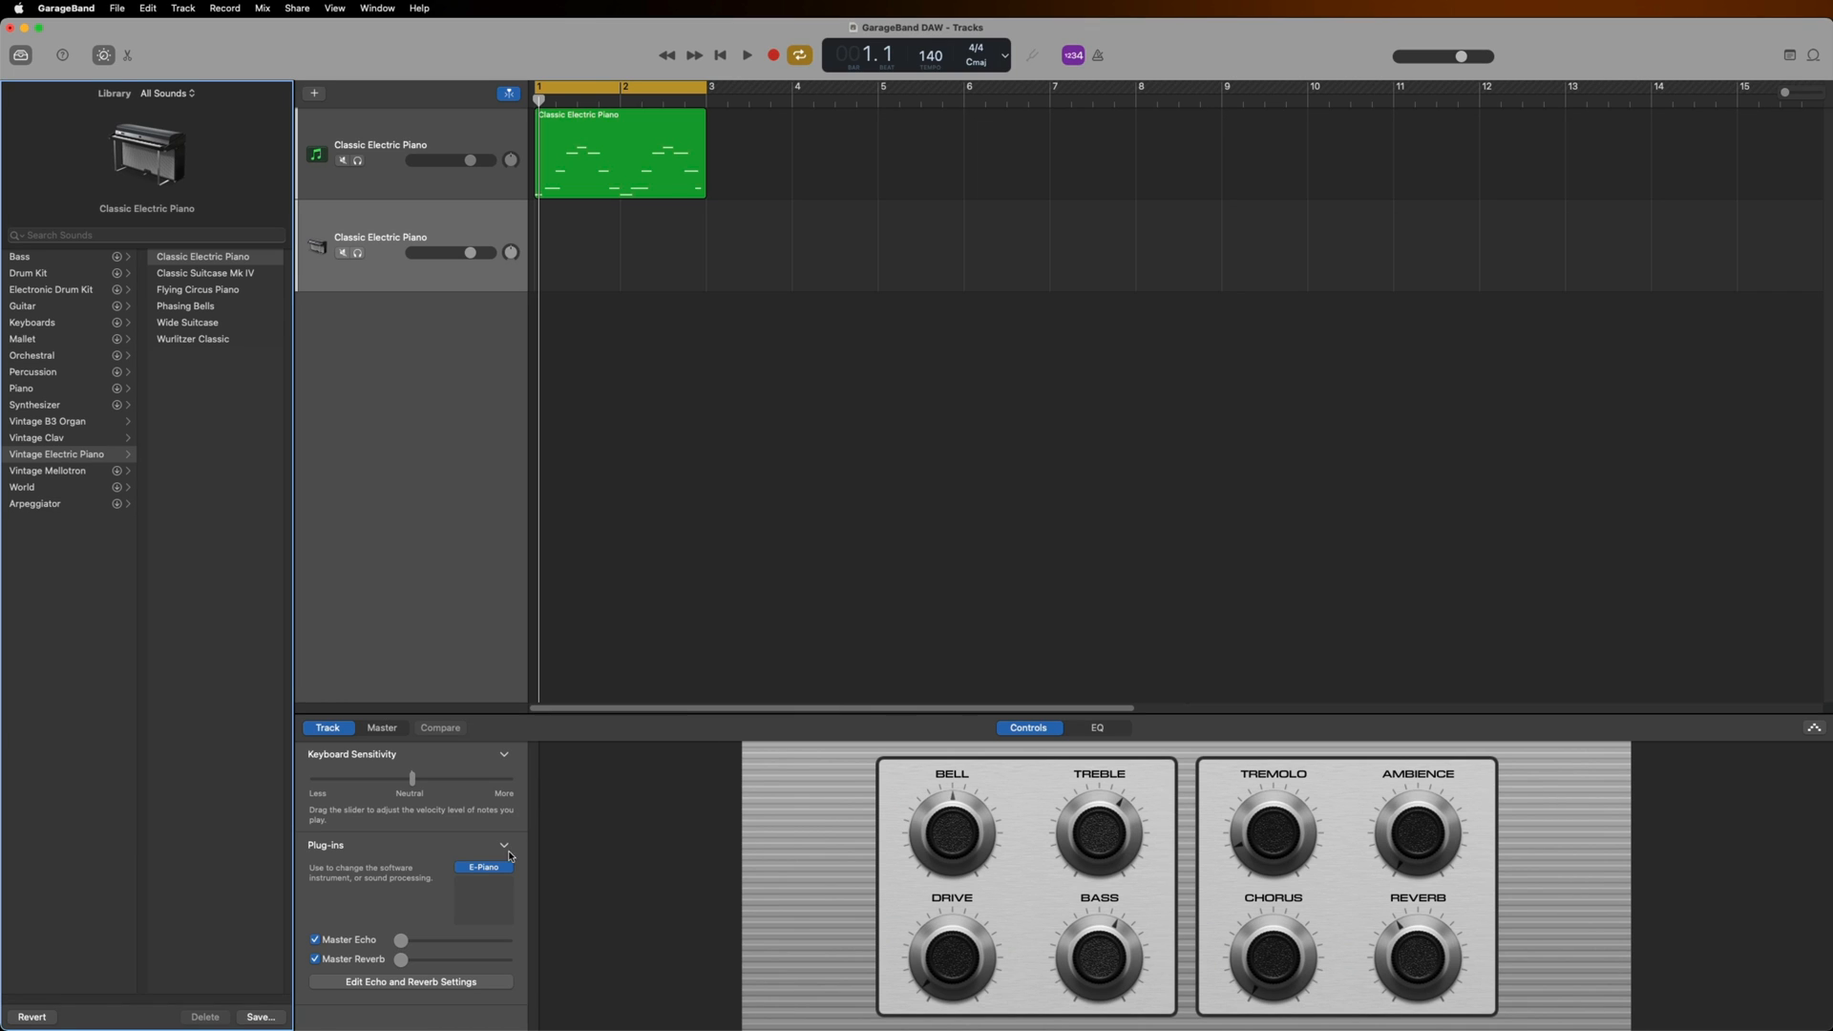
click(483, 868)
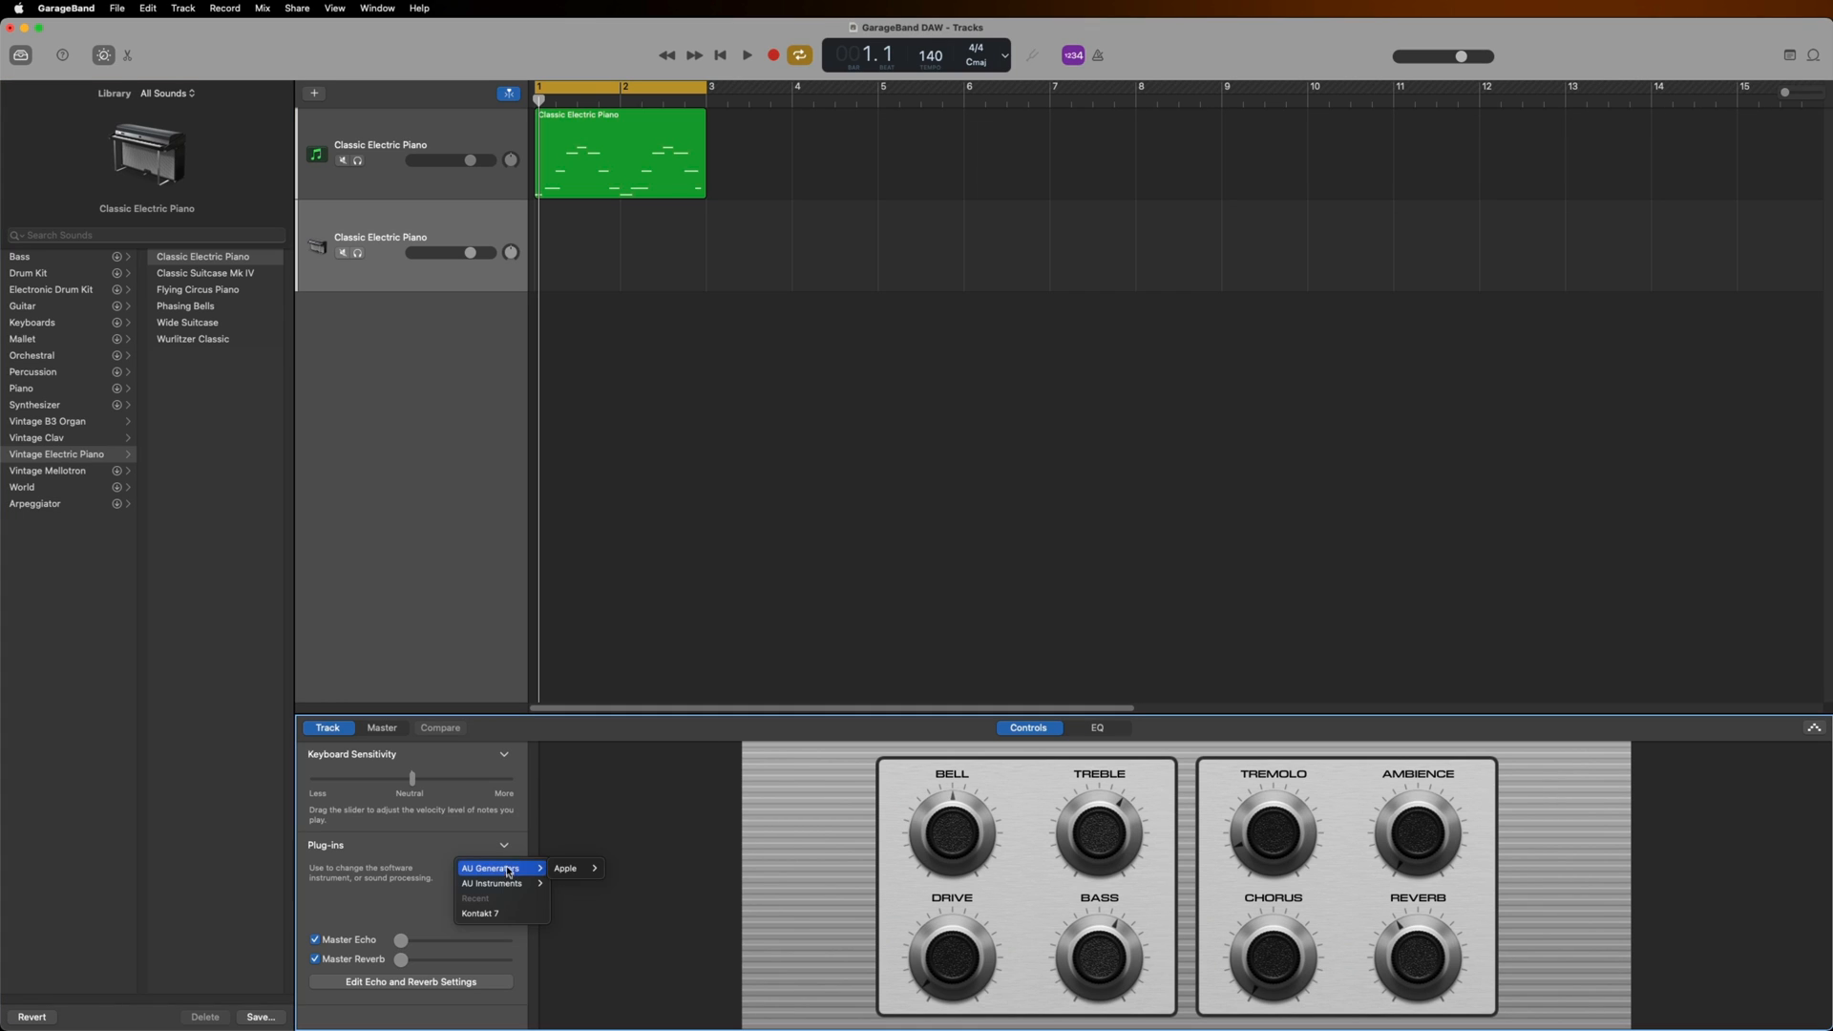
click(492, 883)
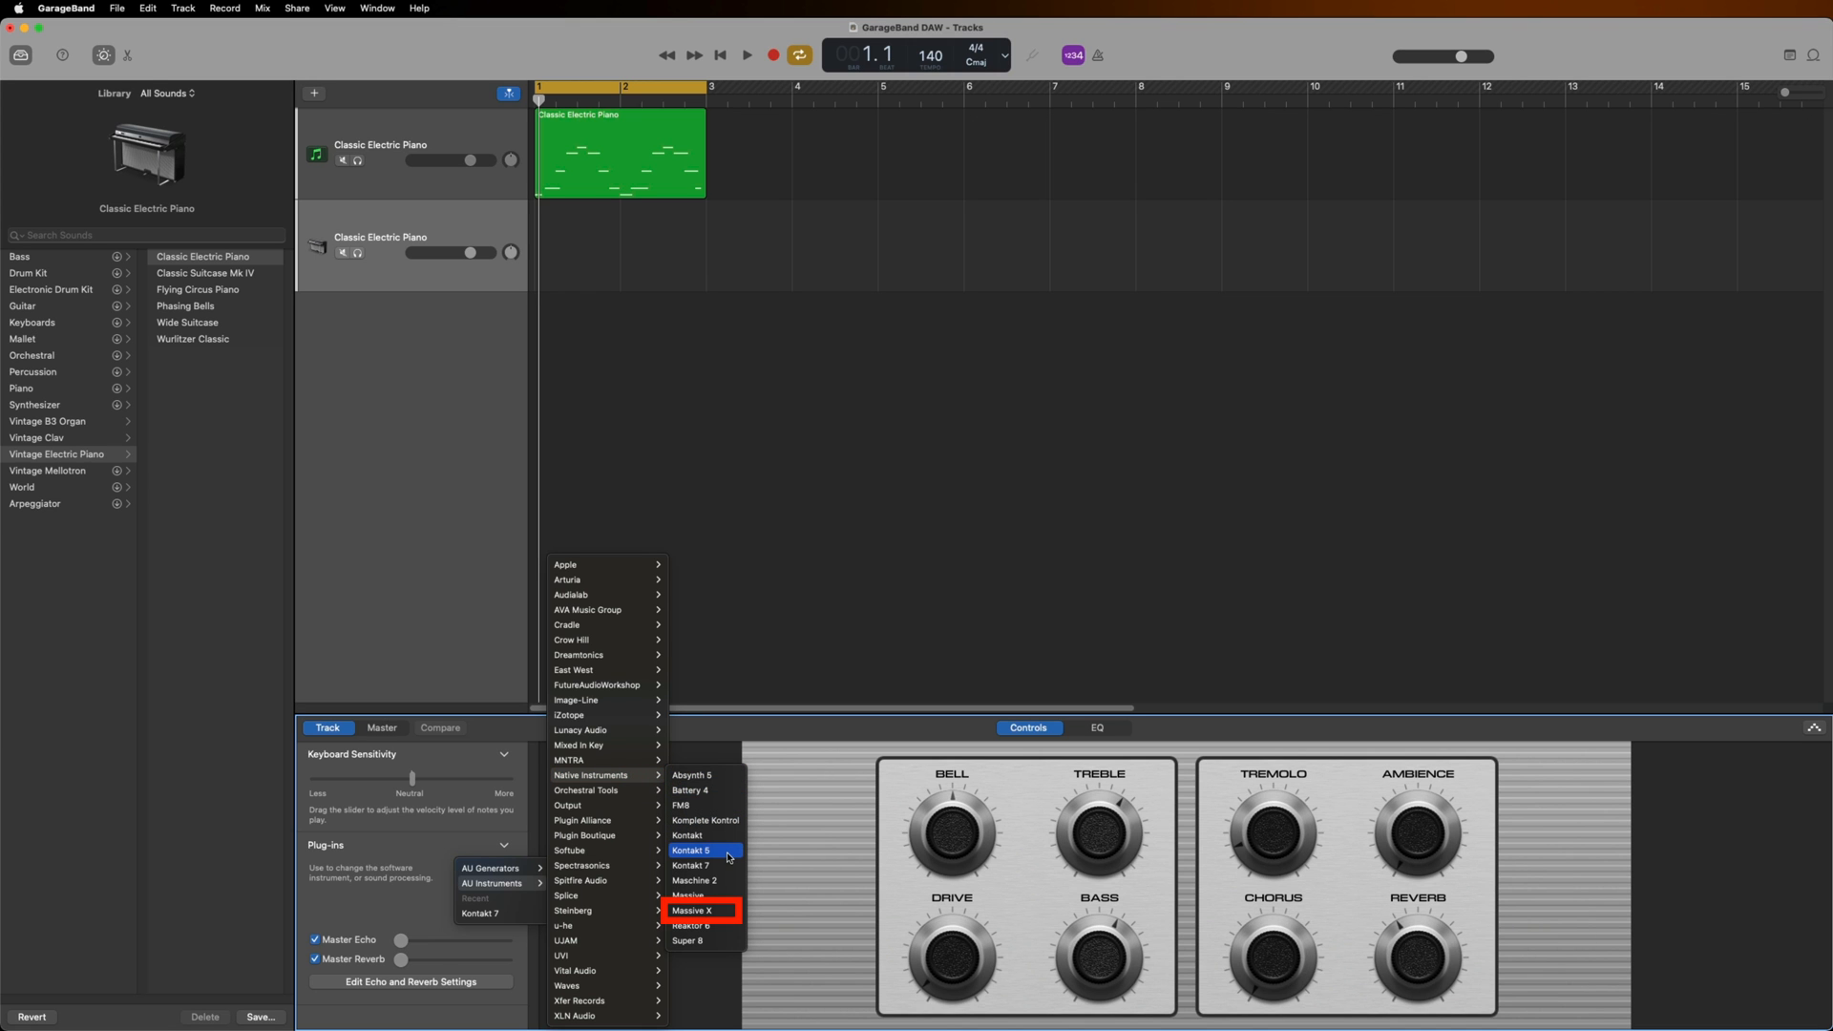
mouse_move(712, 910)
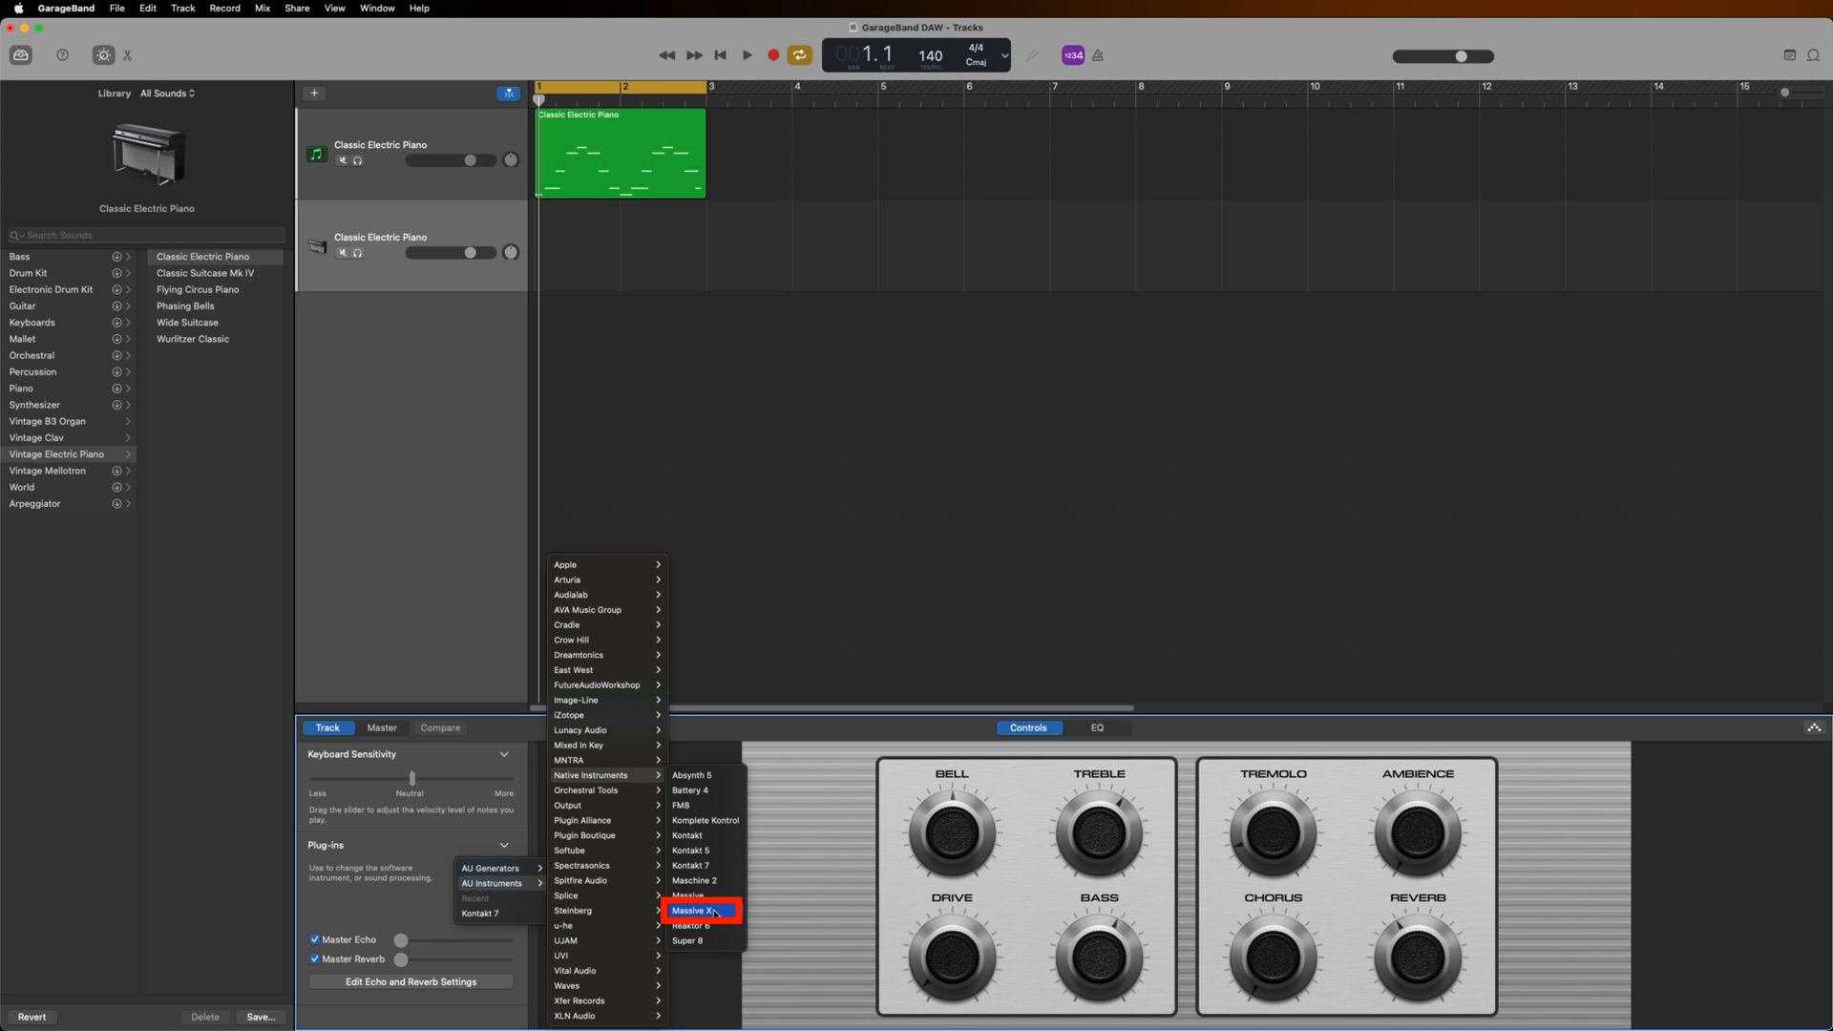
click(699, 911)
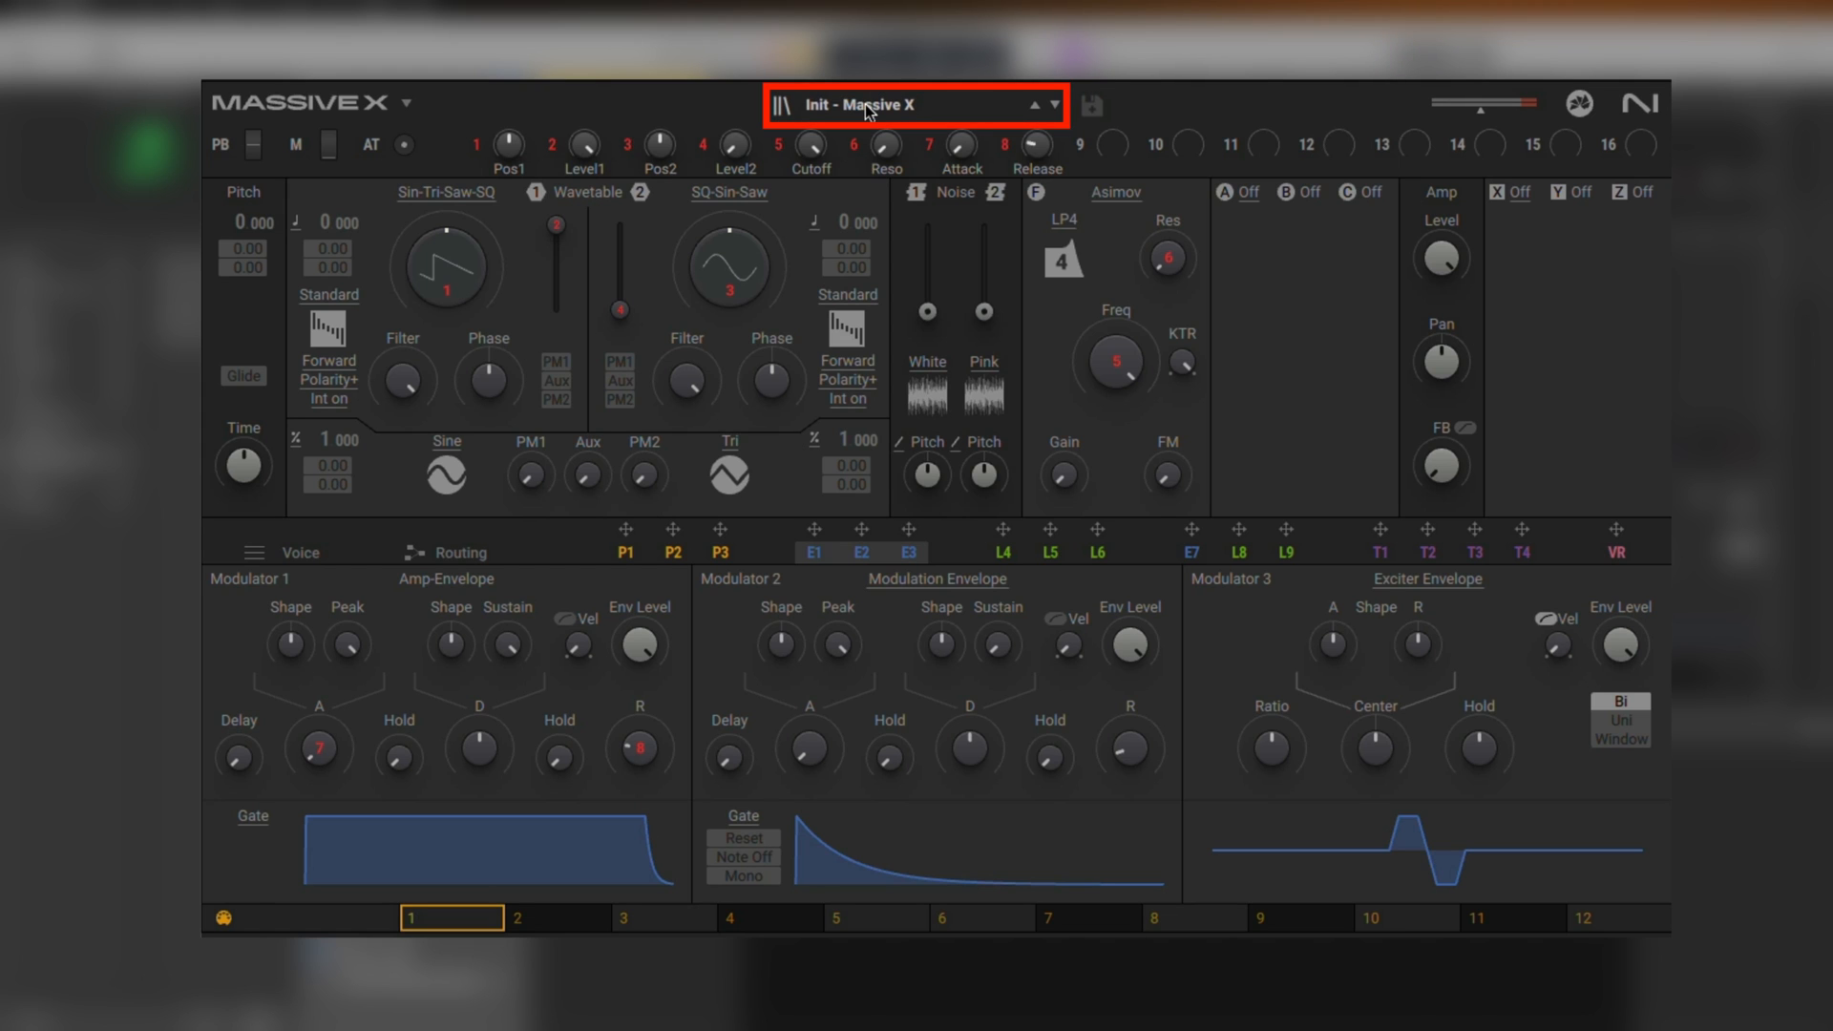
Open the Massive X preset browser and pick the Bracket preset
click(877, 105)
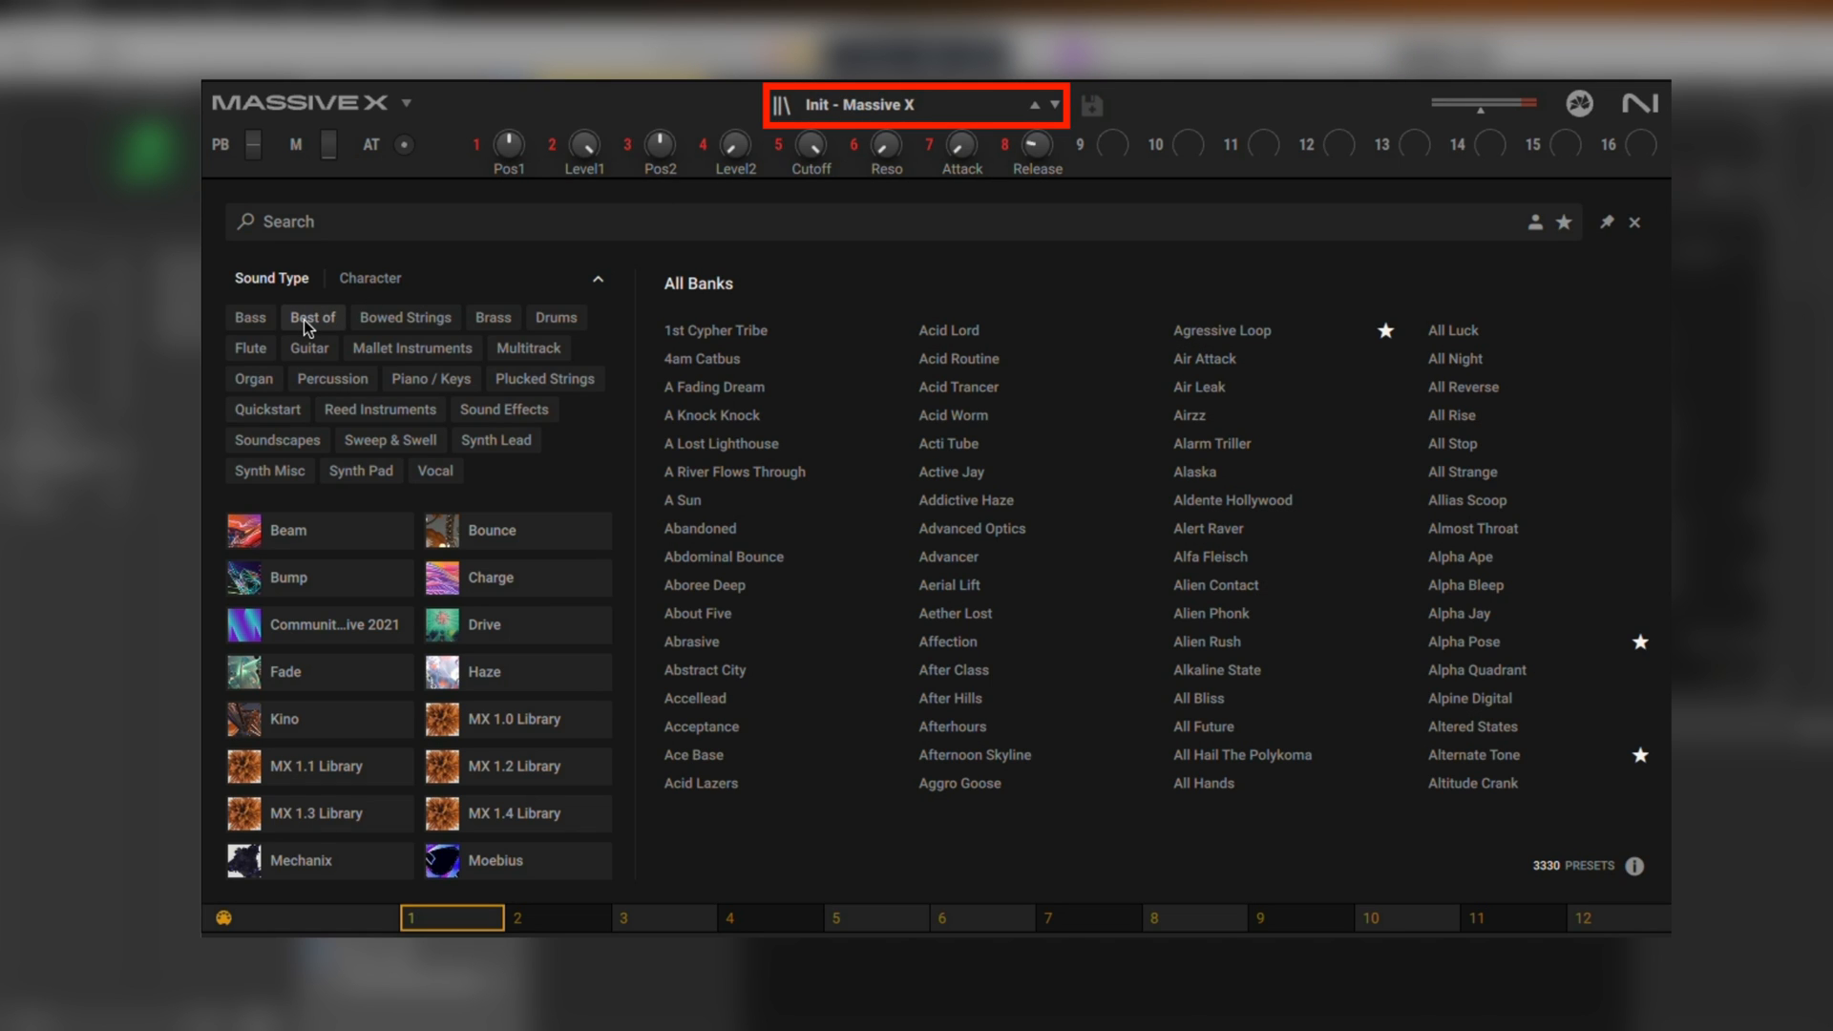
click(312, 317)
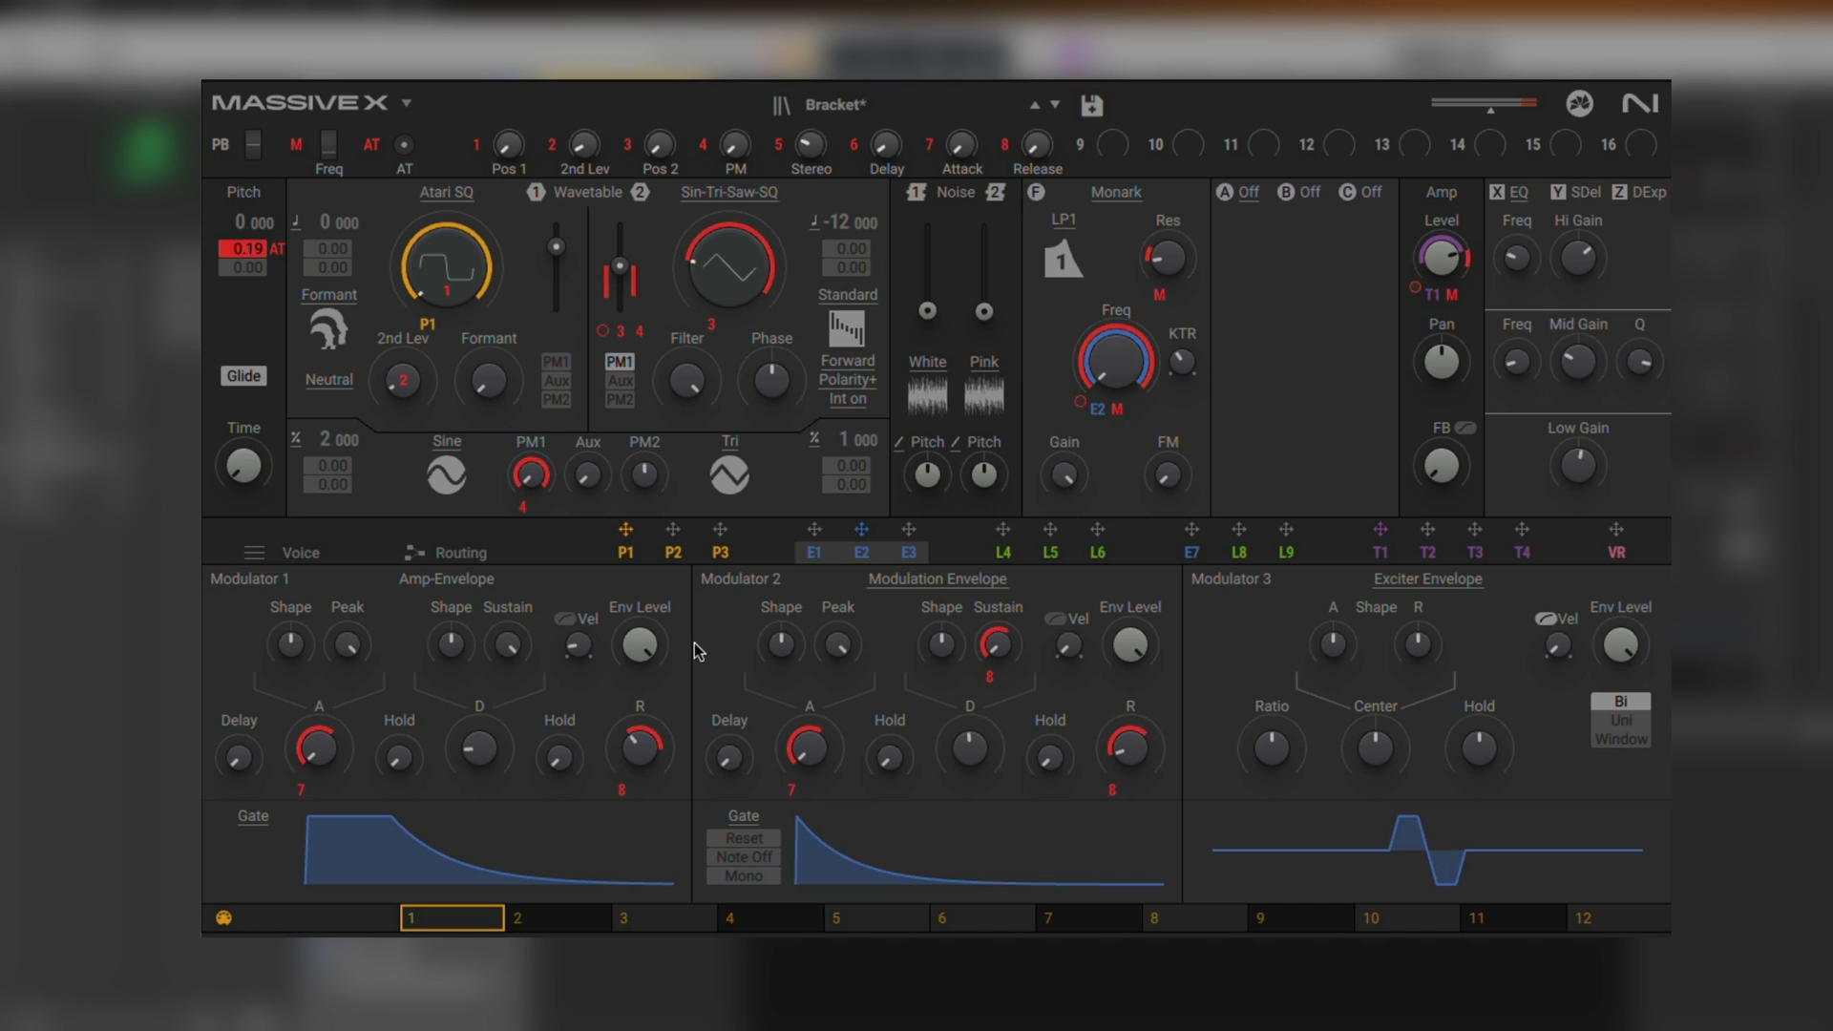
Filter Massive X presets to the Bounce bank and load the one after Atlanta Riser
click(833, 105)
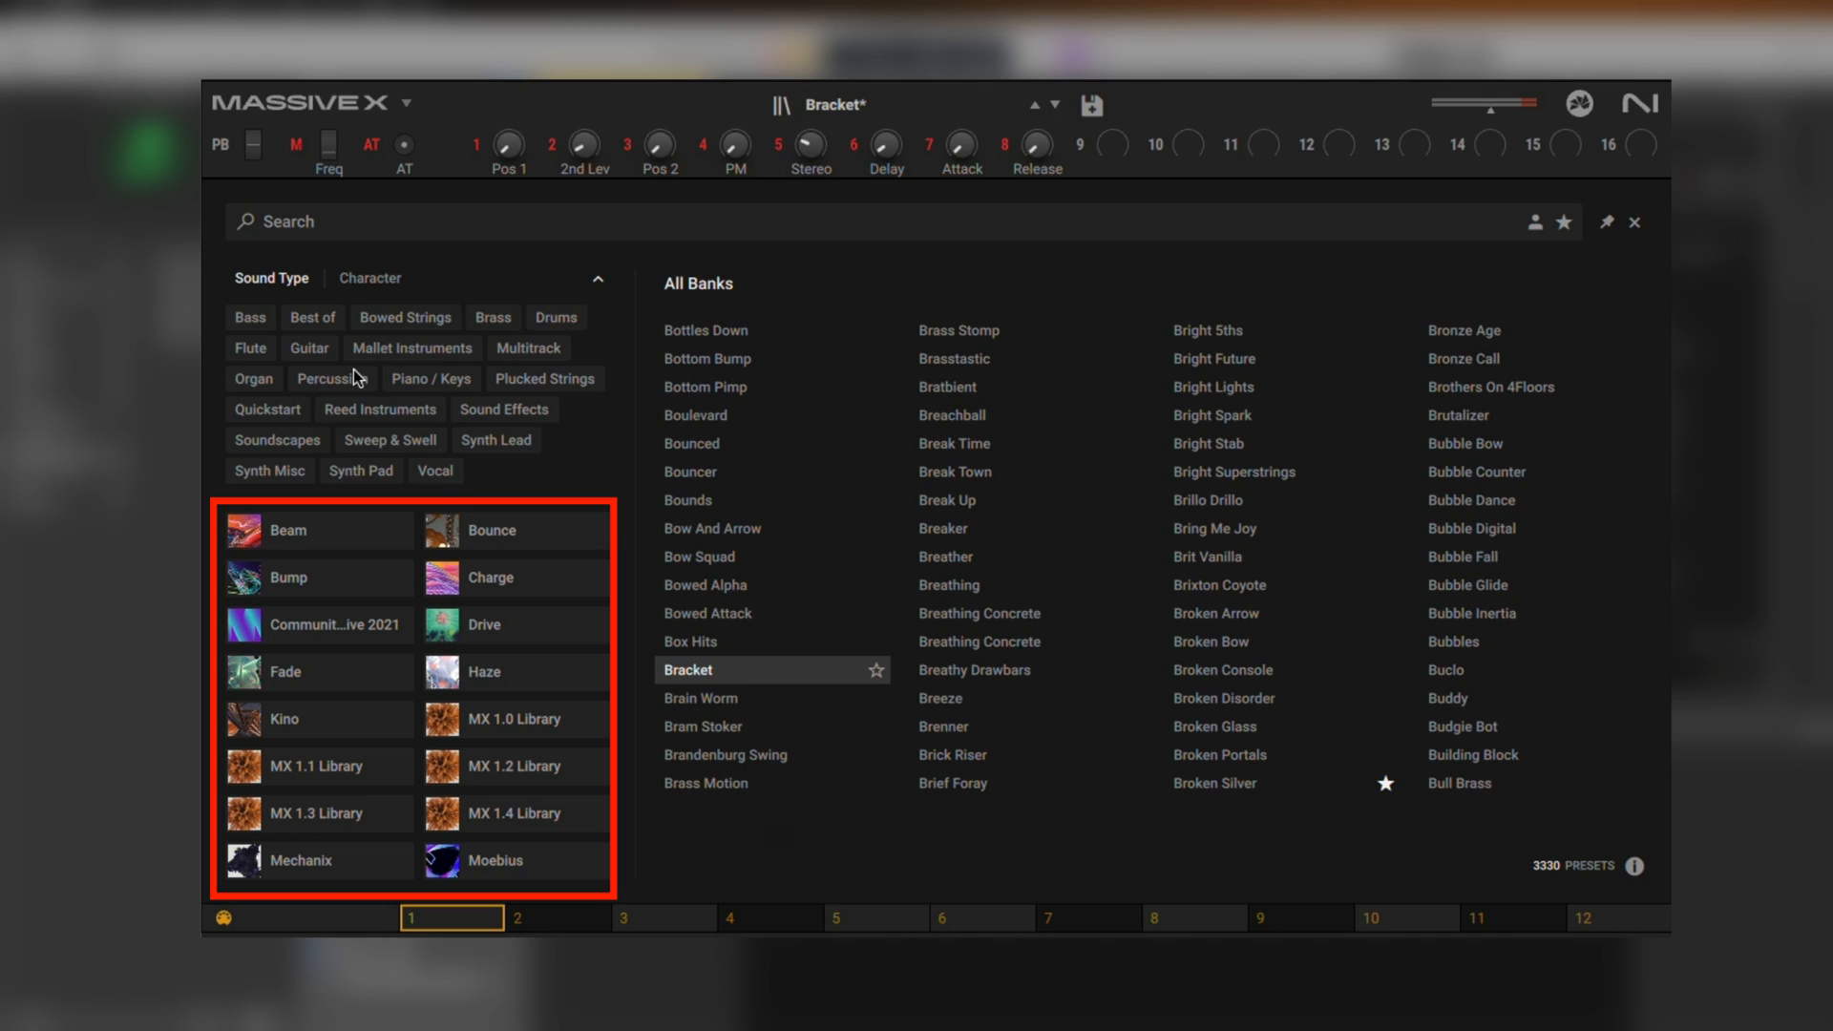
click(517, 530)
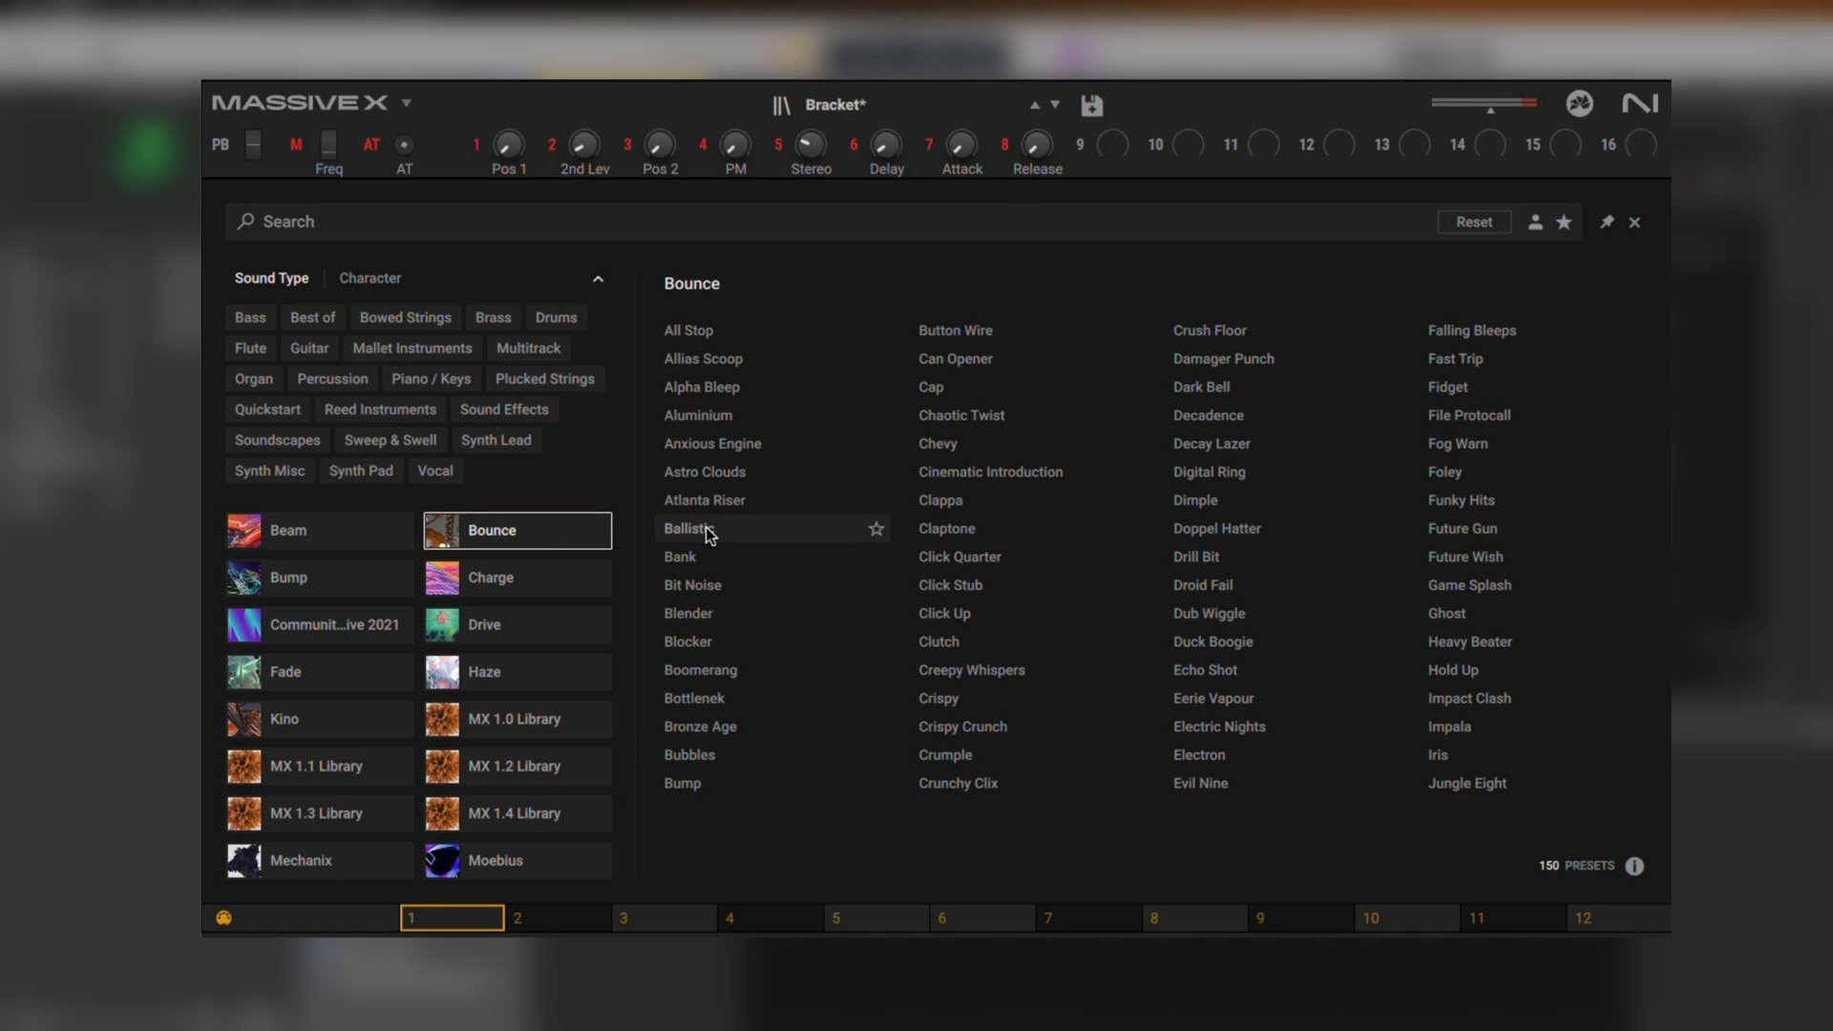
double_click(686, 528)
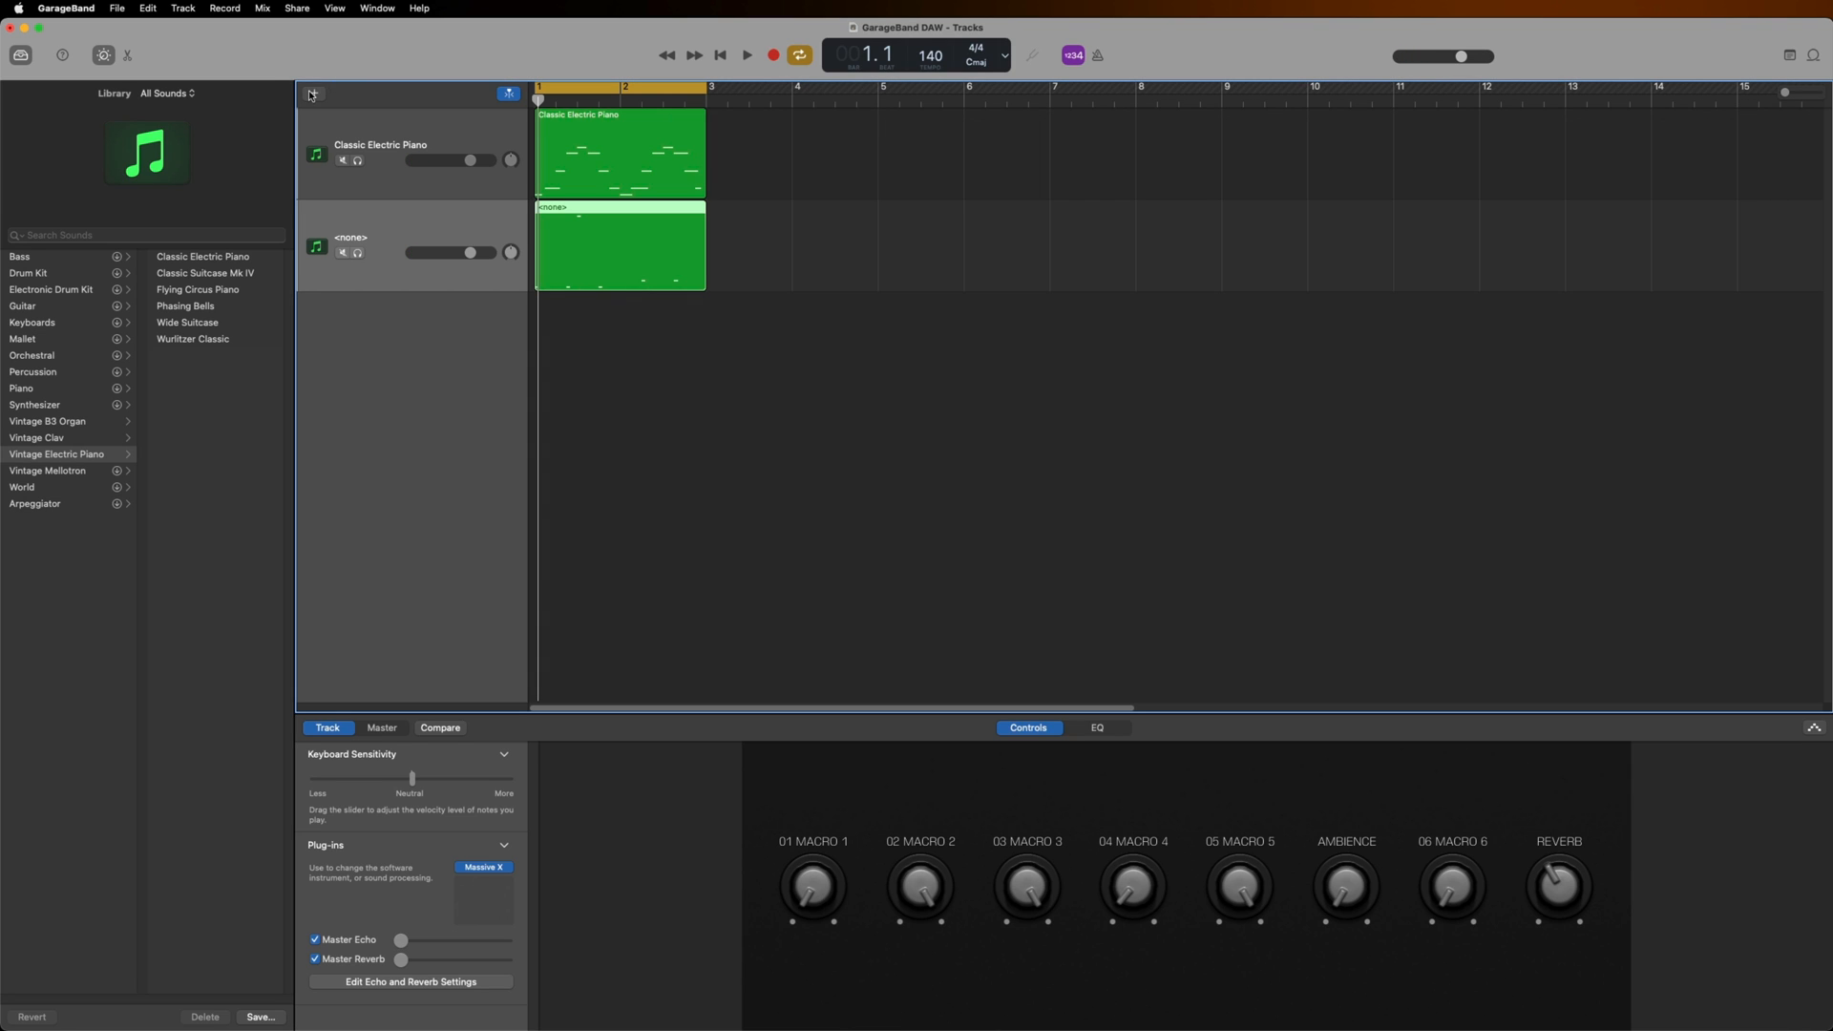
Create a third software instrument track and list its instrument plug-in choices
click(313, 94)
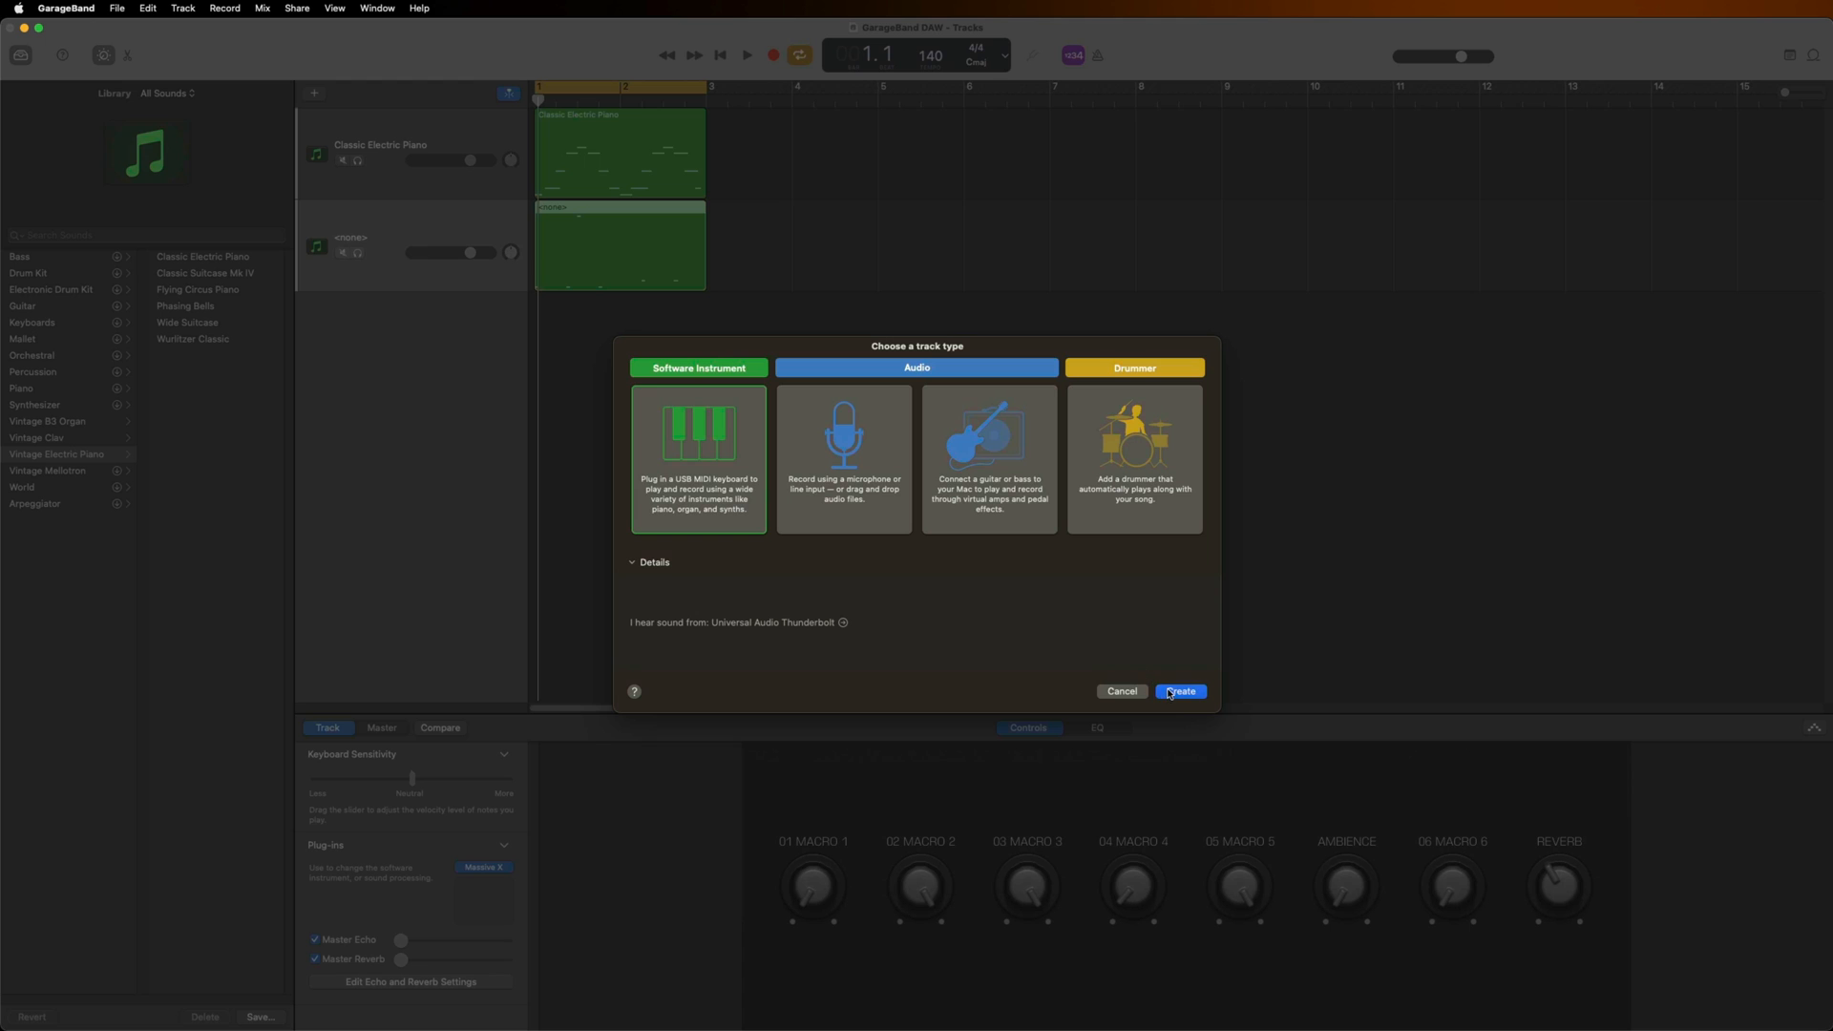
click(1181, 692)
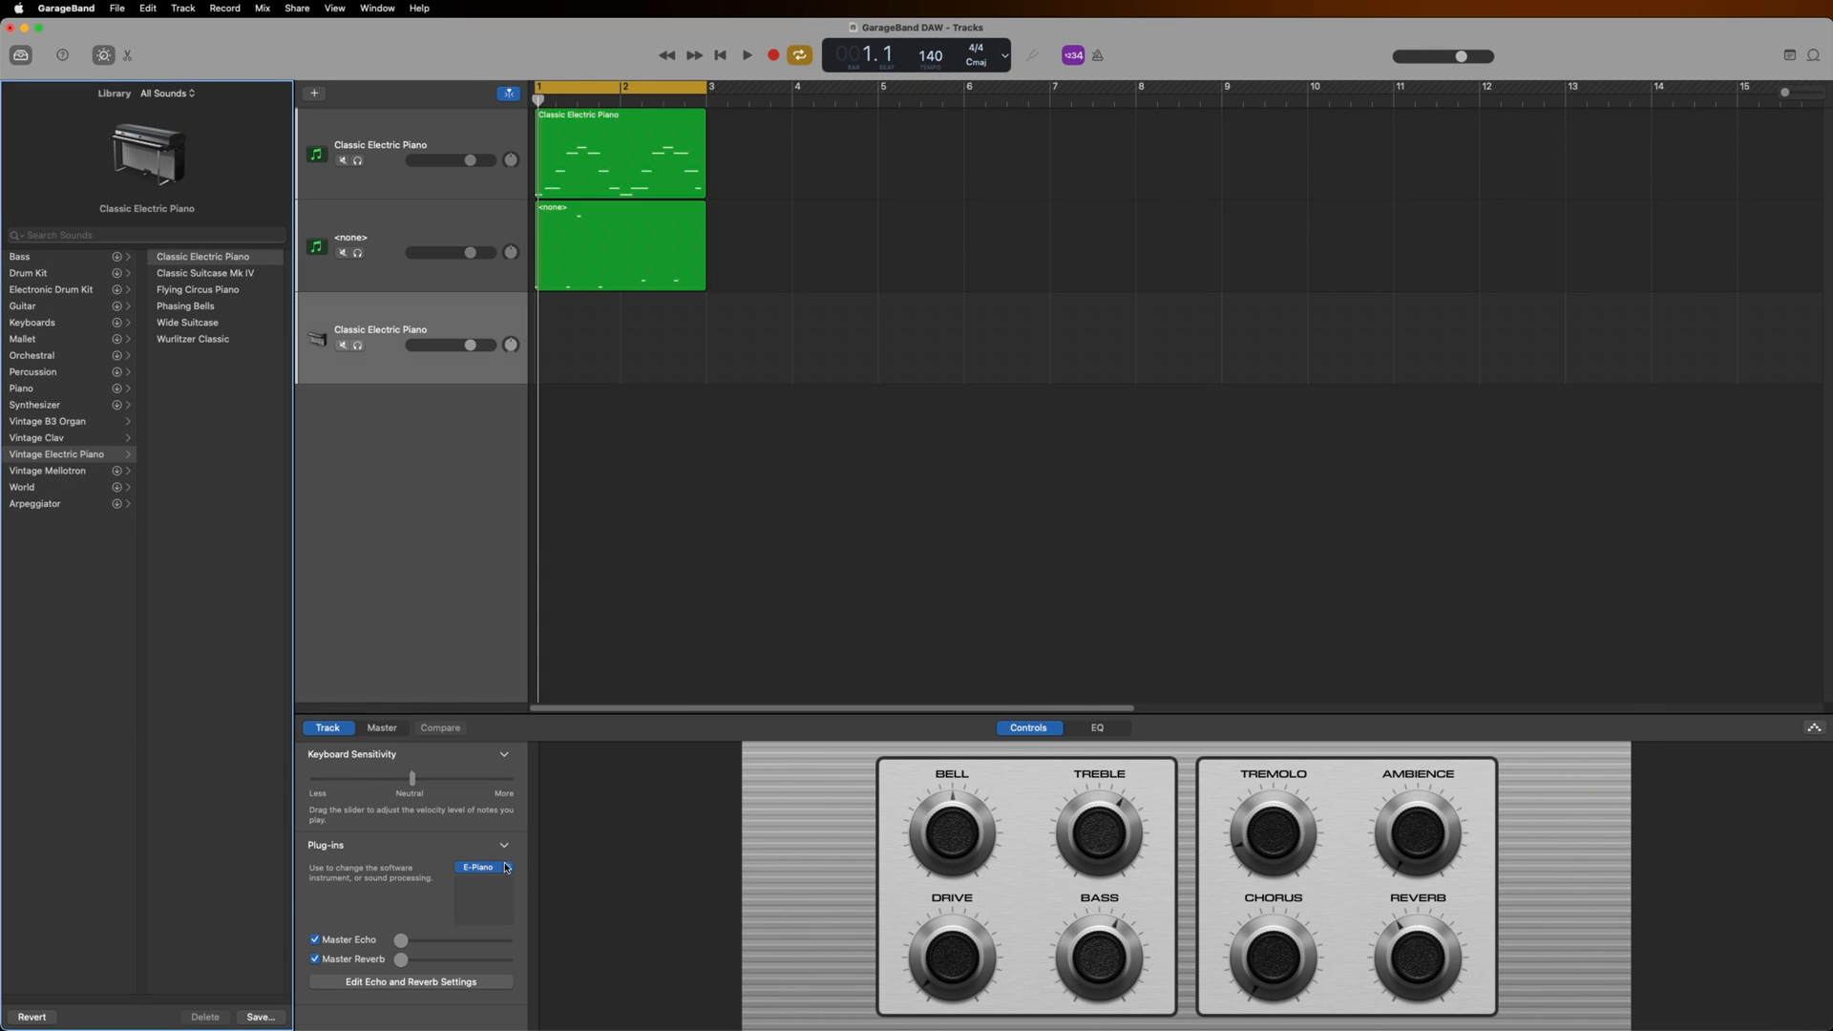
click(505, 868)
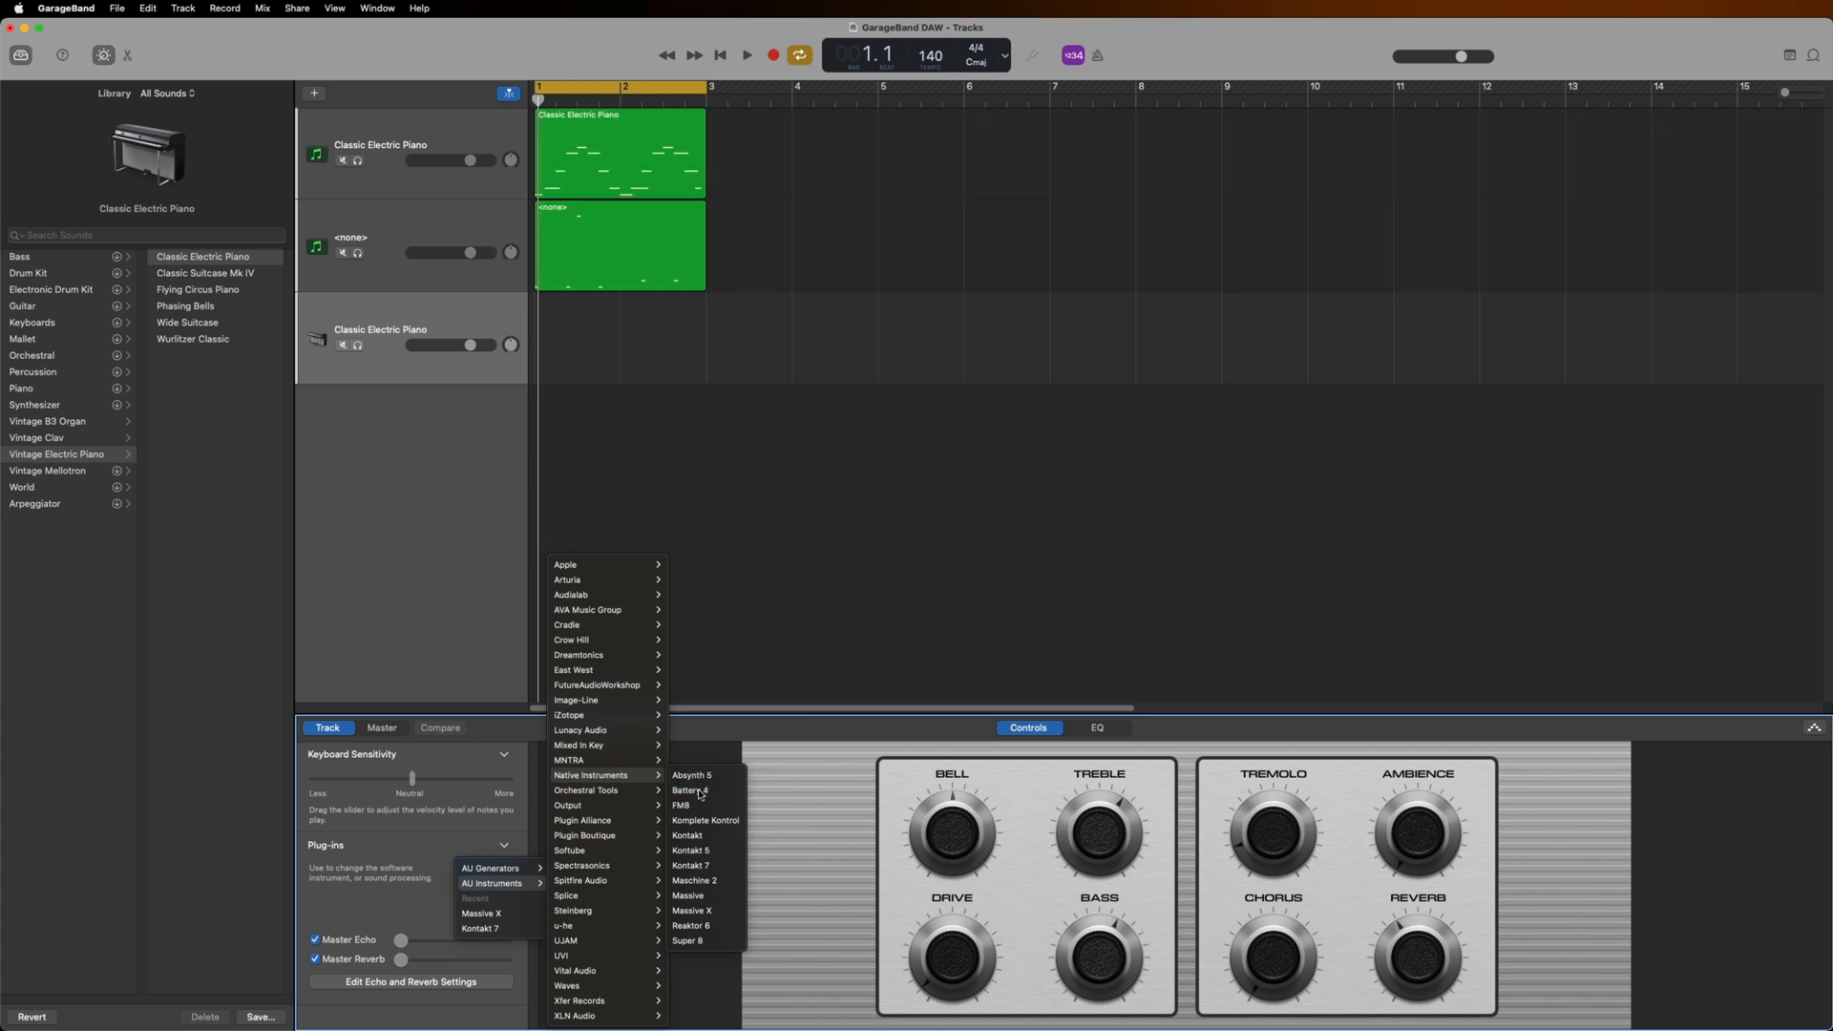
Load Battery 4 with the Argon Kit on the third track, then close its window
click(692, 789)
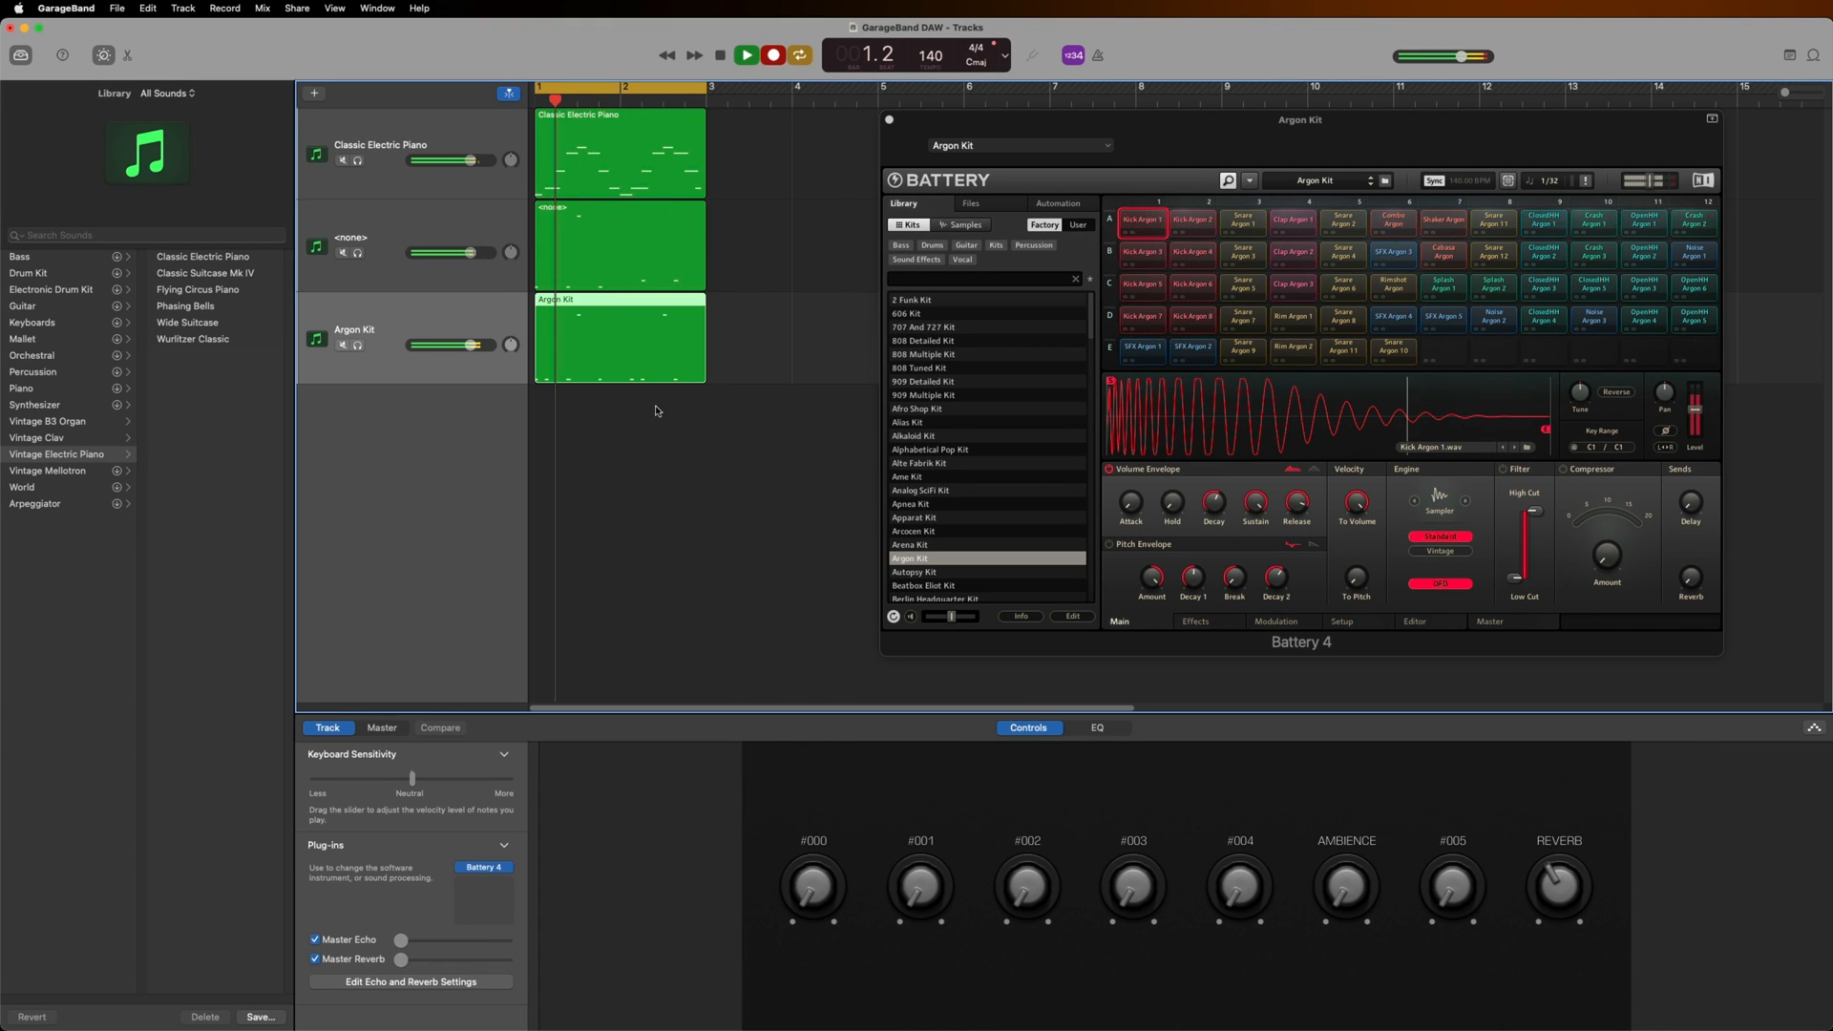
click(740, 55)
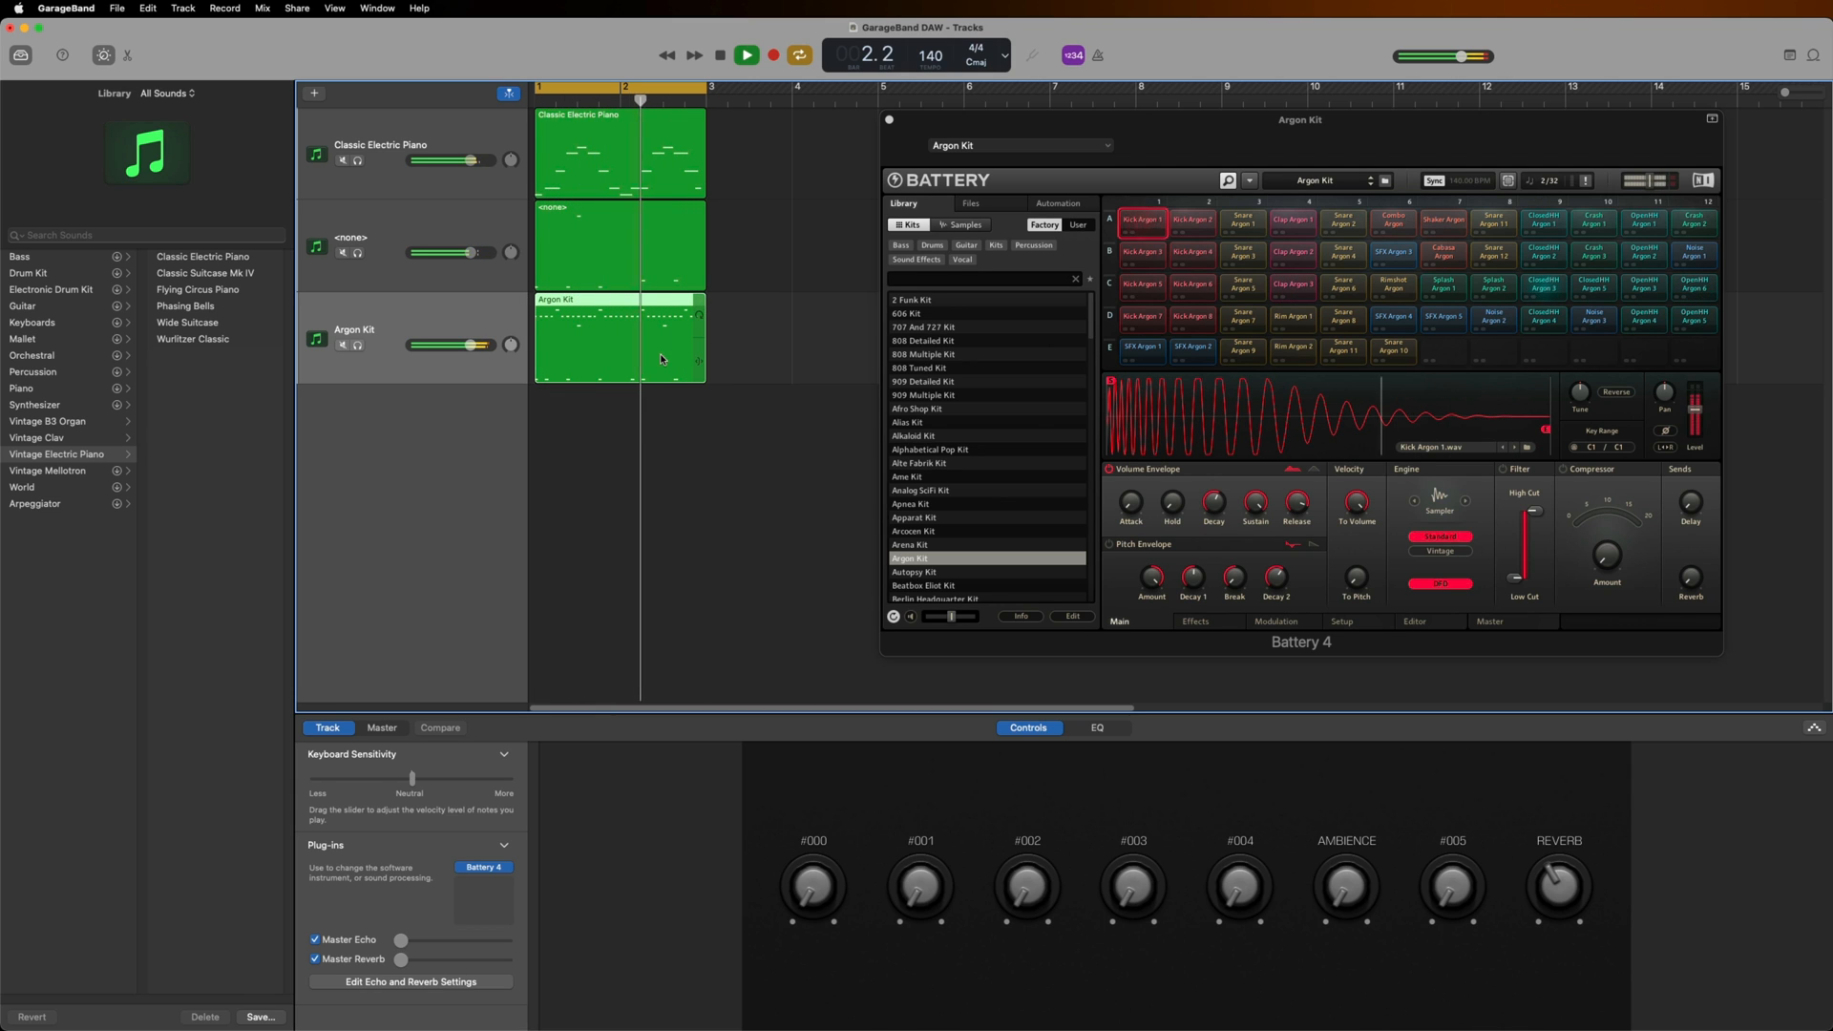
click(744, 54)
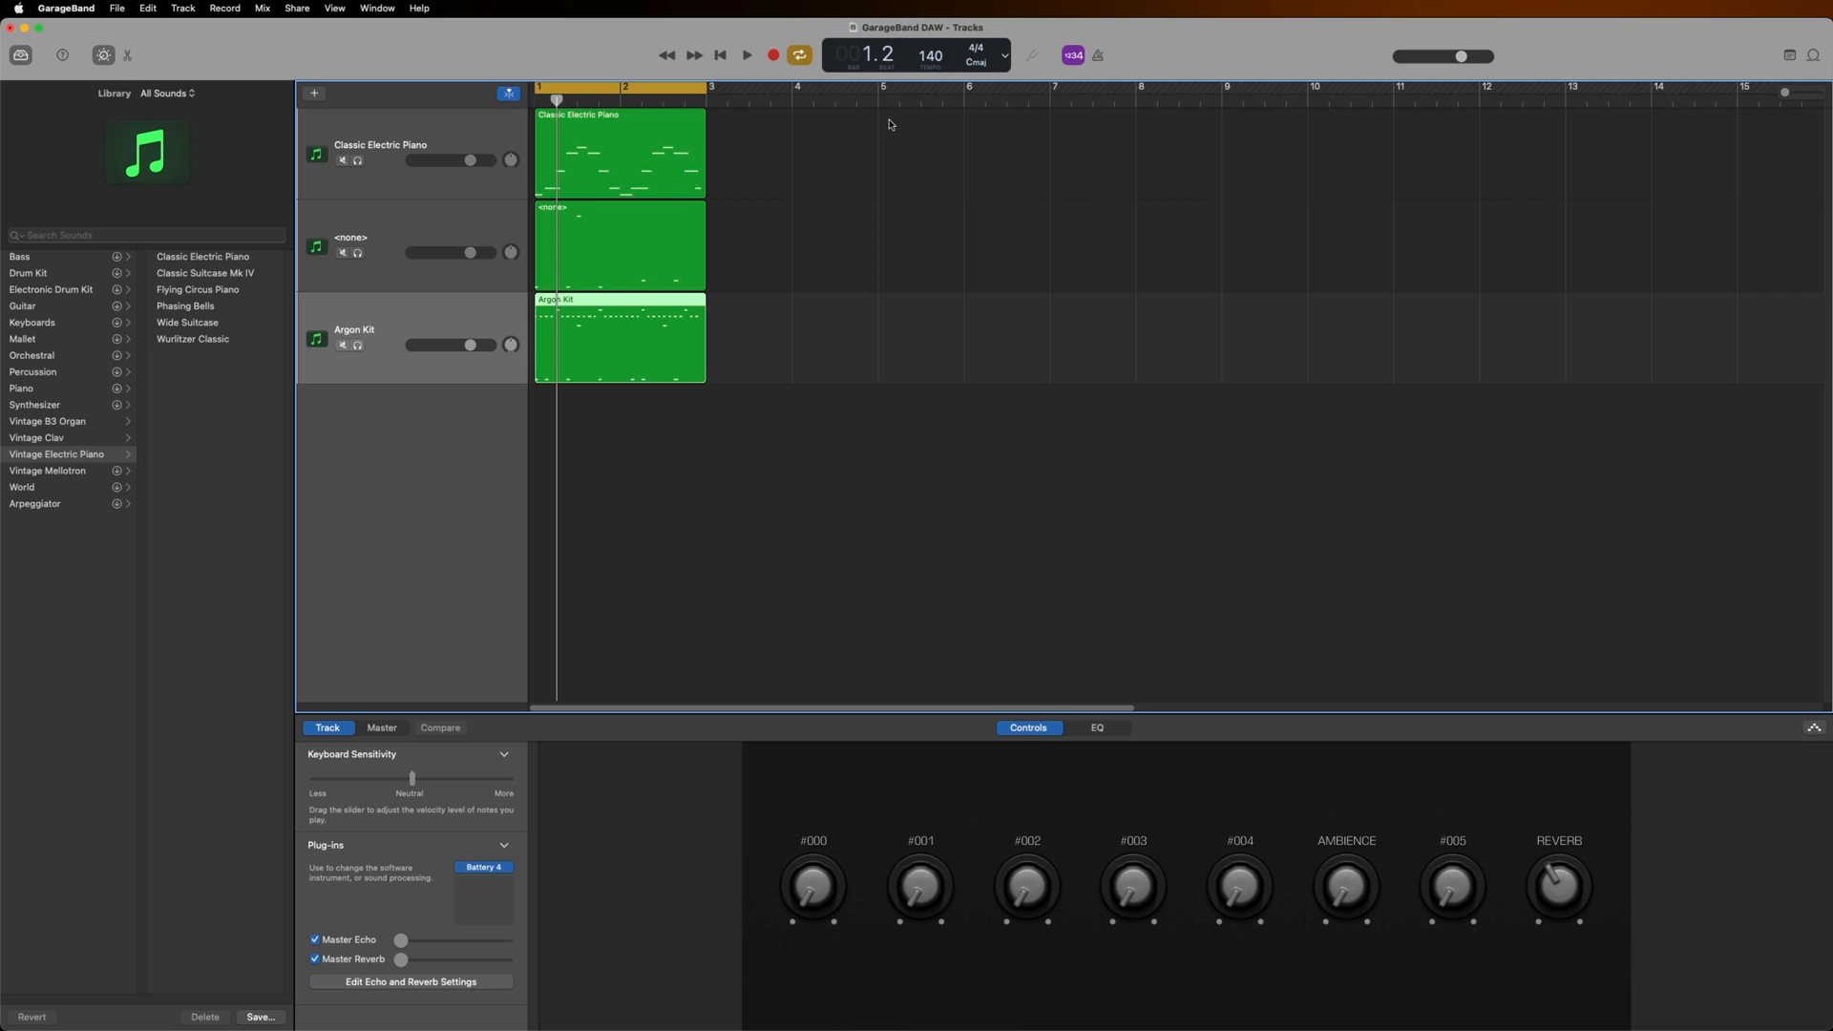
mouse_move(489, 140)
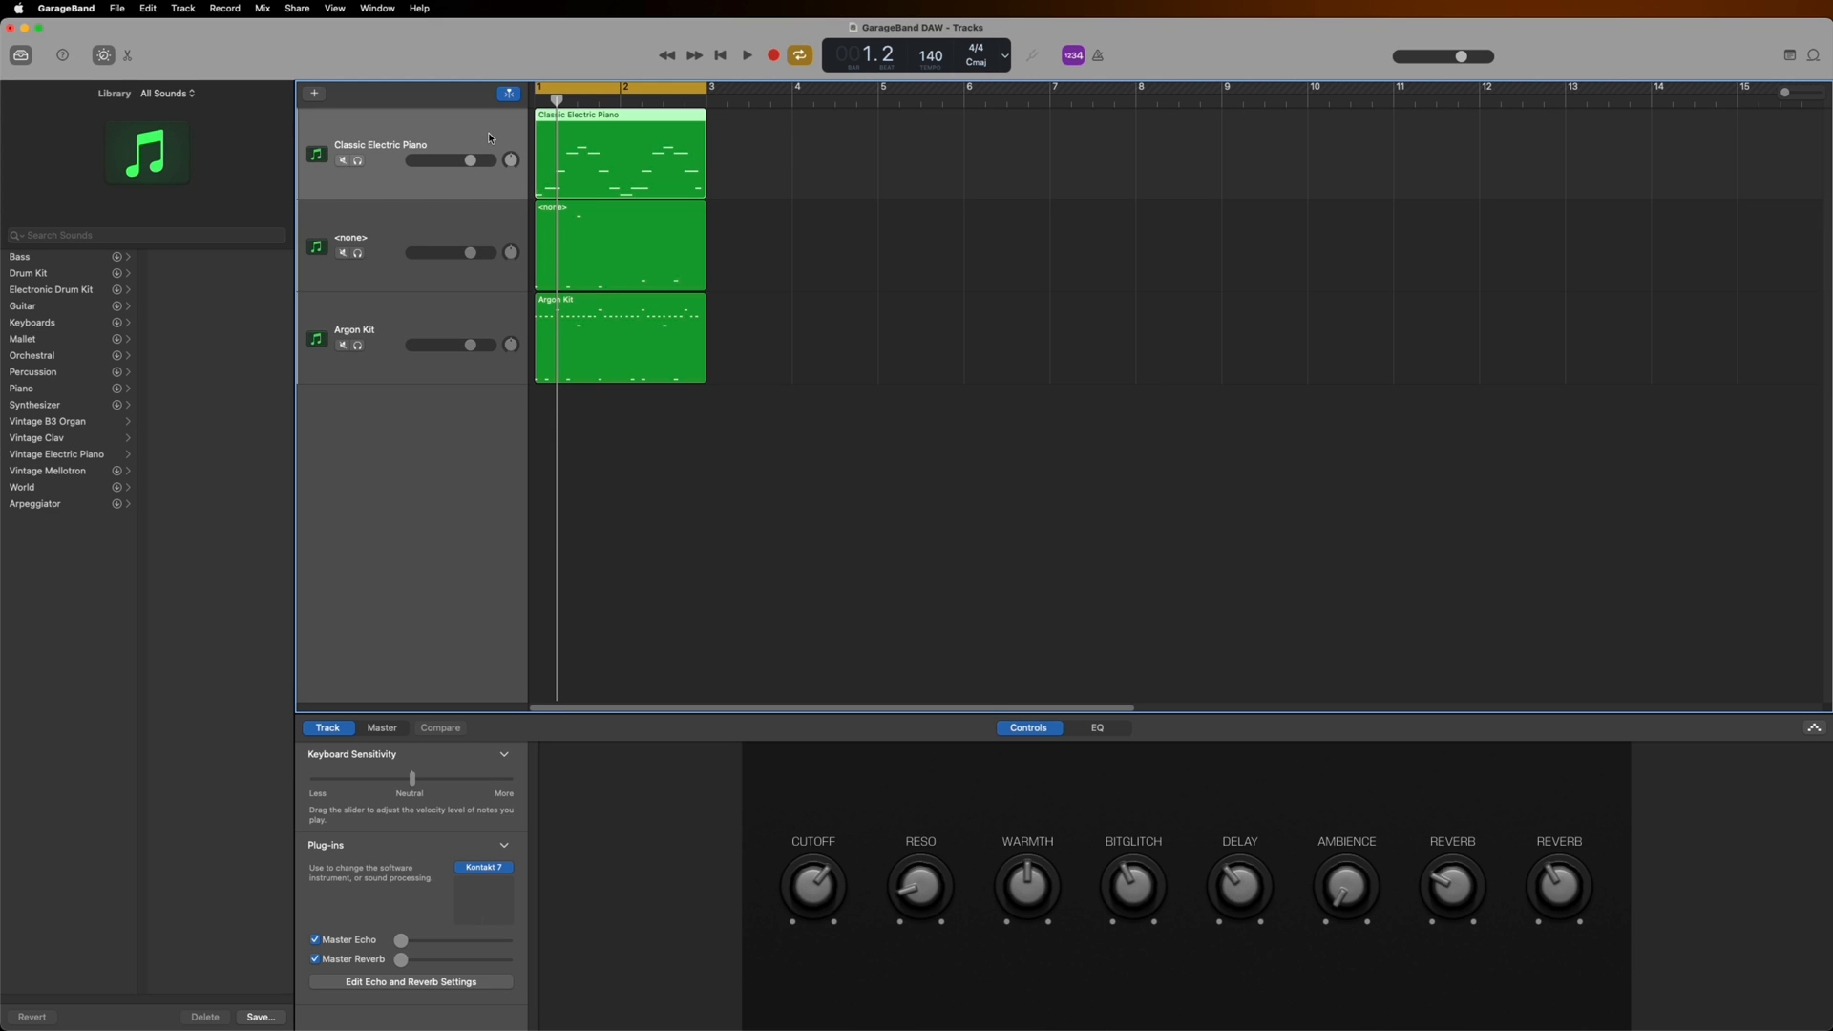
Insert Native Instruments' Raum reverb from the Audio Unit effects on the piano track
click(483, 867)
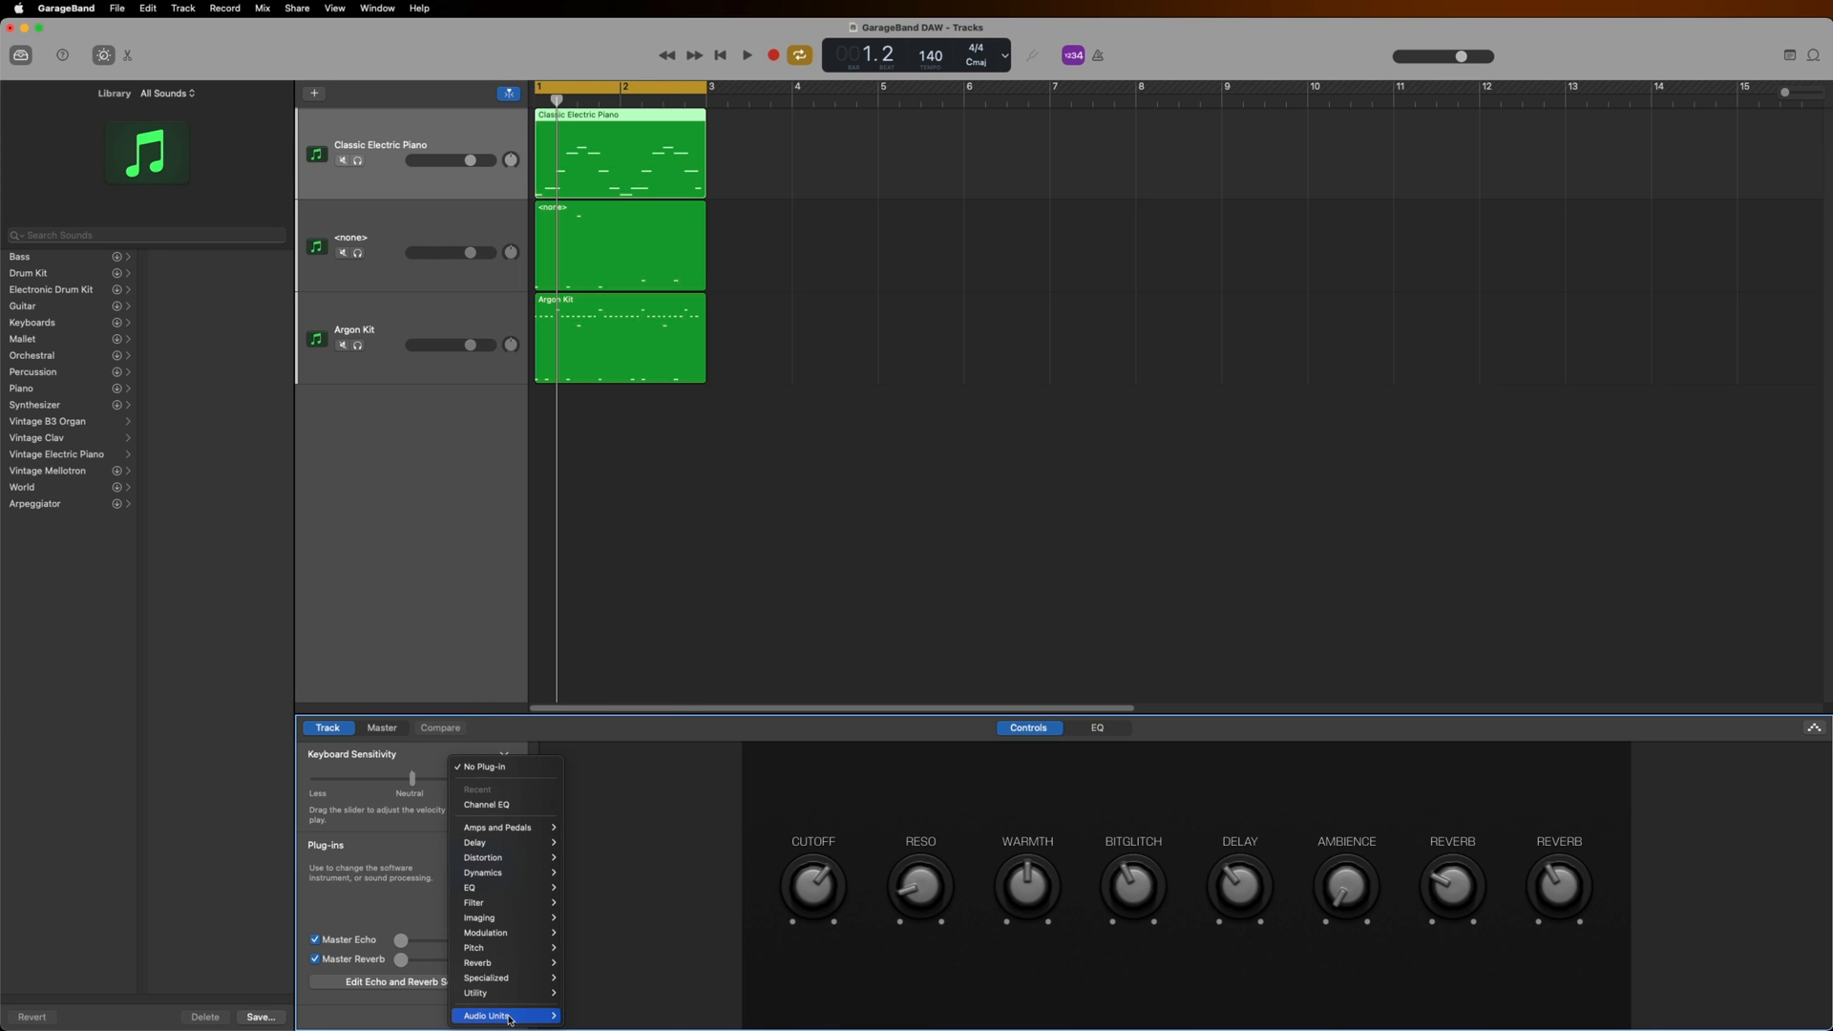
click(502, 1020)
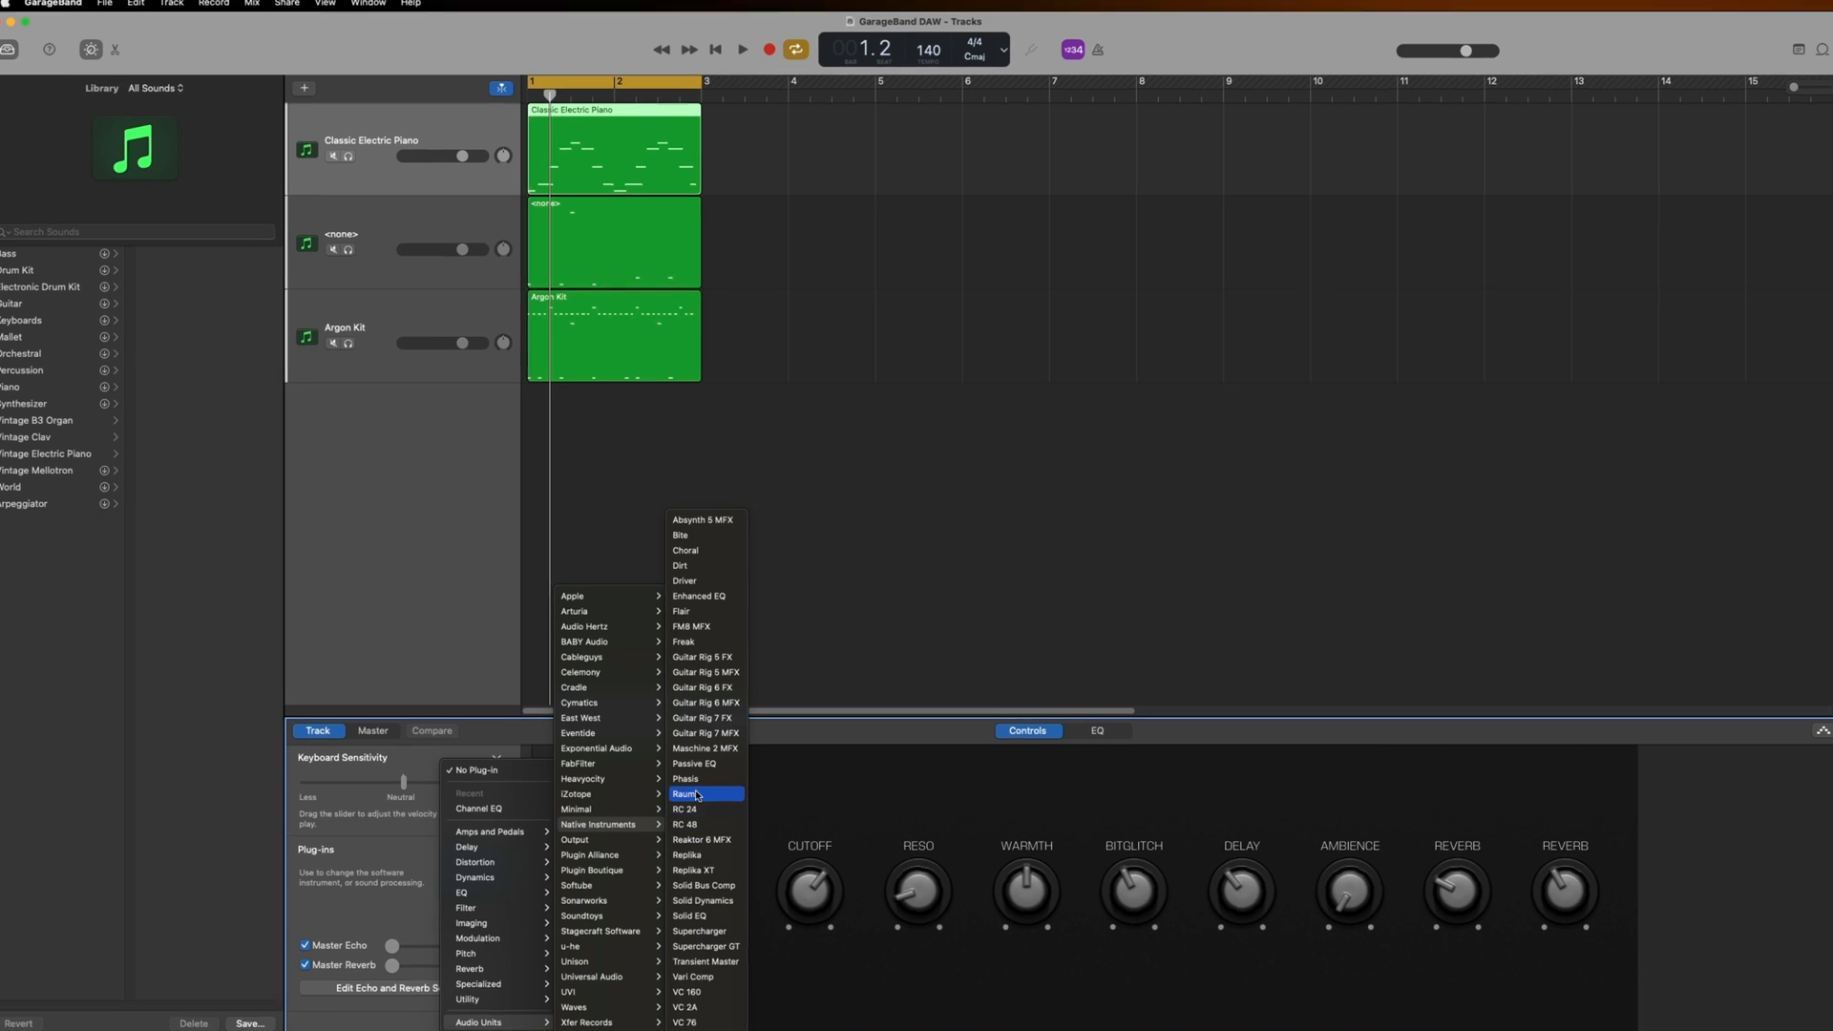
click(688, 793)
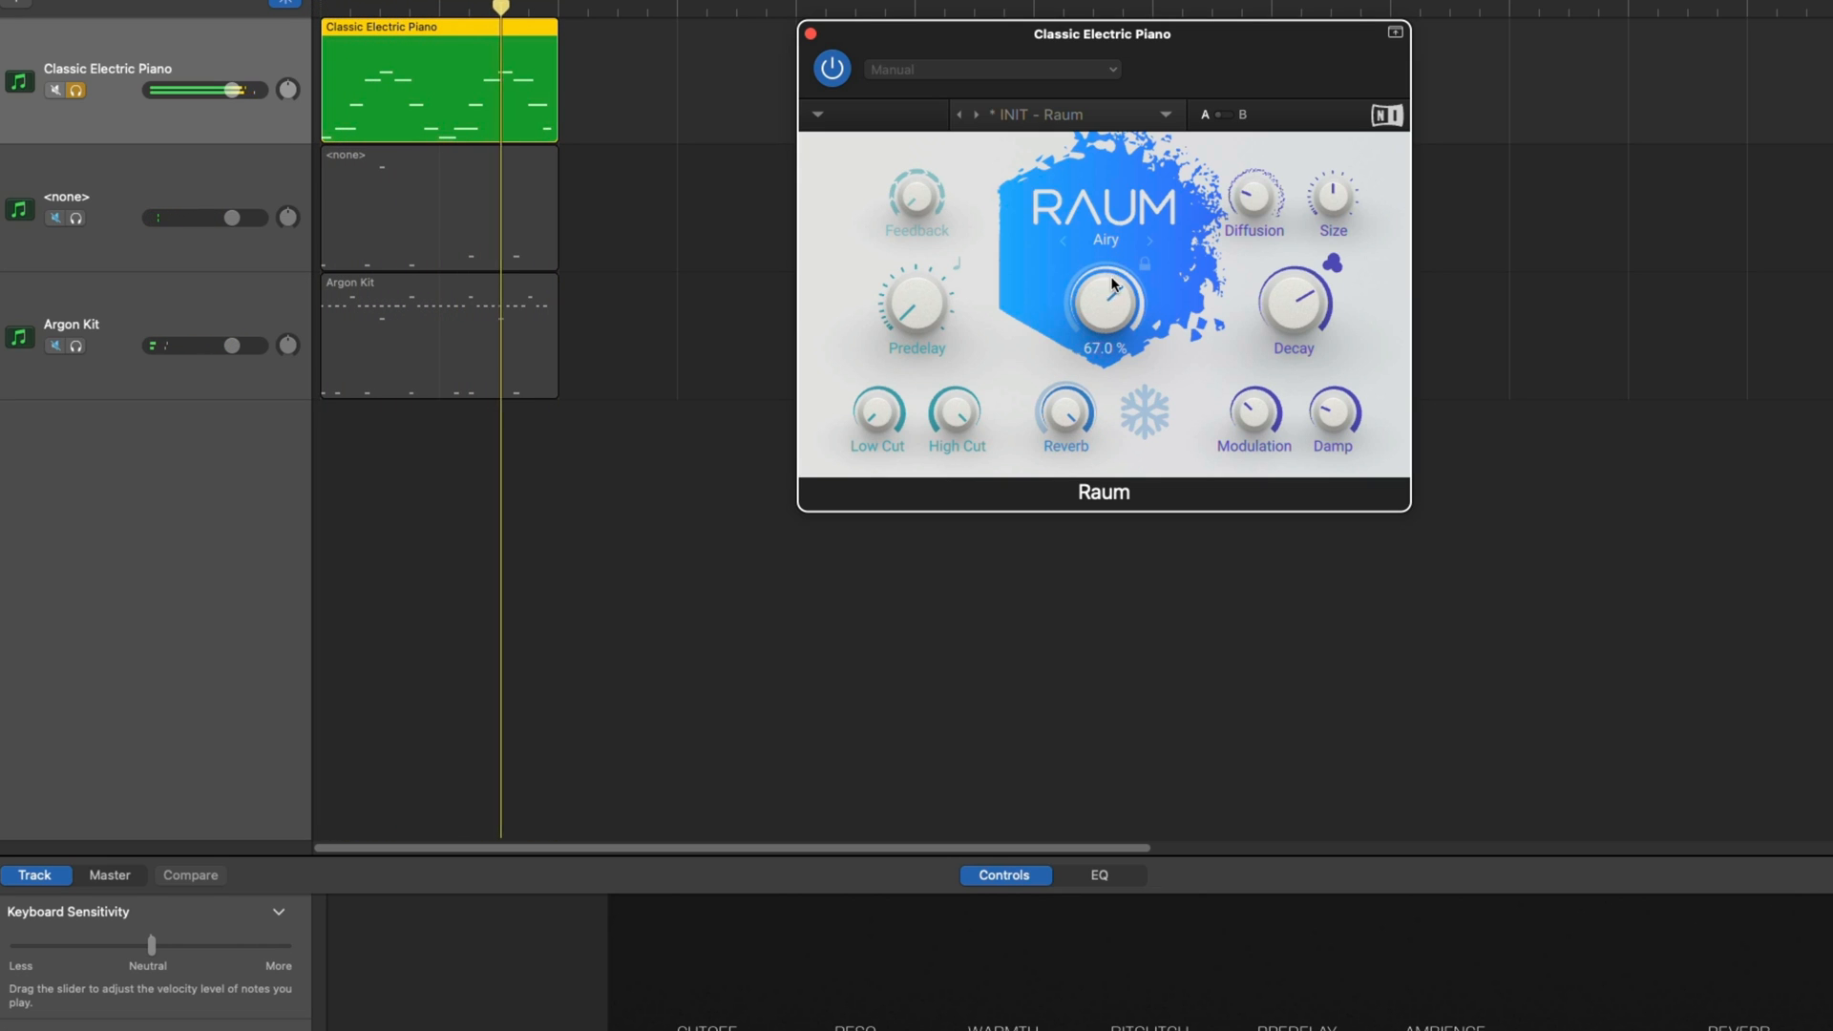
Drop Raum's mix to about 52% and load the Creative > Magnetic Pads preset
drag(1103, 306, 1120, 329)
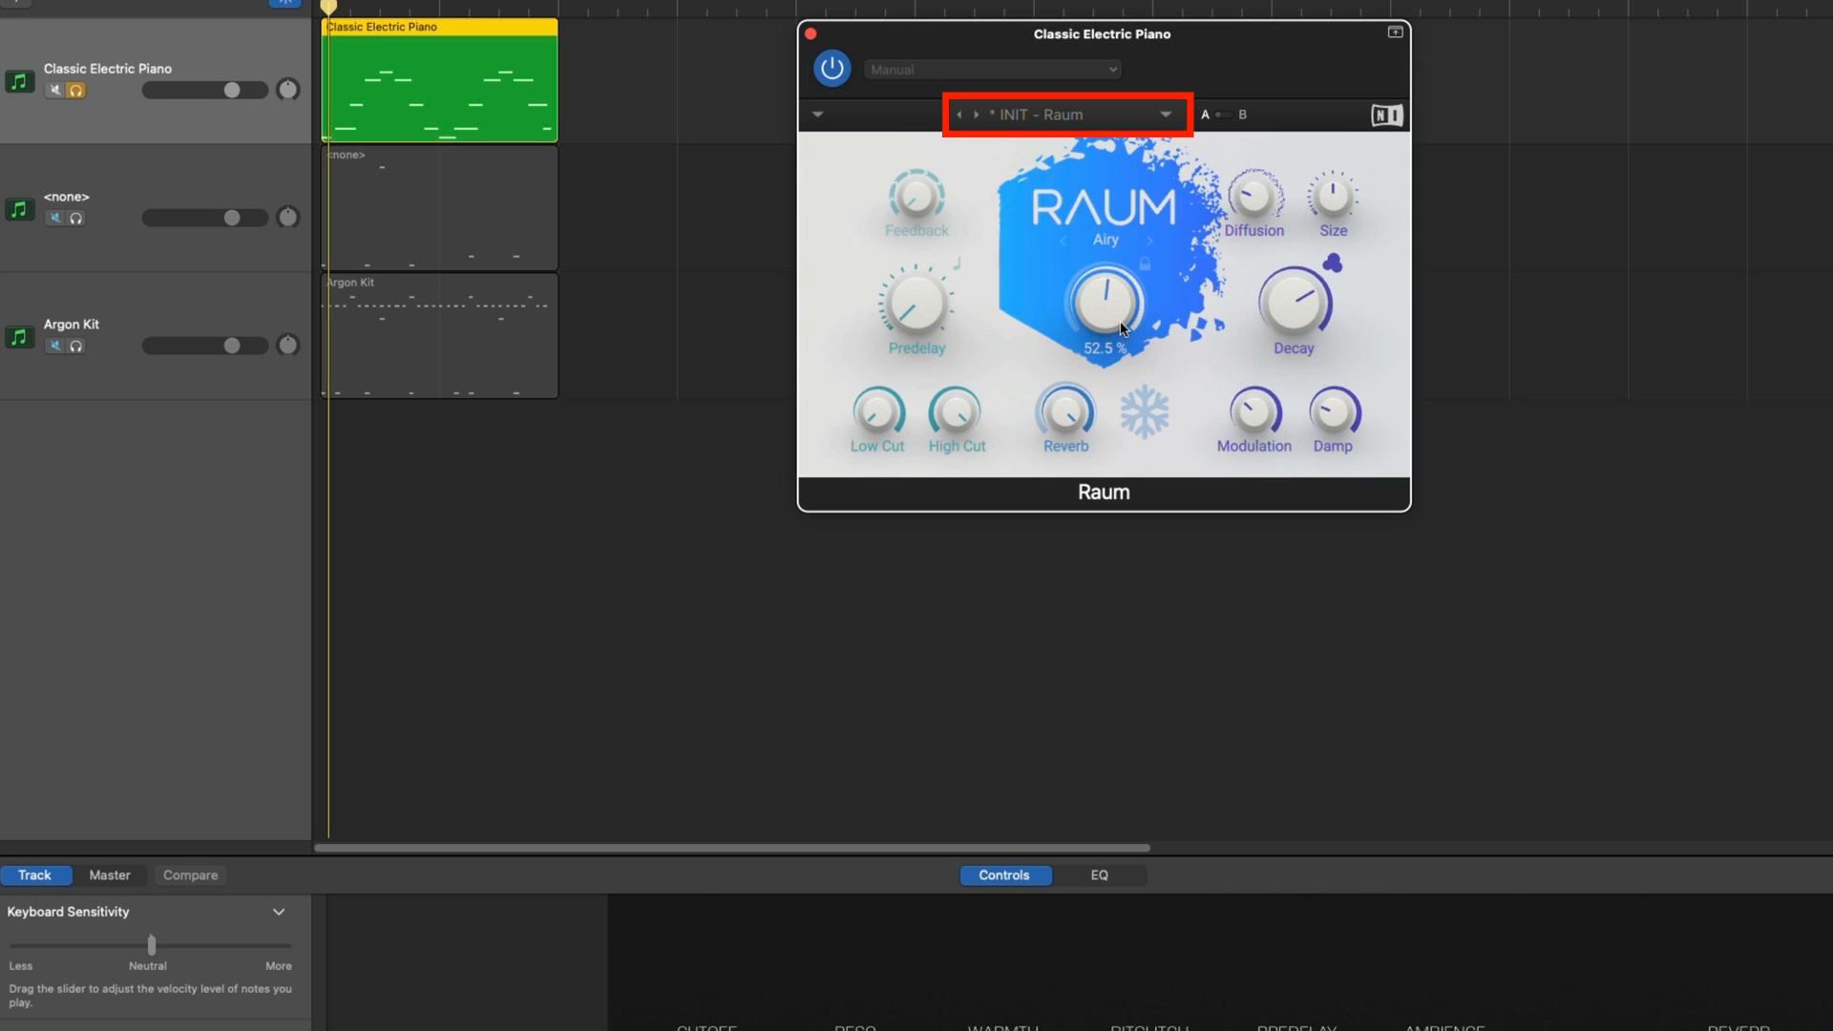
click(1062, 114)
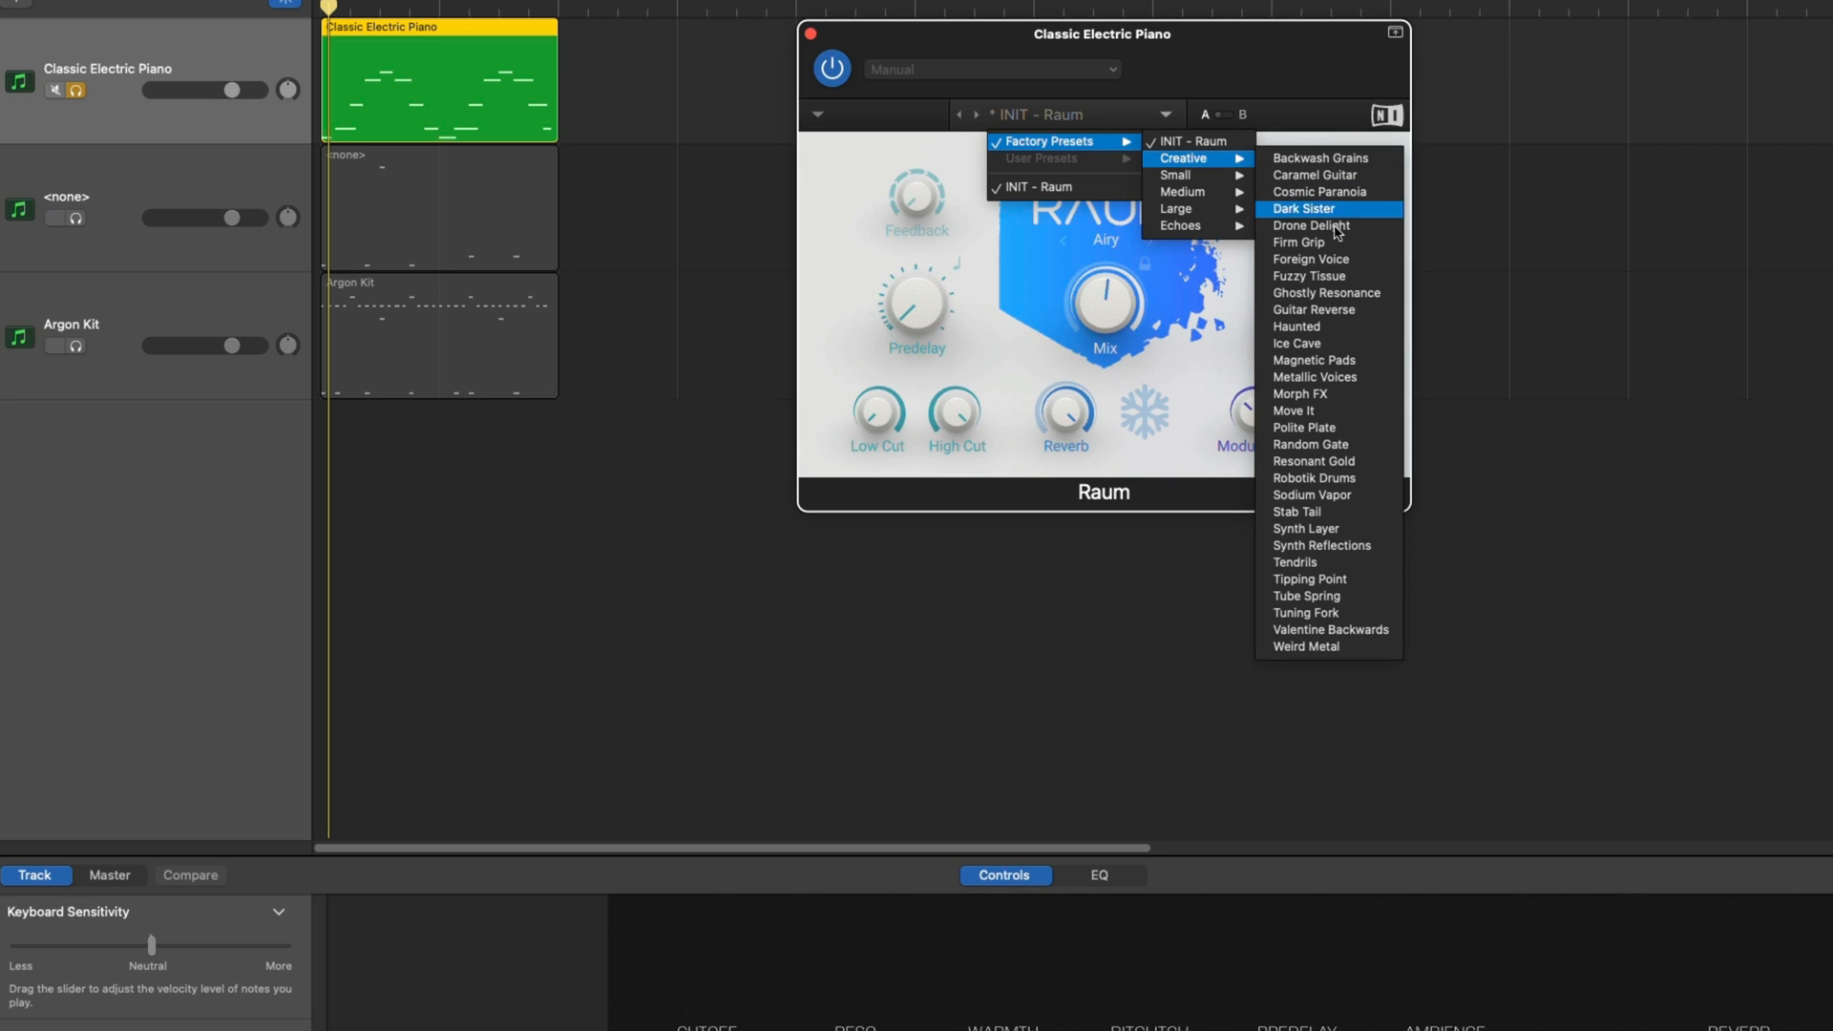
click(1314, 360)
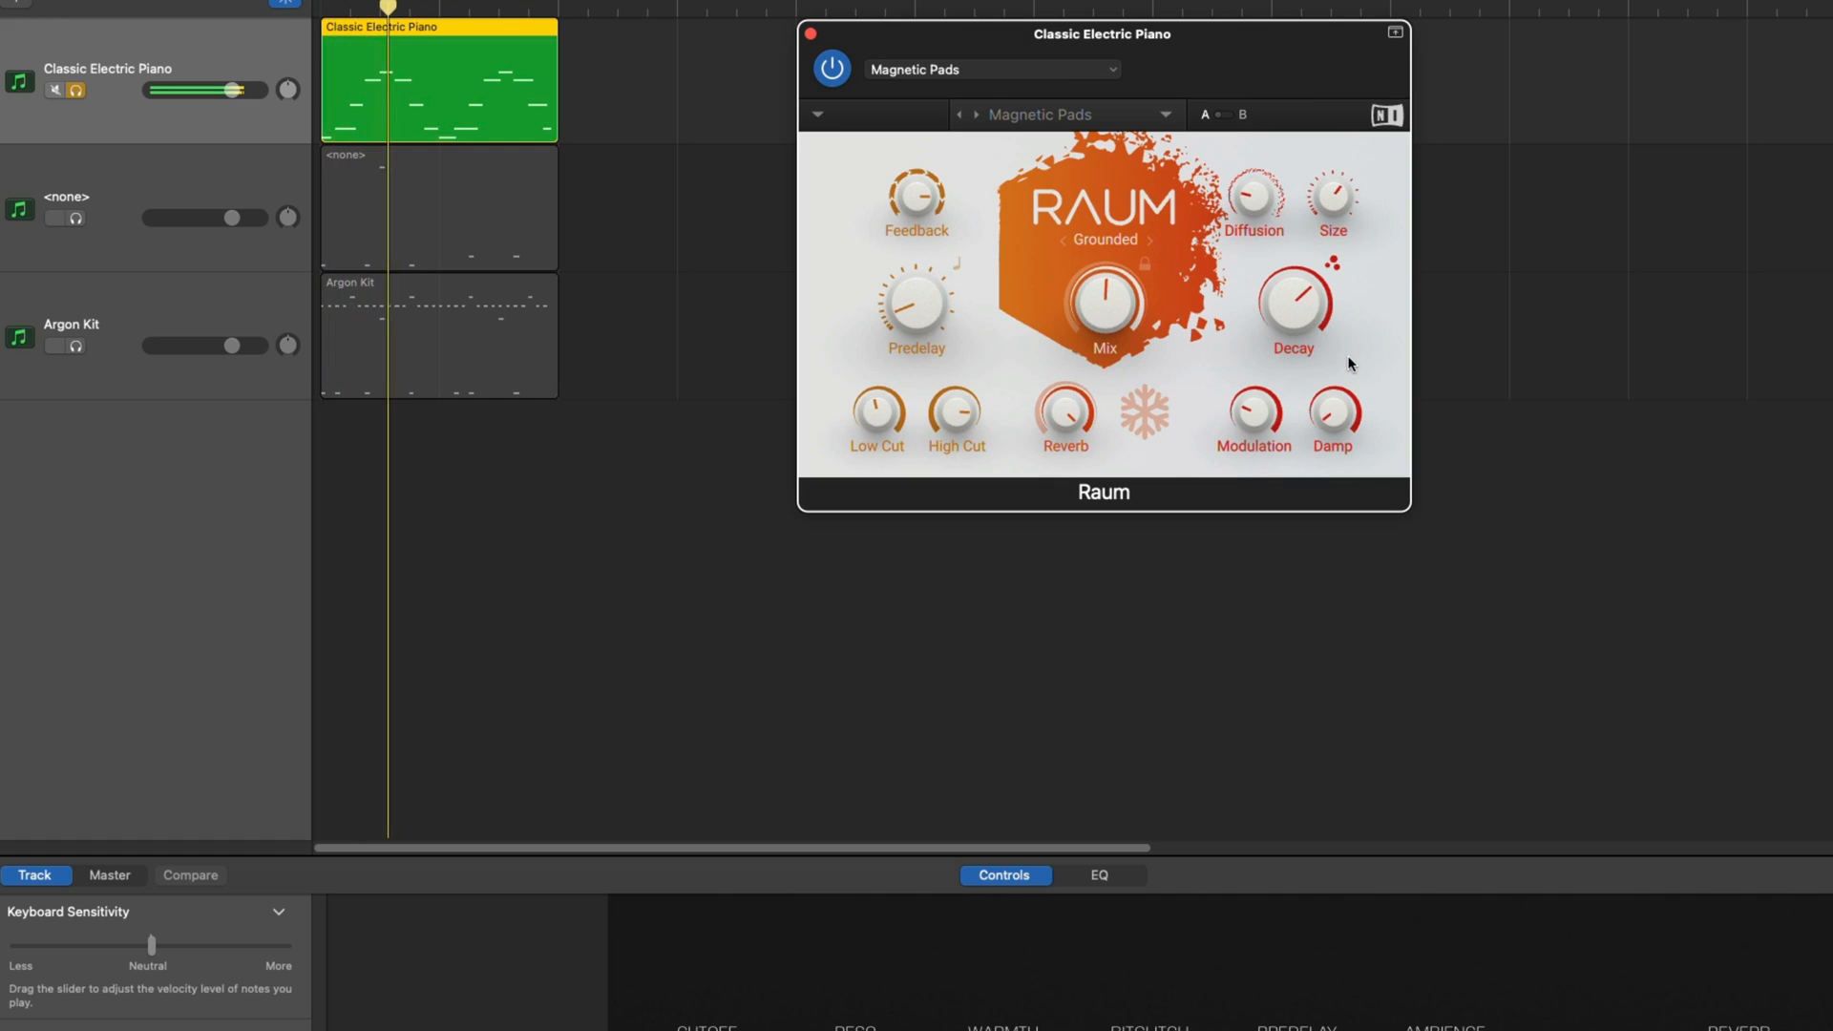
drag(1102, 304, 1128, 259)
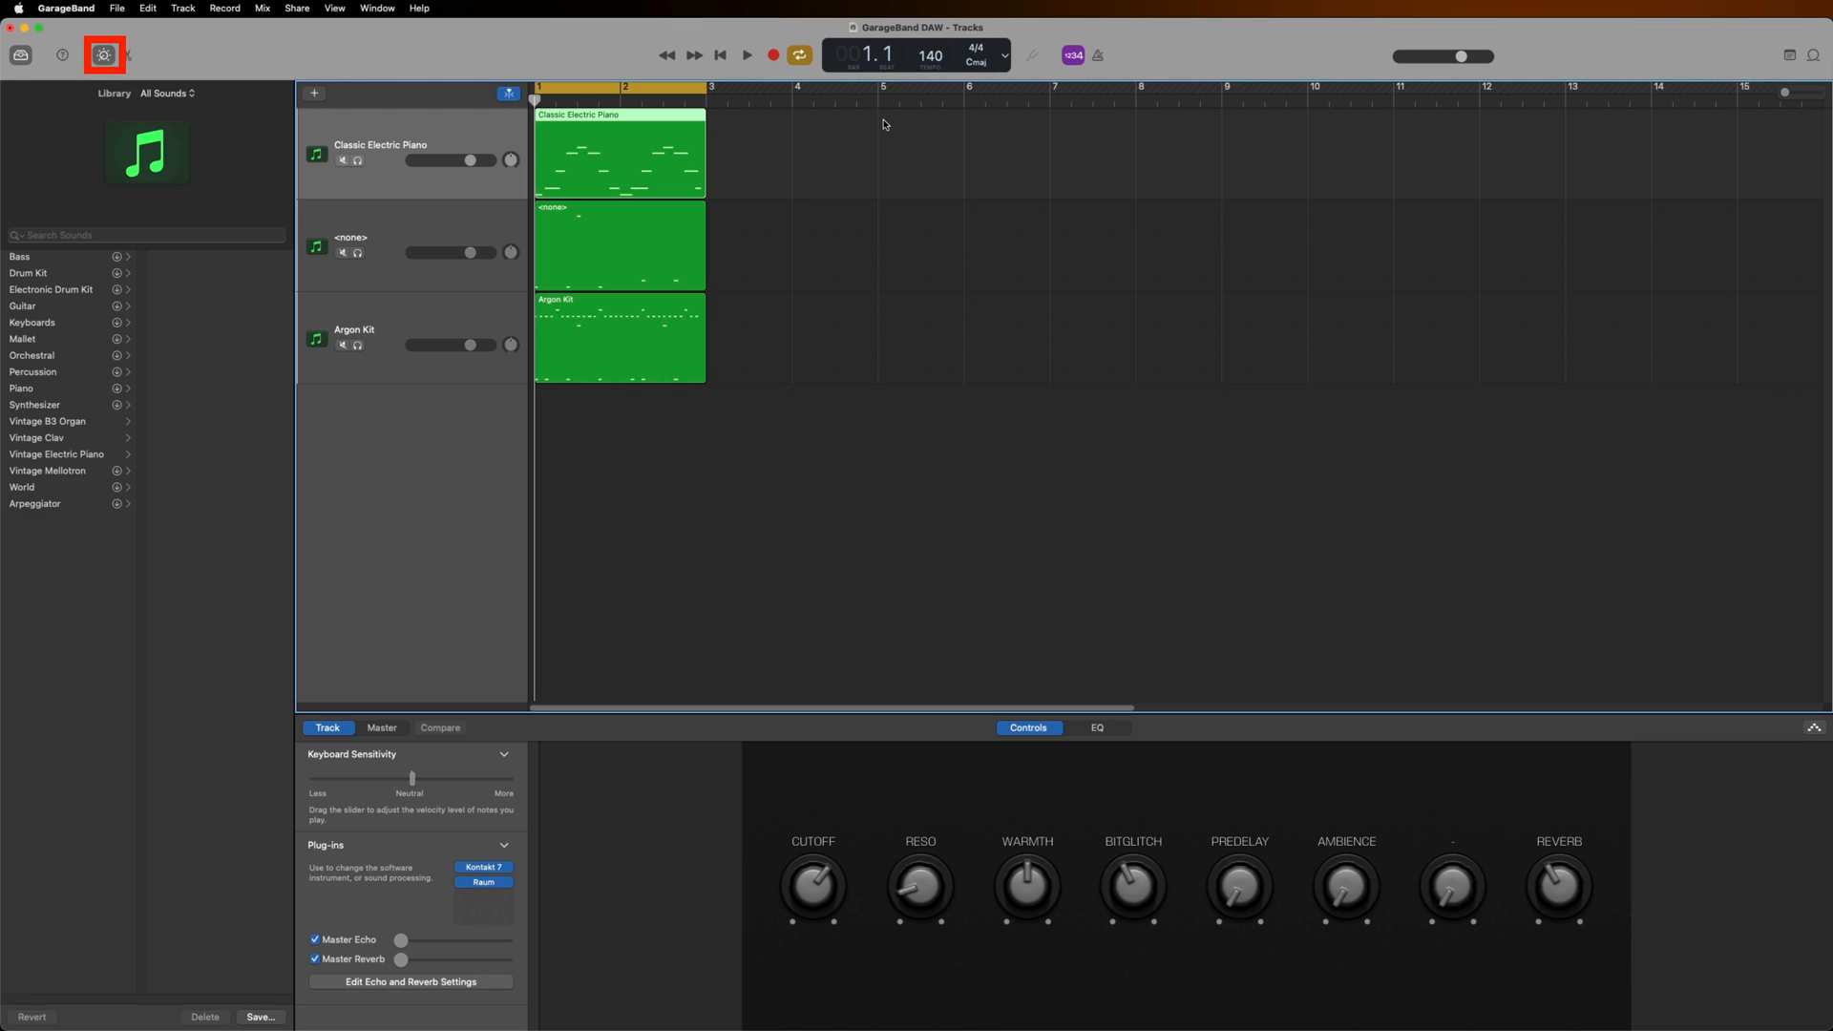
mouse_move(500, 662)
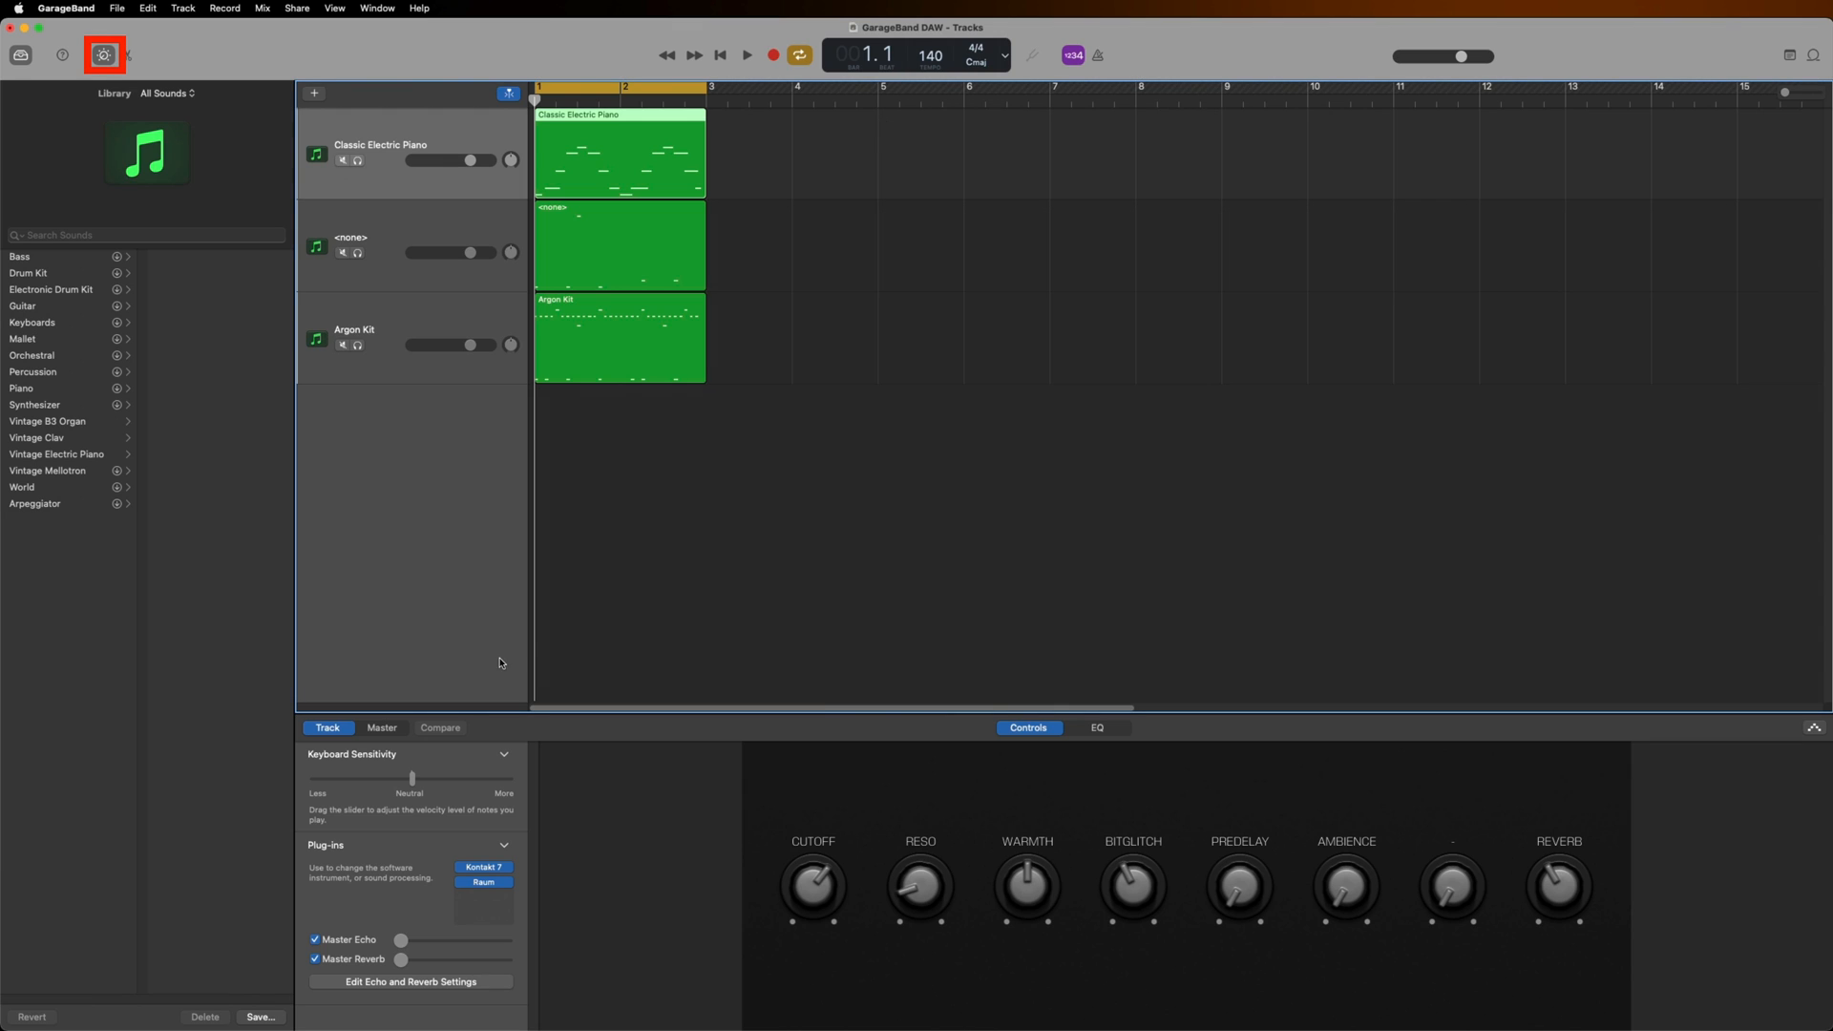
Swap the master track's Channel EQ slot for iZotope's Ozone 11 Audio Unit
click(382, 727)
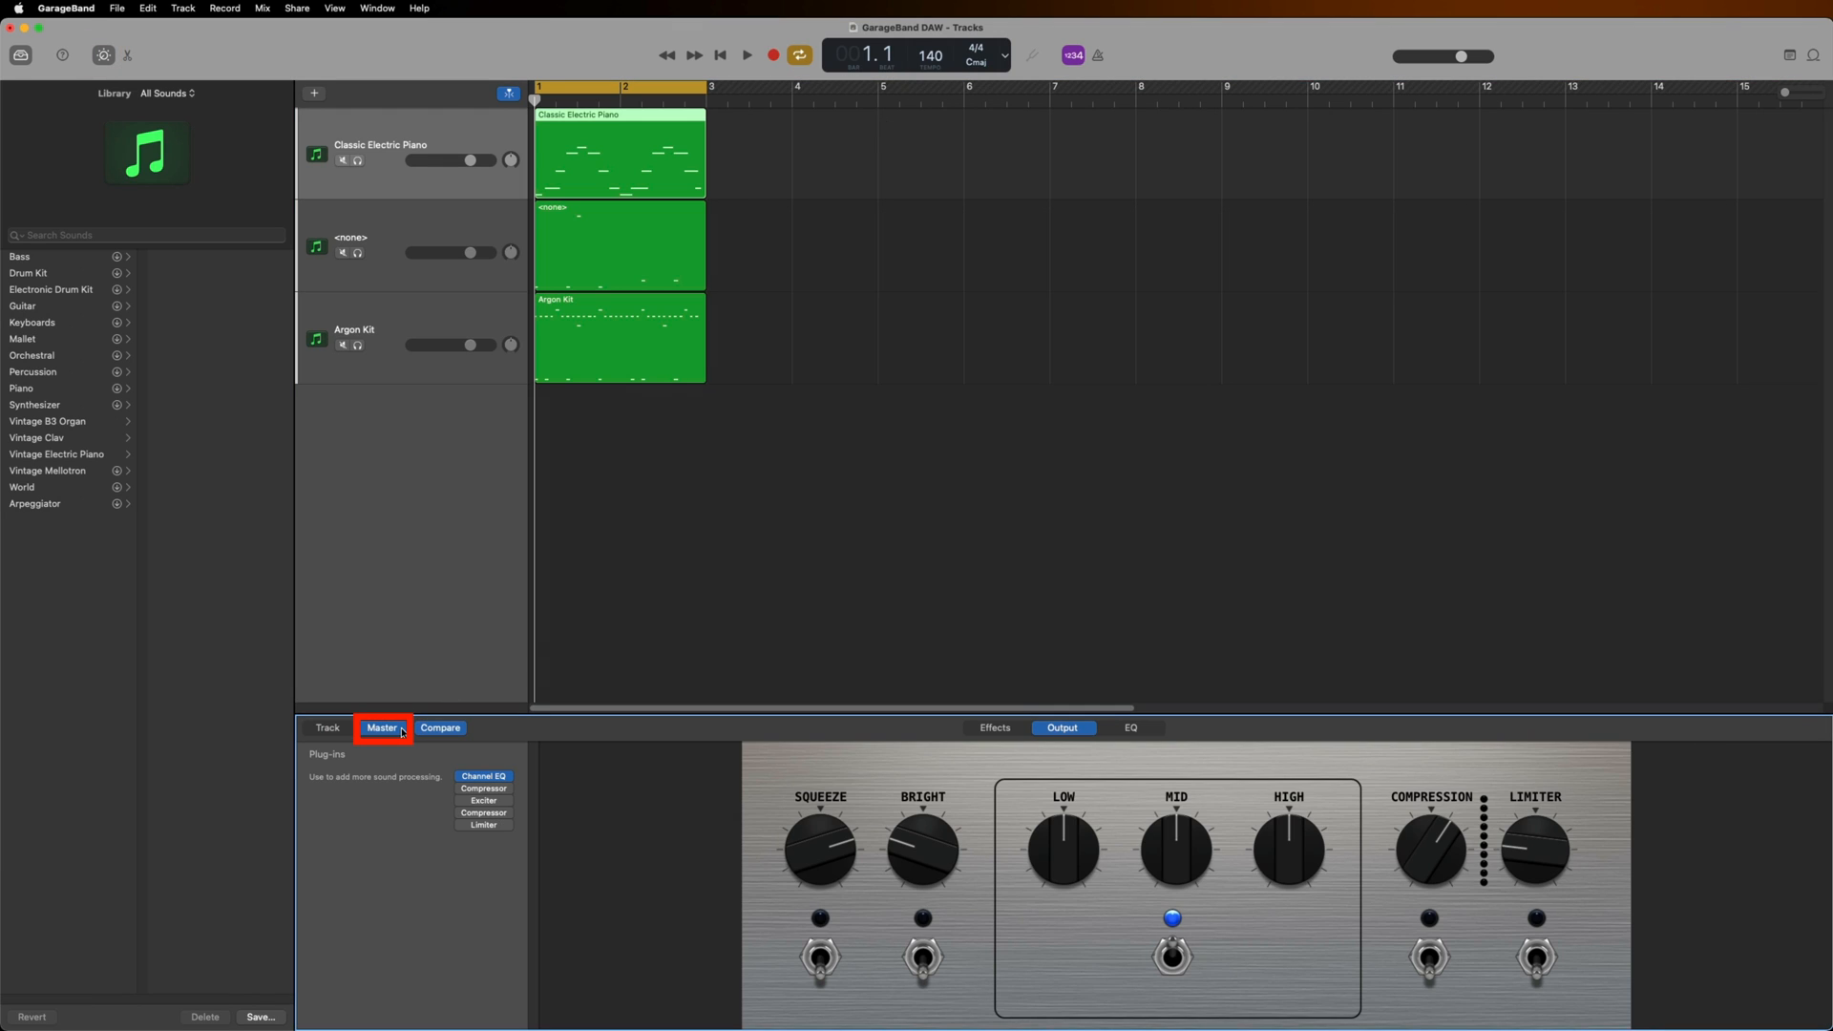
click(483, 775)
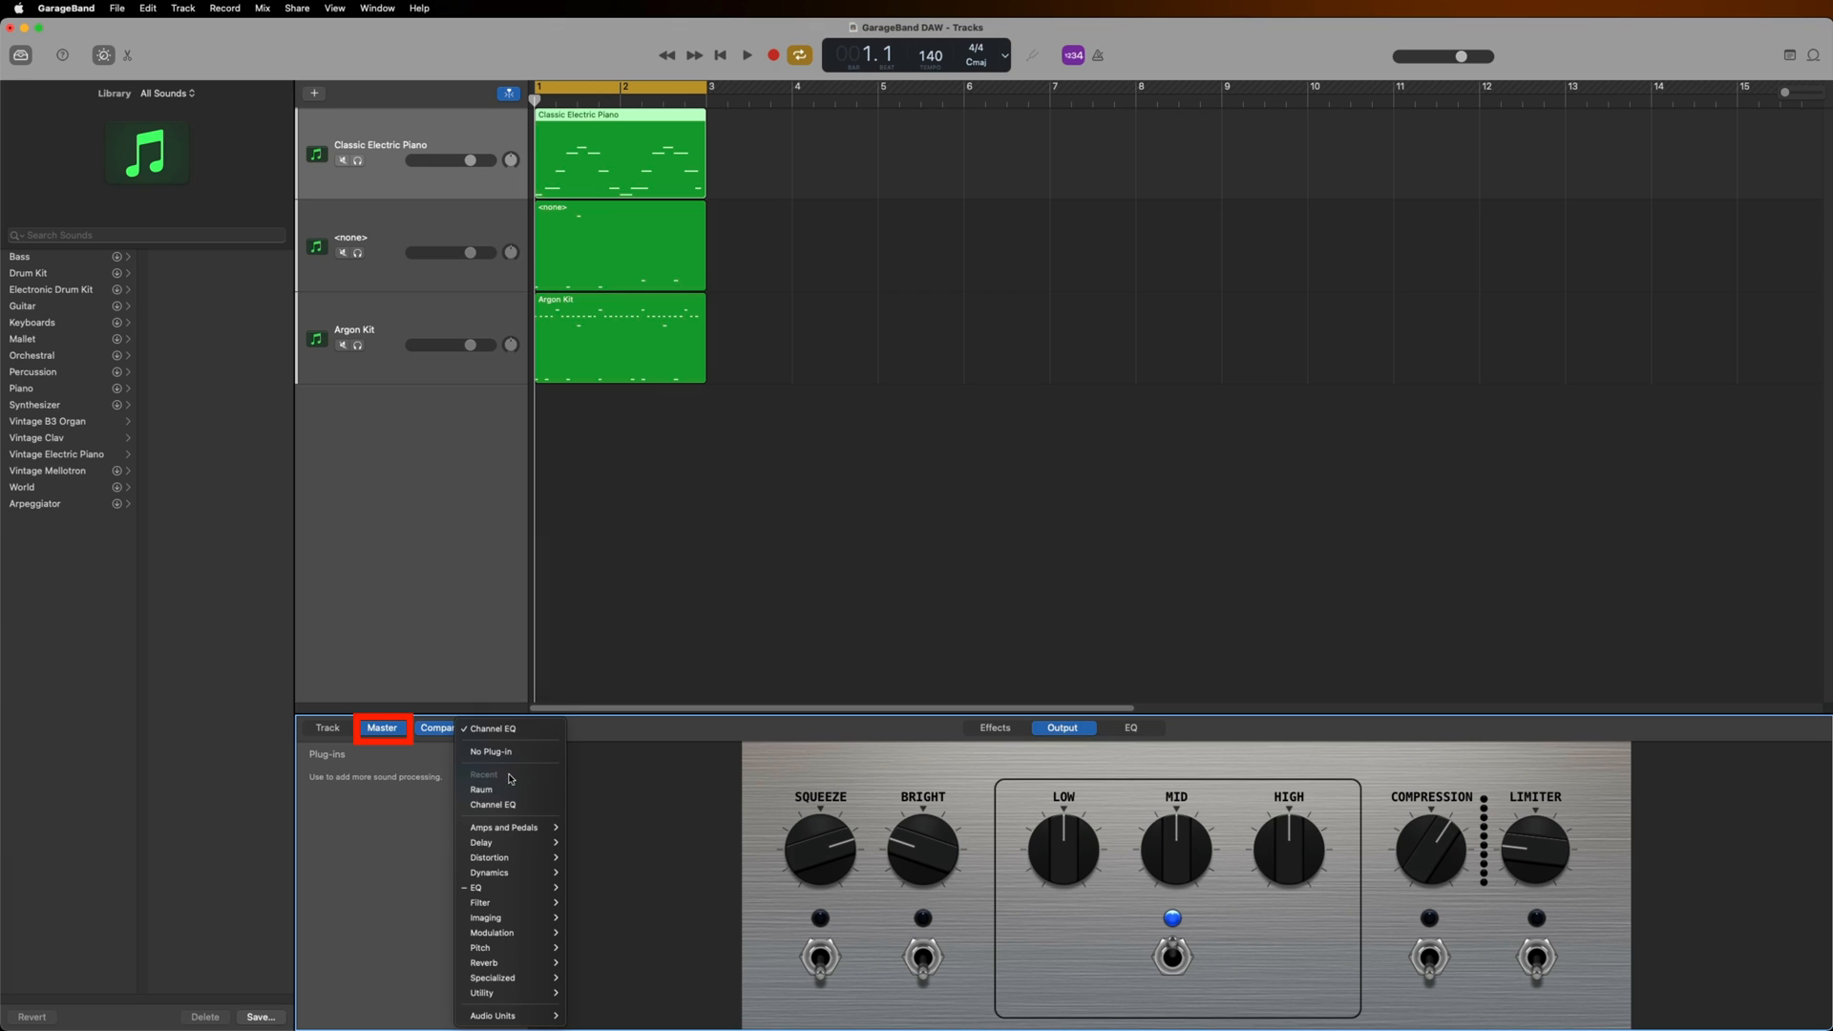
click(494, 1015)
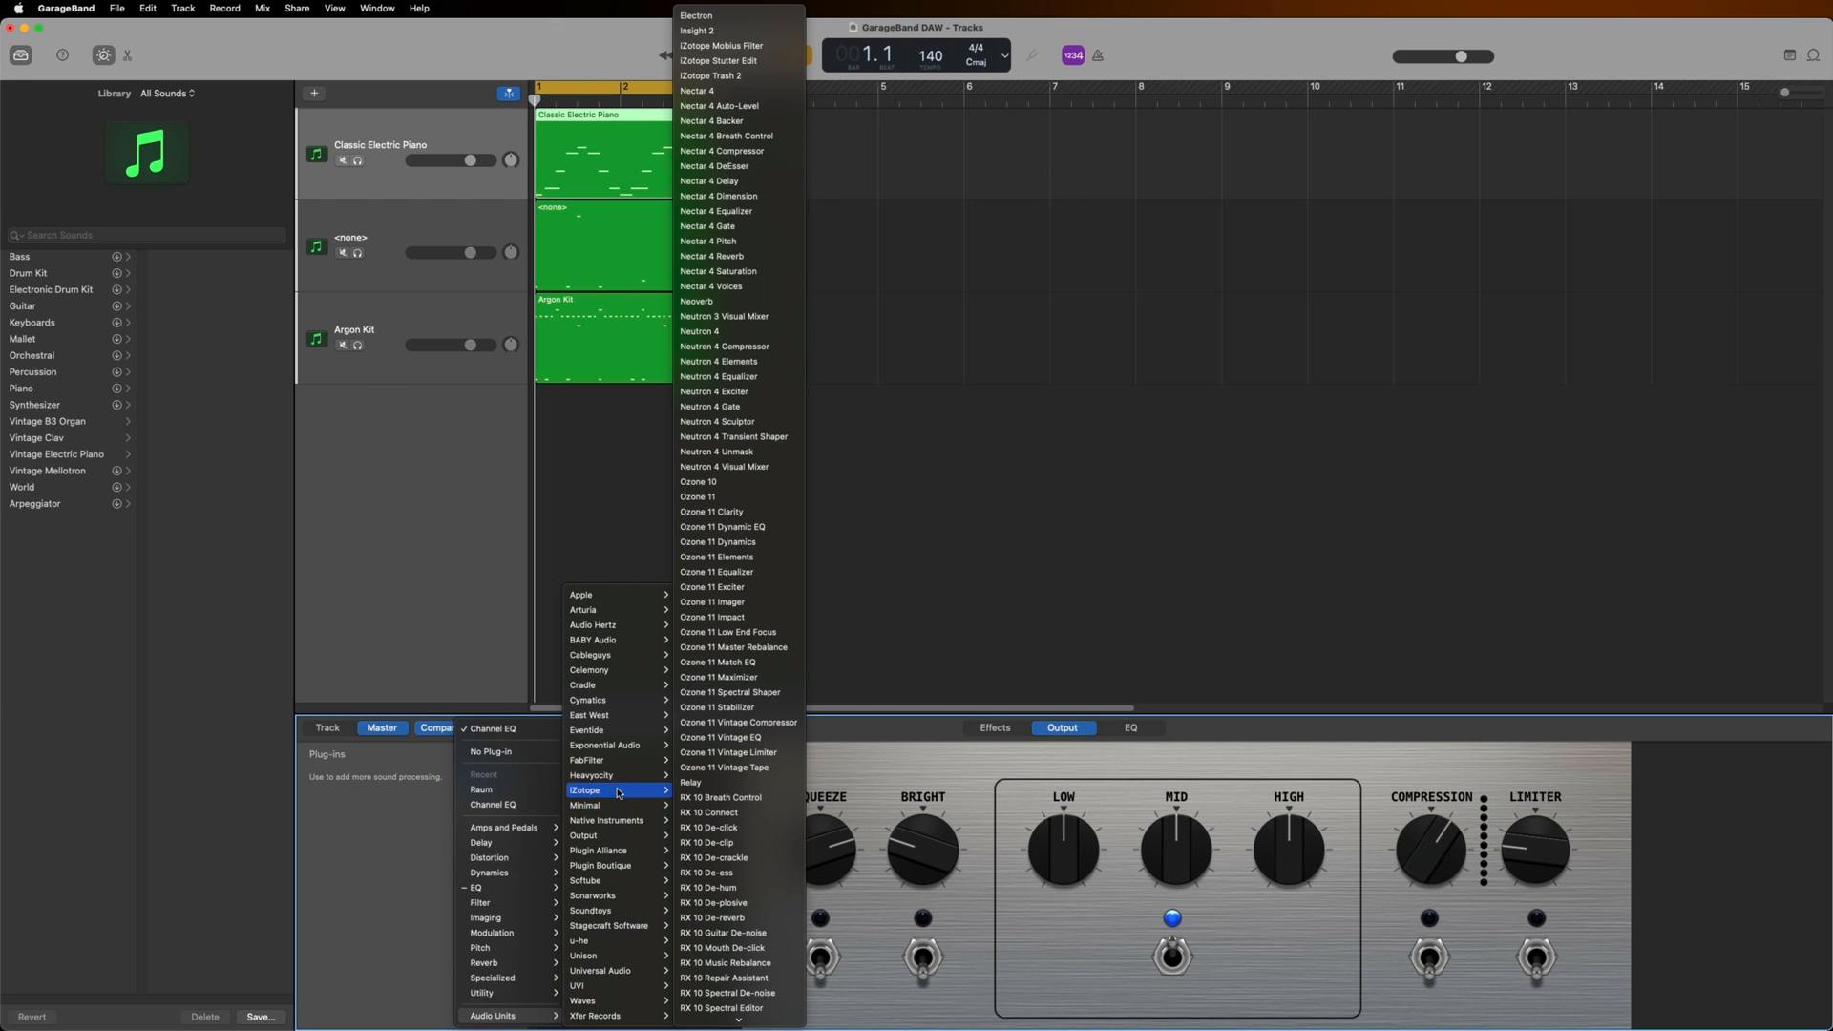
mouse_move(712, 496)
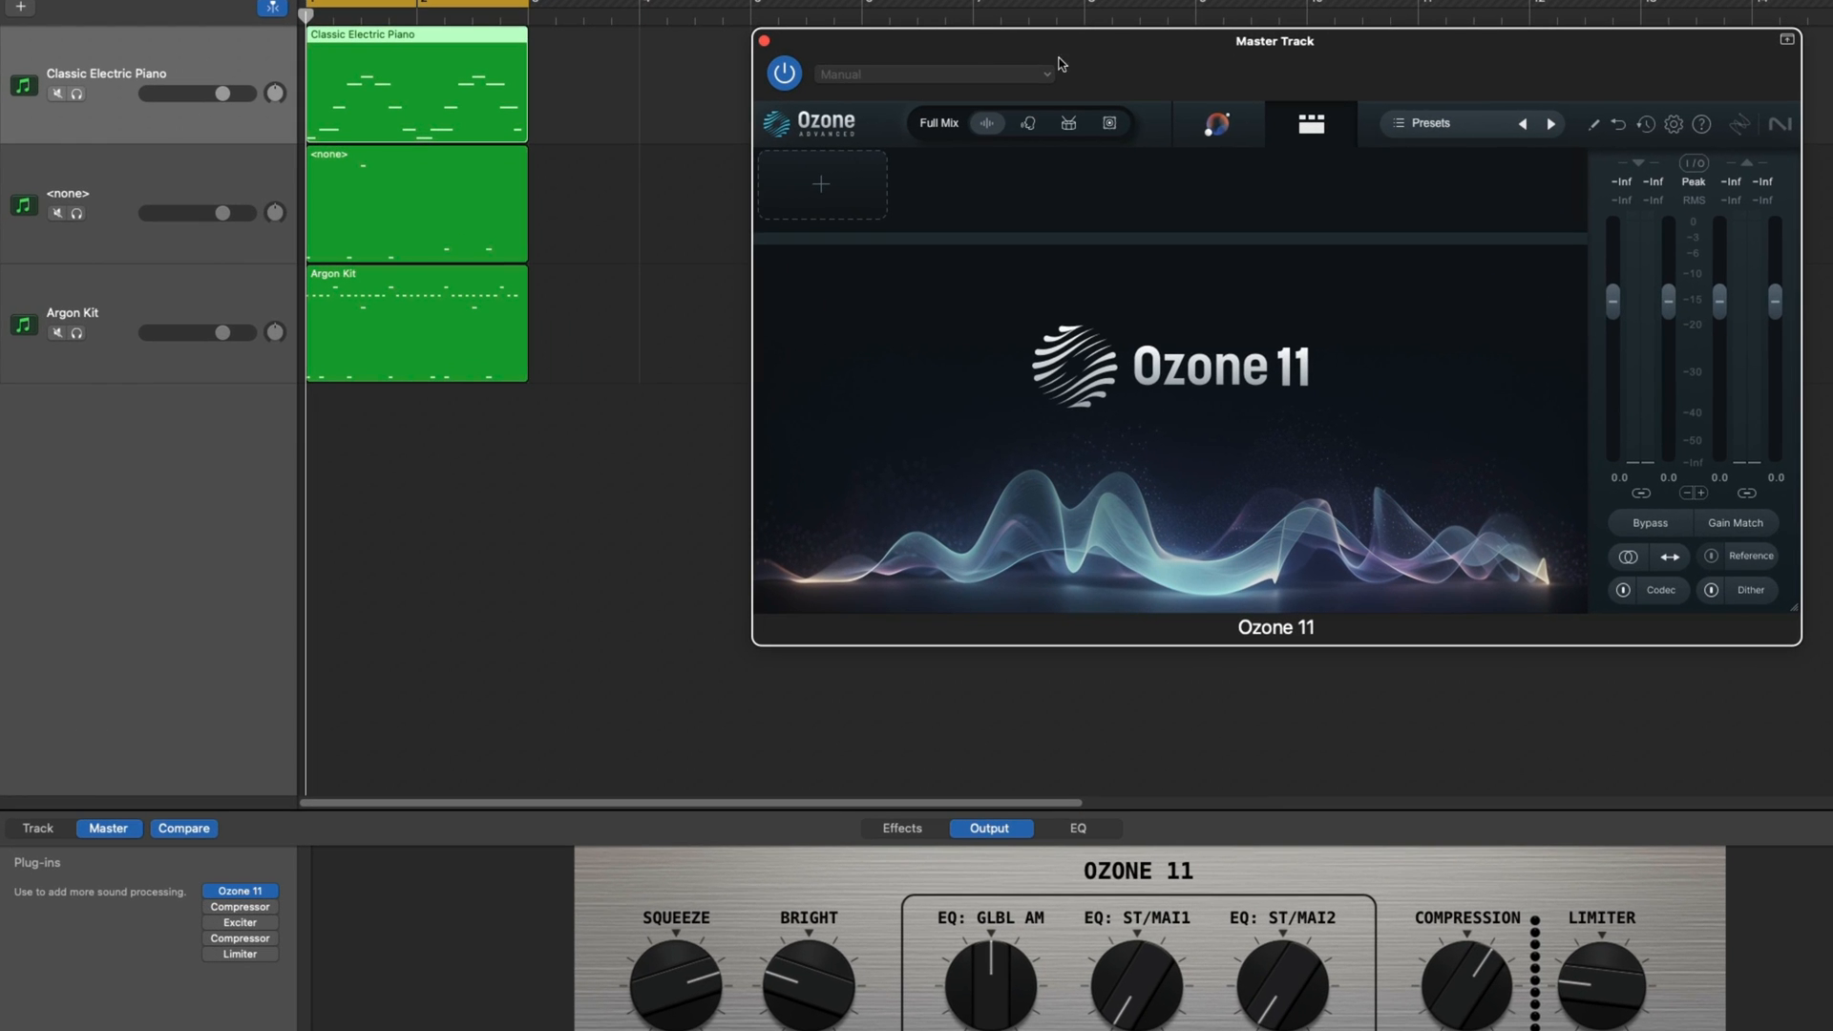
Load Ozone's All Purpose Mastering > Depth and Clarity preset from the Preset Manager
click(1430, 123)
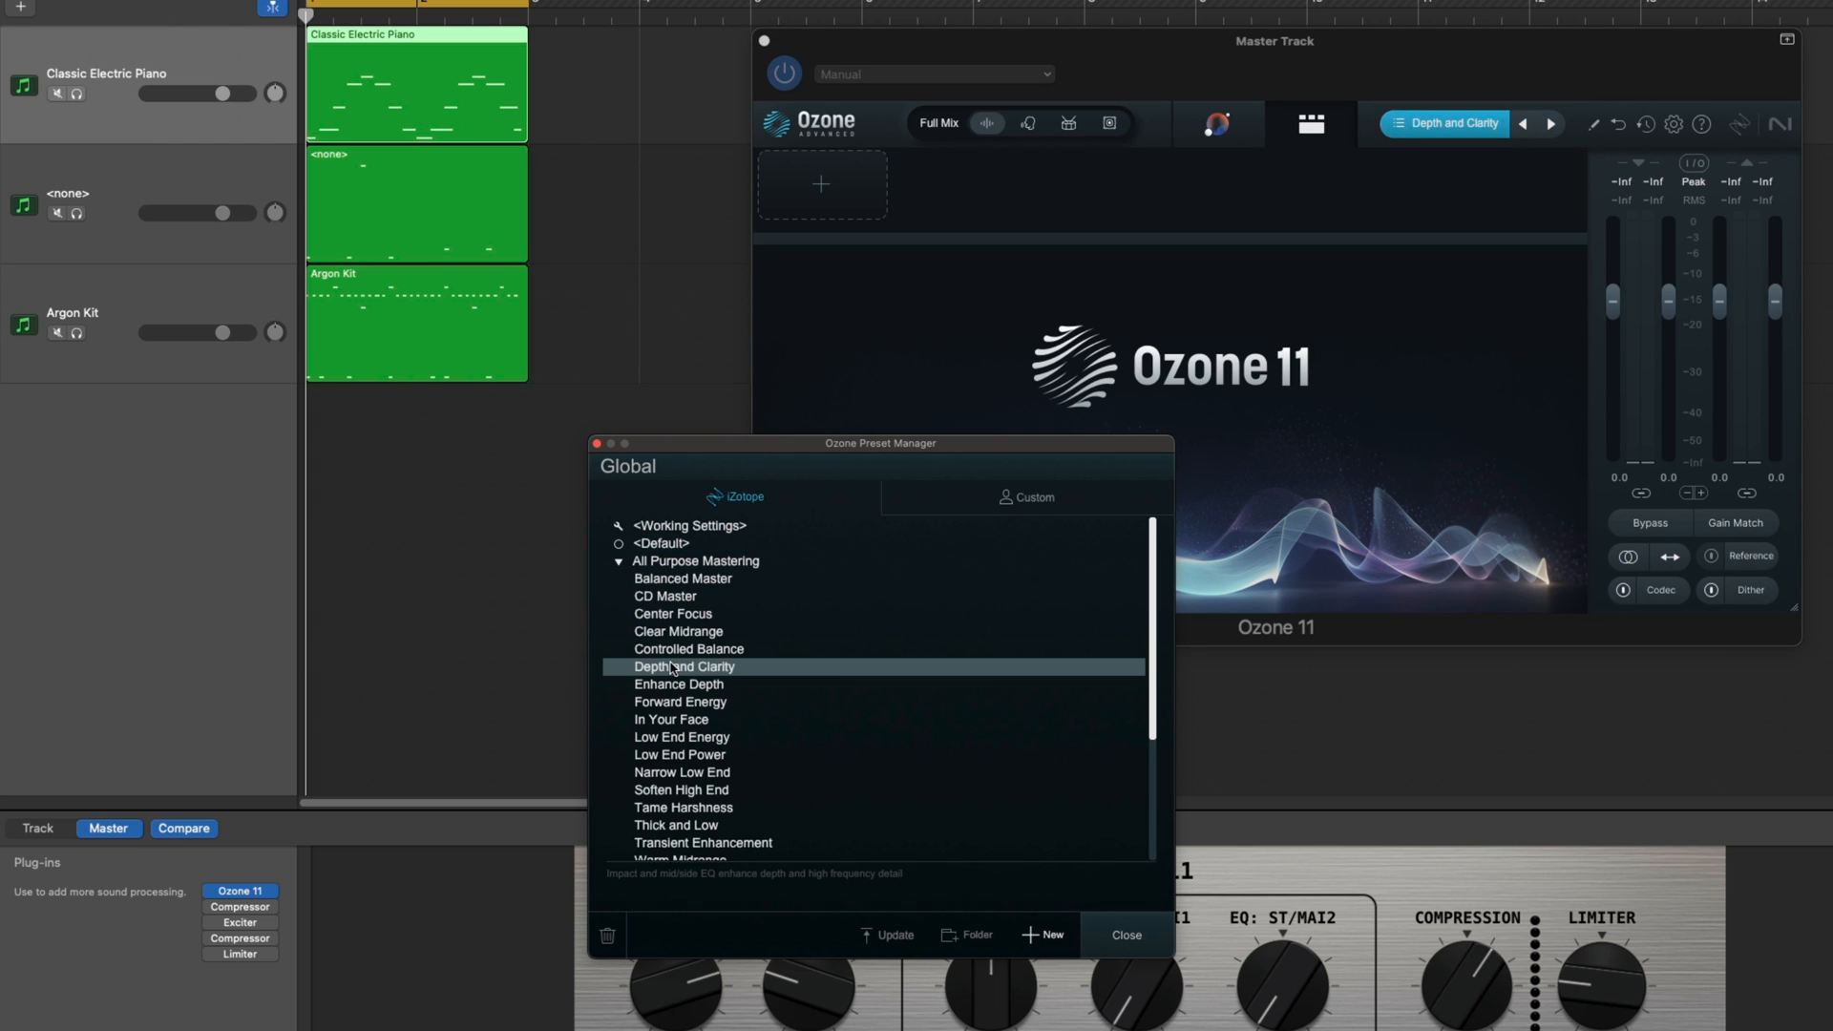
click(619, 560)
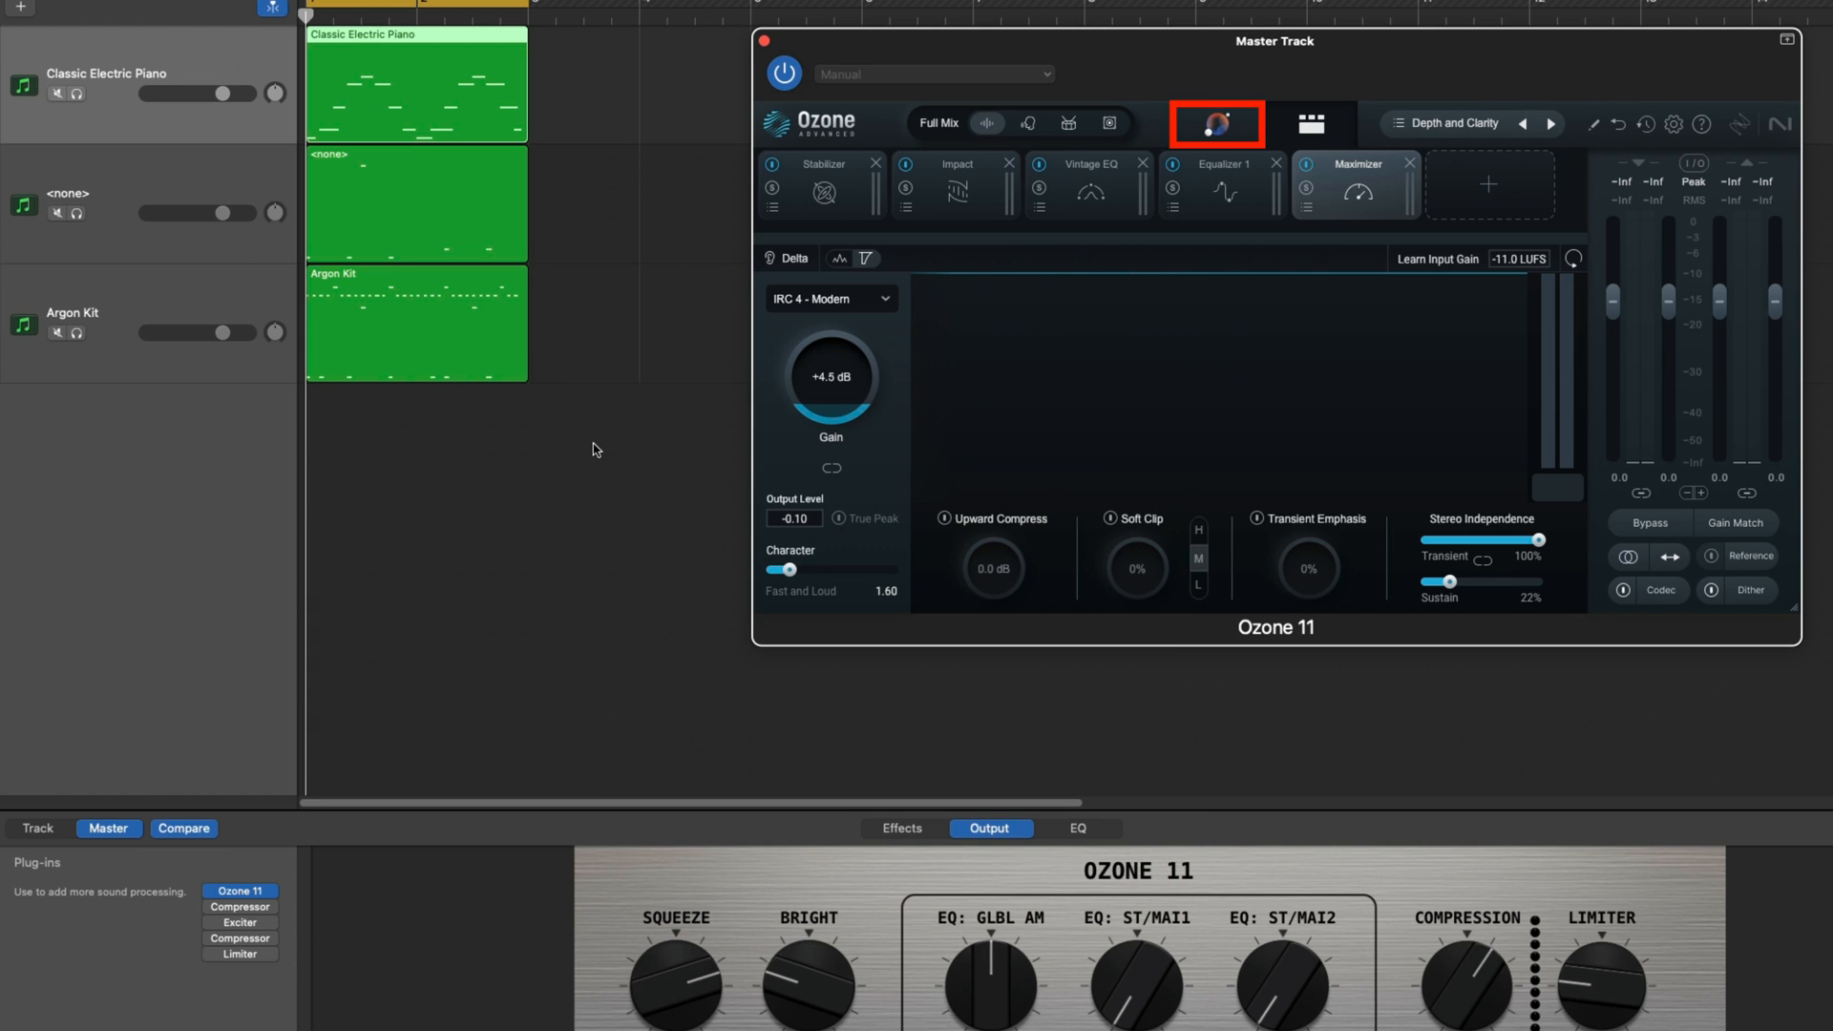
Run Ozone's Master Assistant with a Hip-hop/Rap genre target and return to the module chain
click(1218, 122)
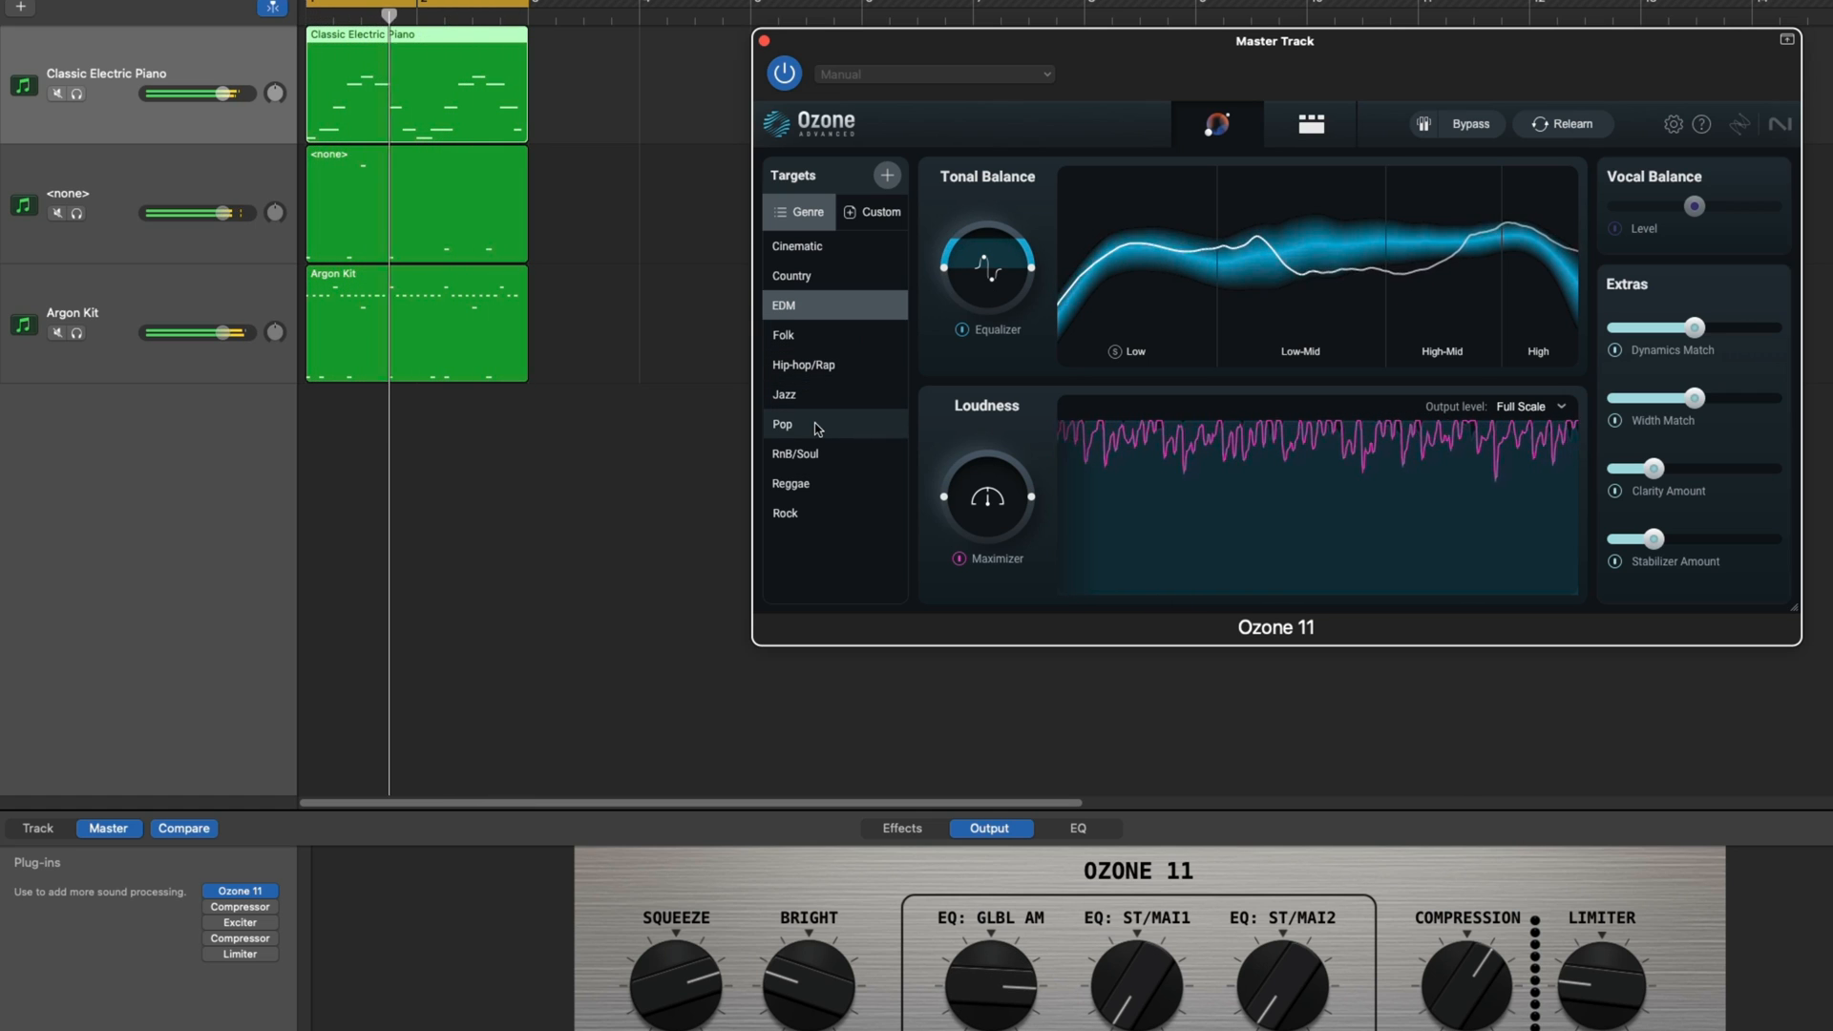
click(782, 424)
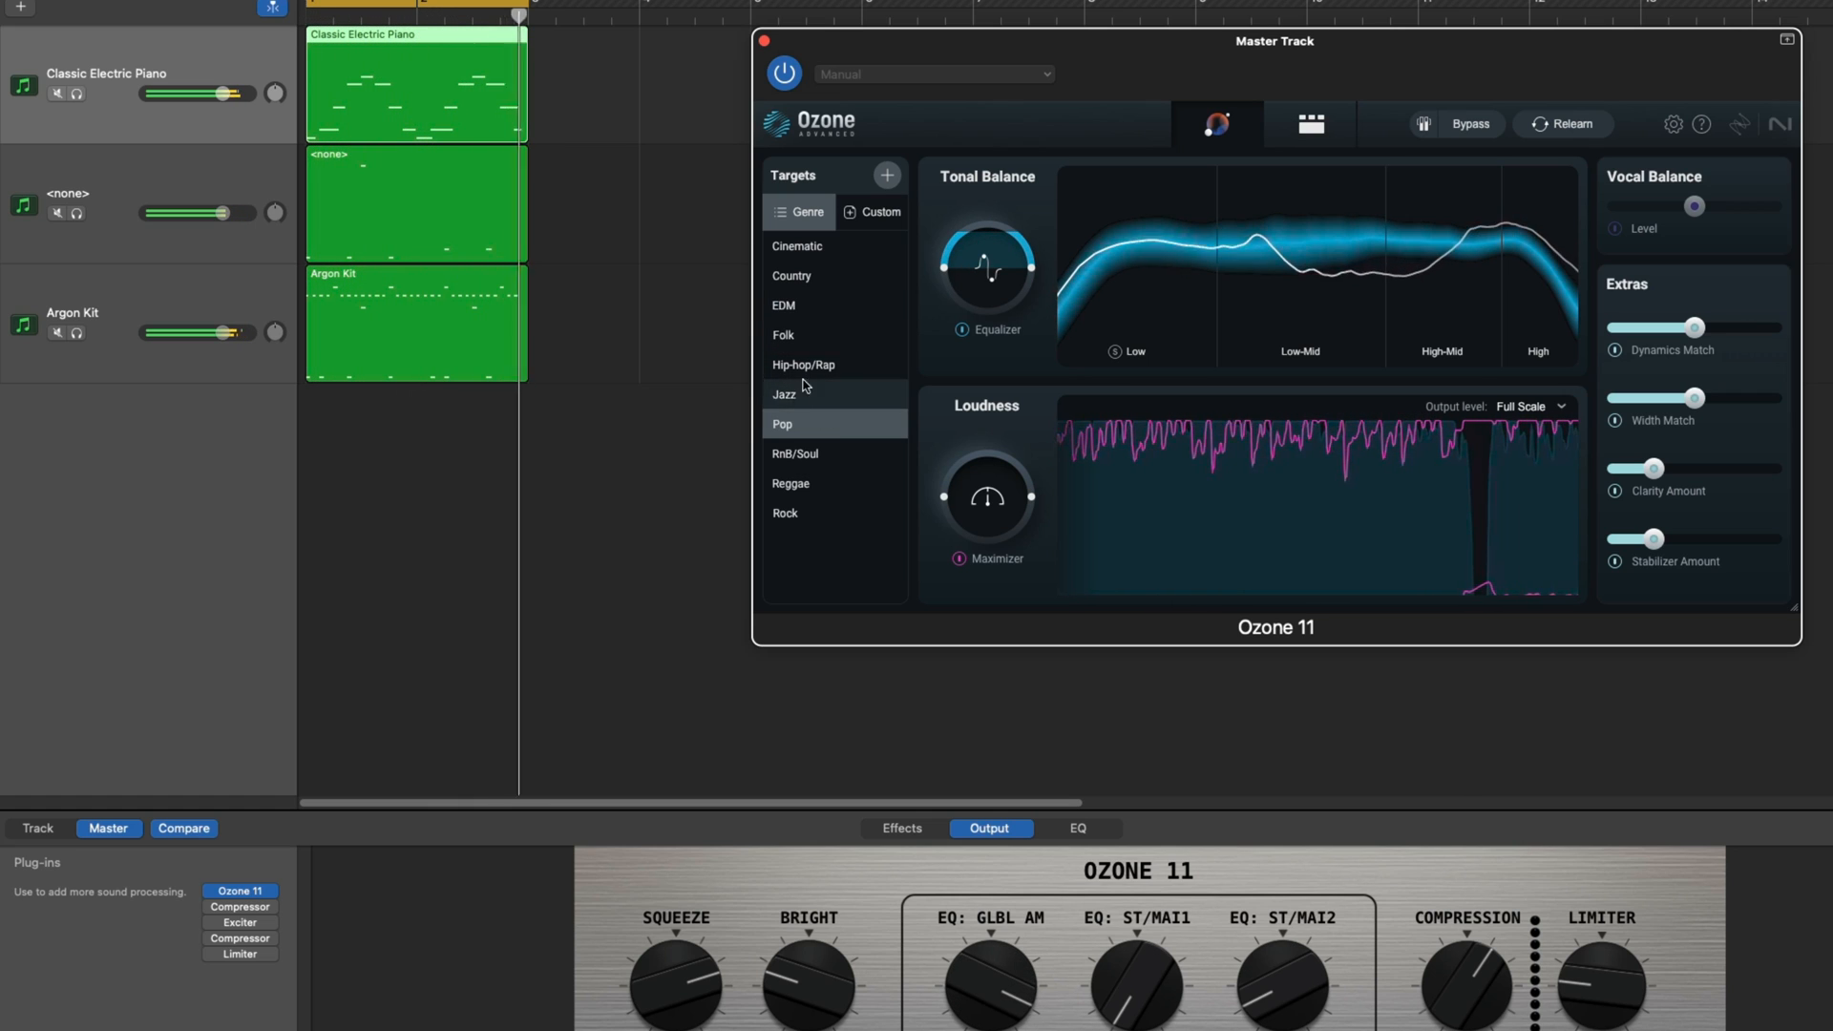
click(803, 365)
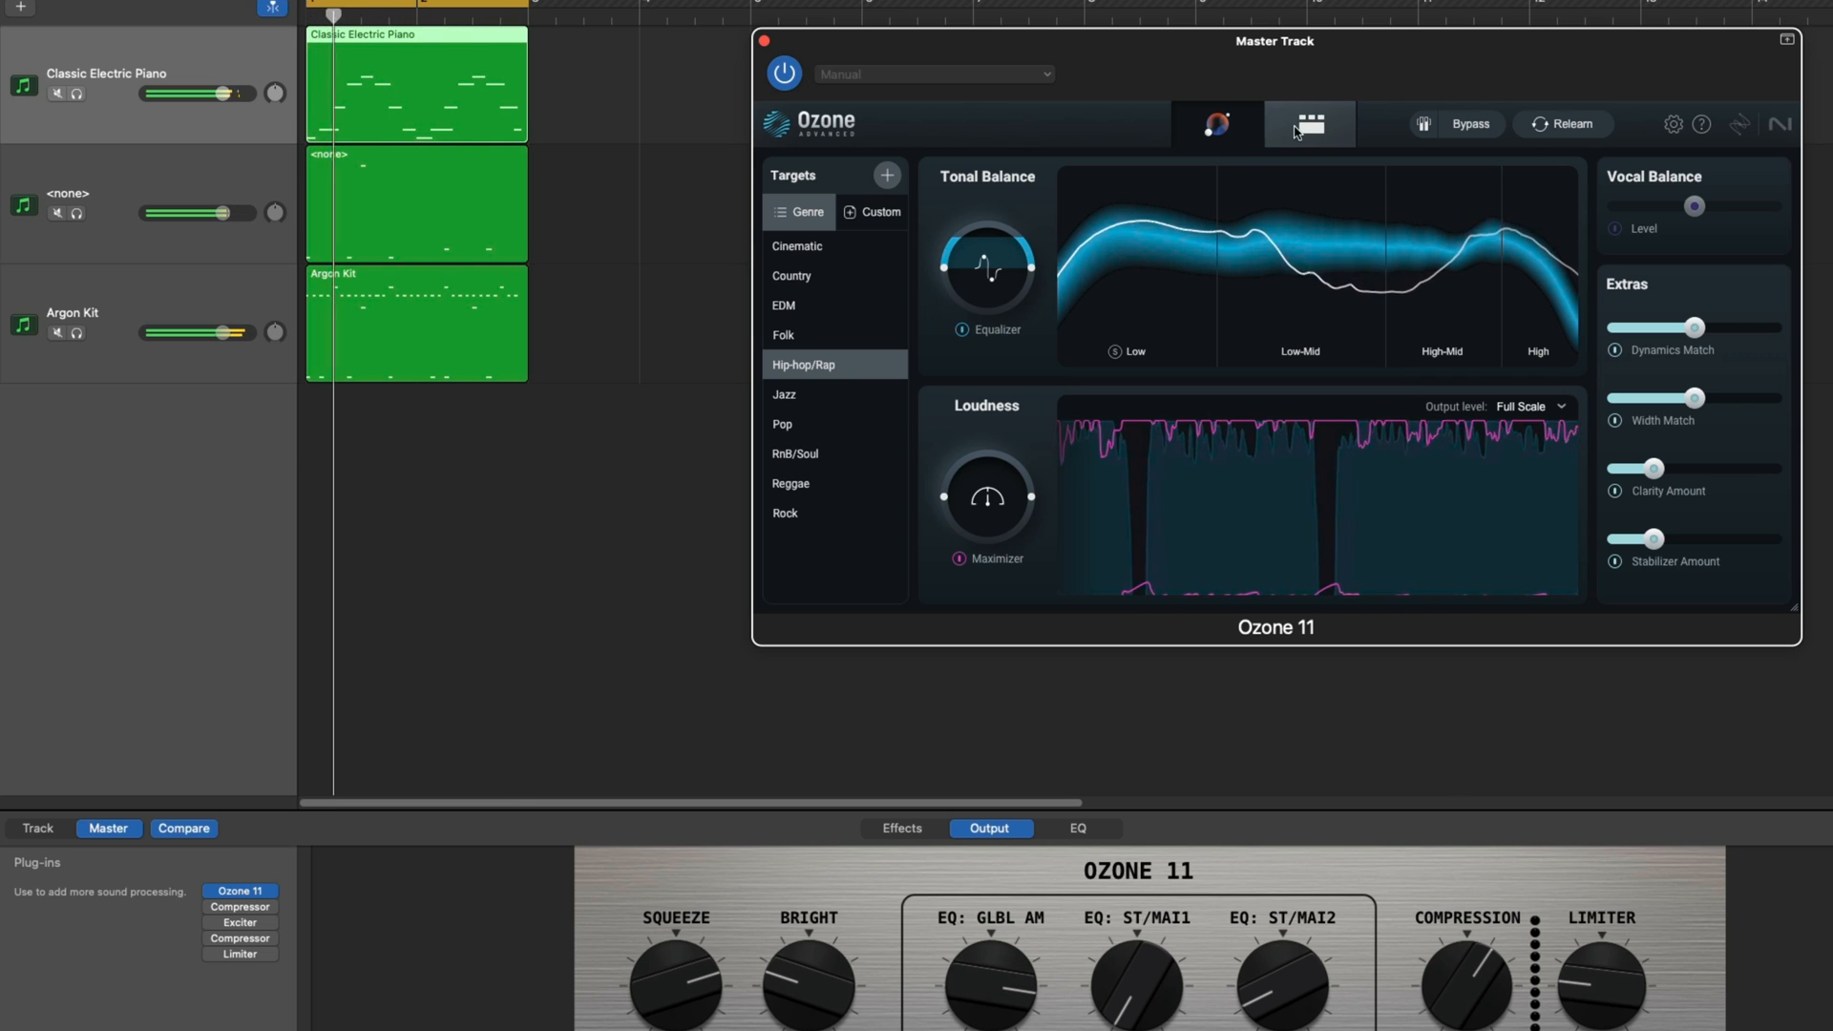
click(1309, 124)
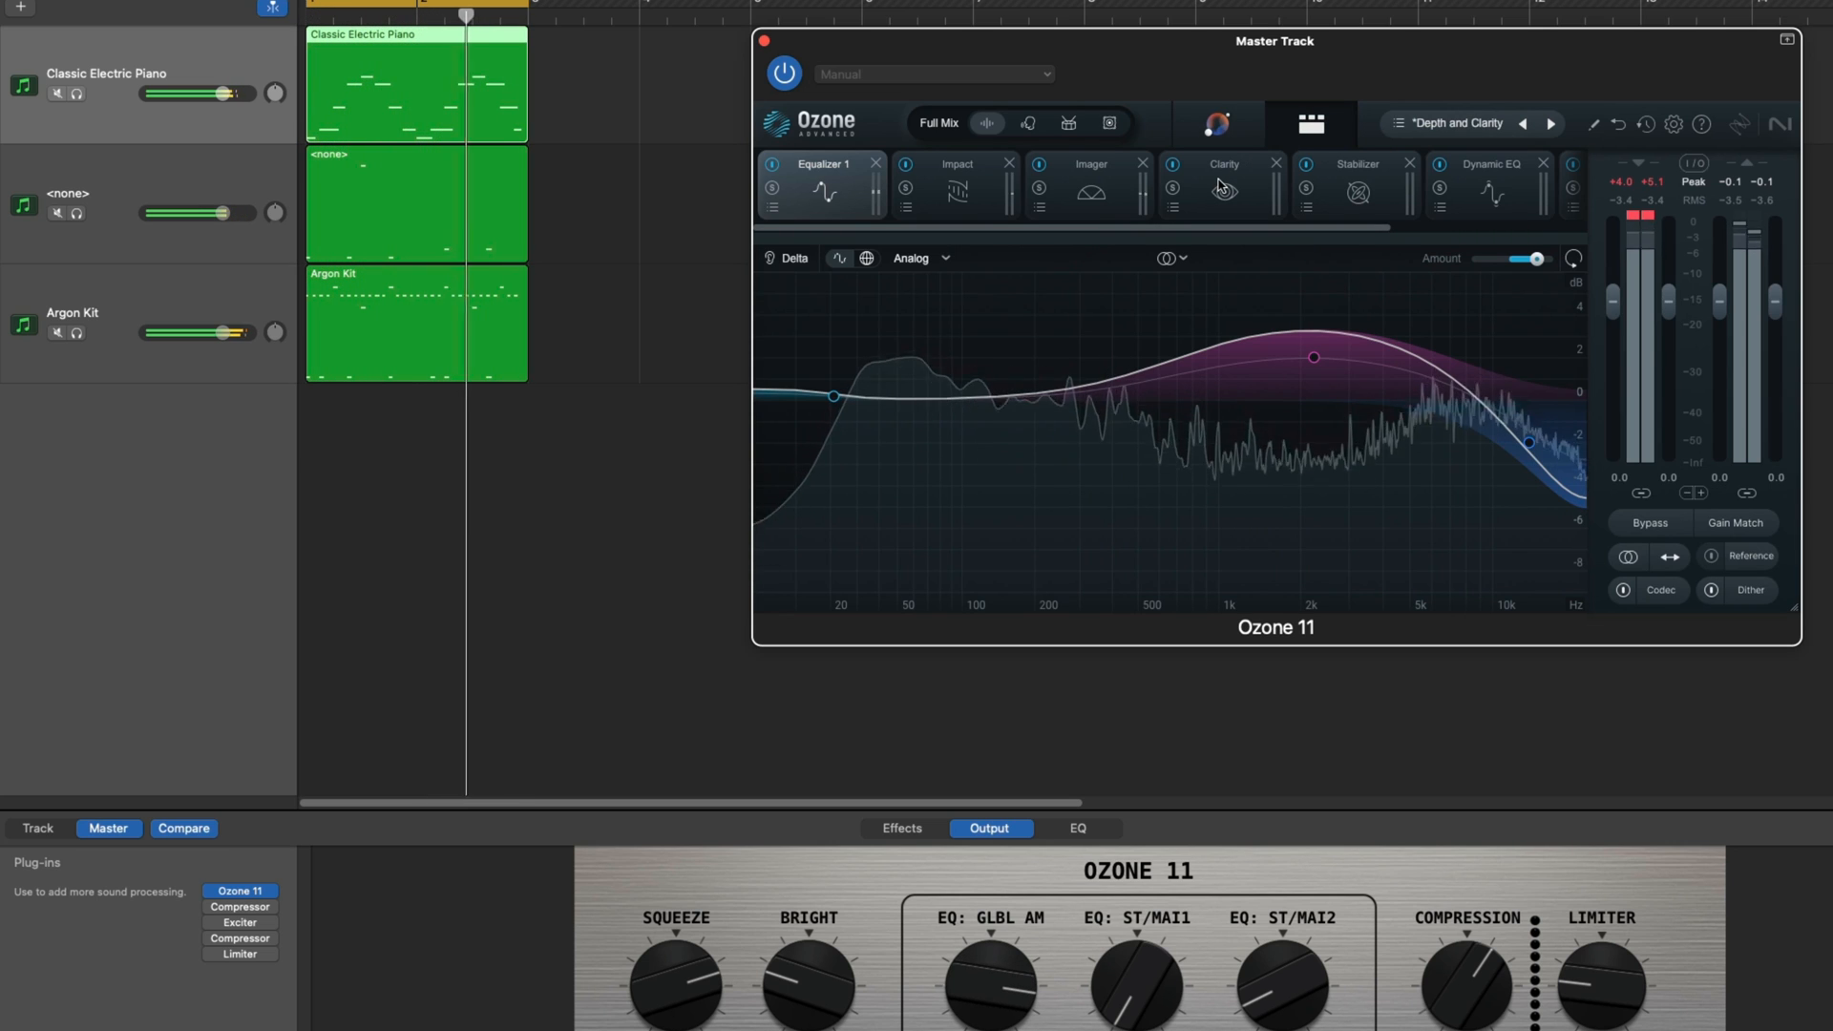
Set the Clarity module amount to 53, then view the Stabilizer module
click(1224, 163)
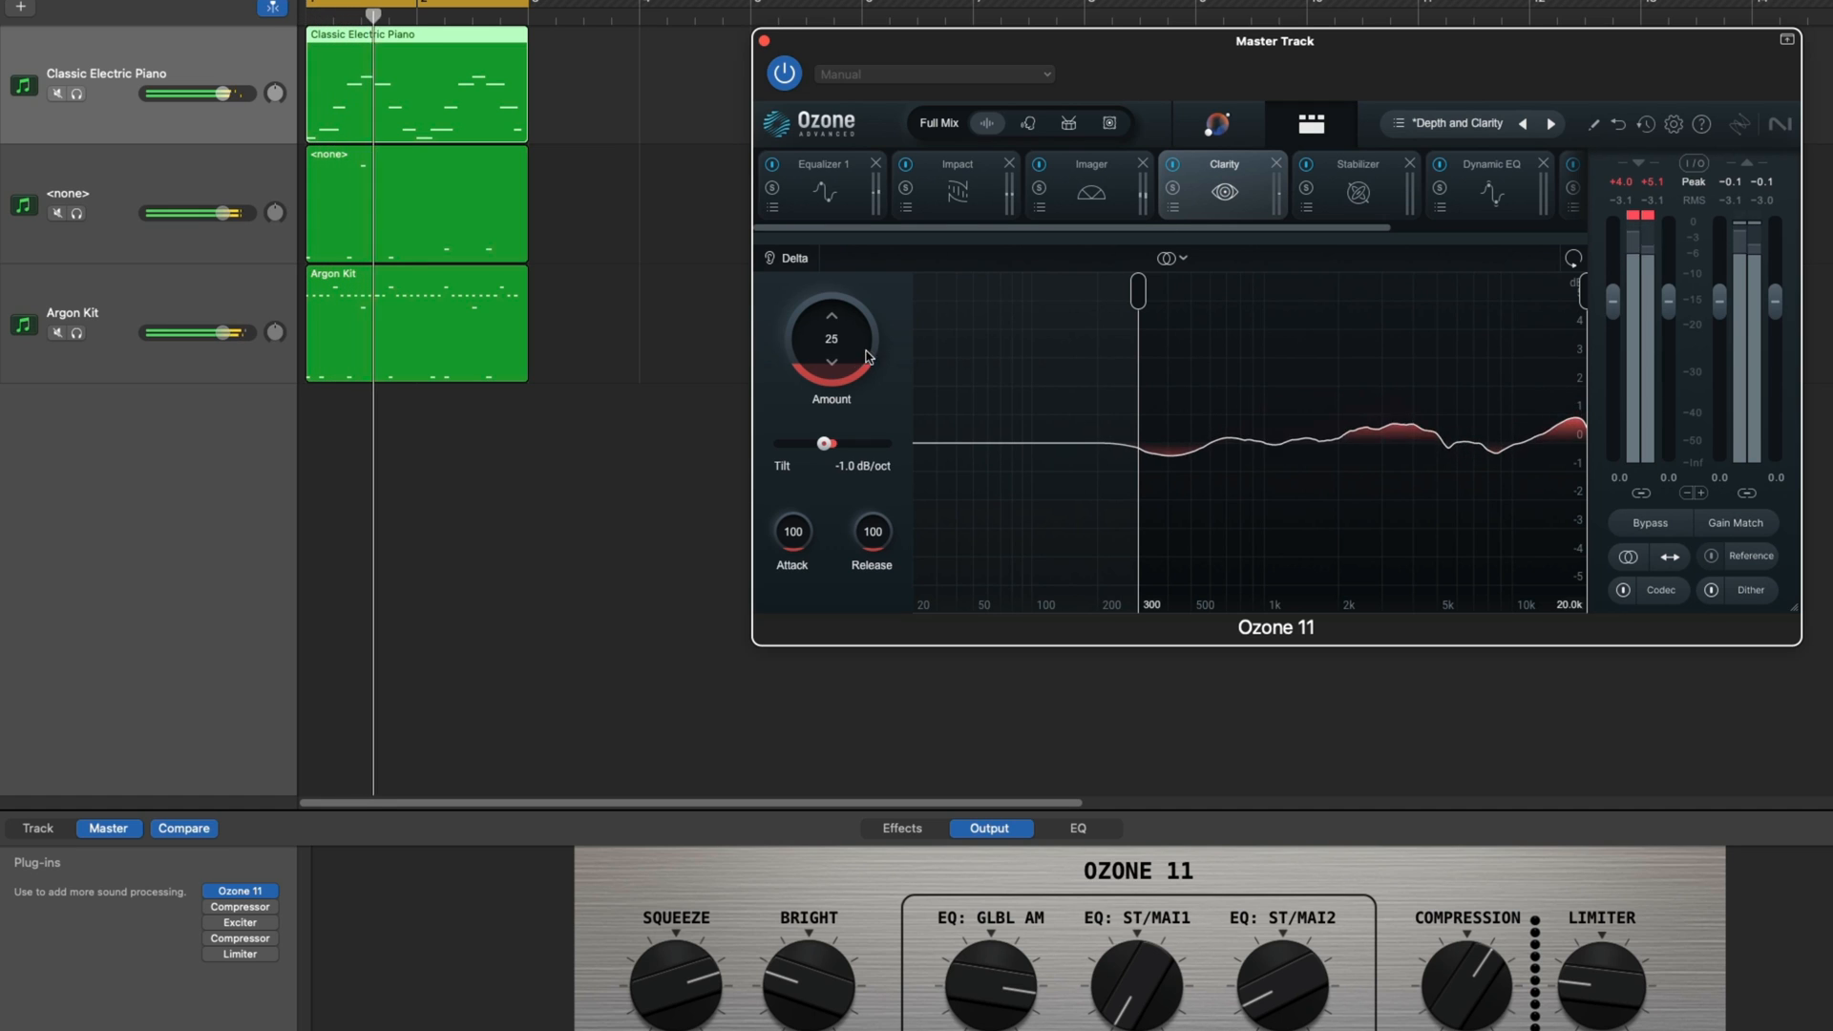
drag(830, 339, 830, 292)
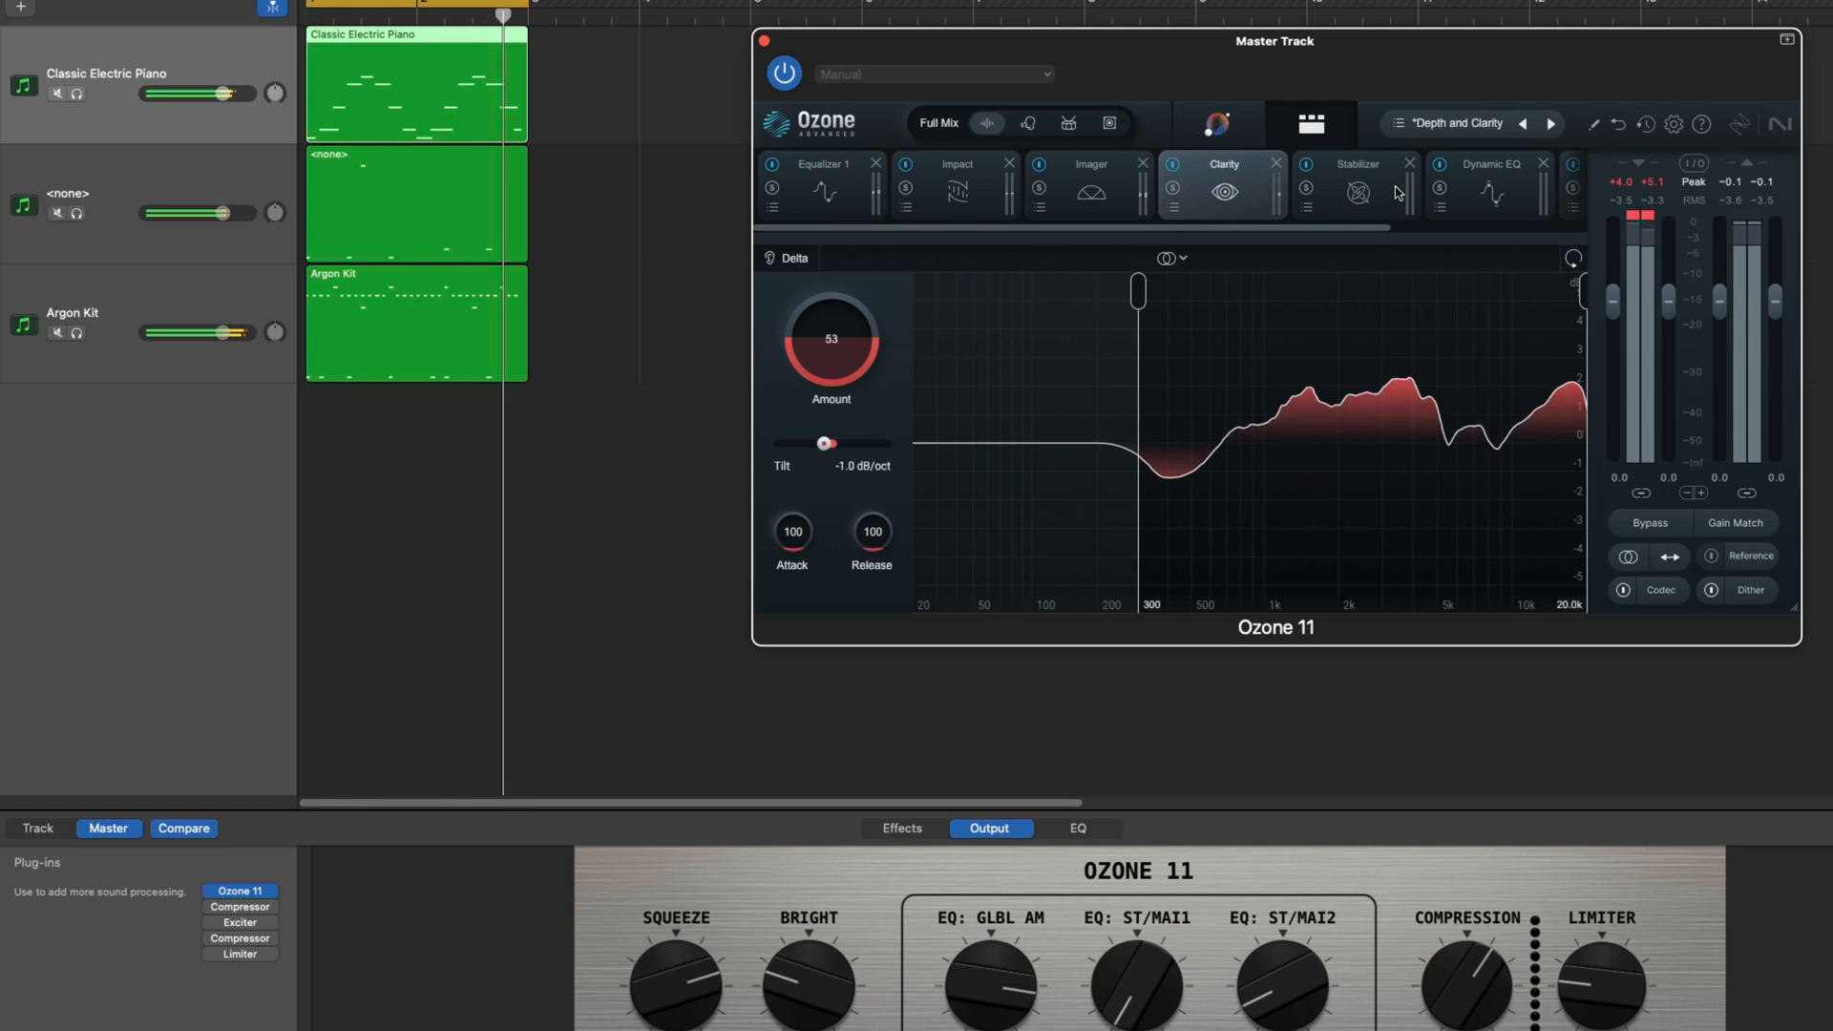
click(1357, 164)
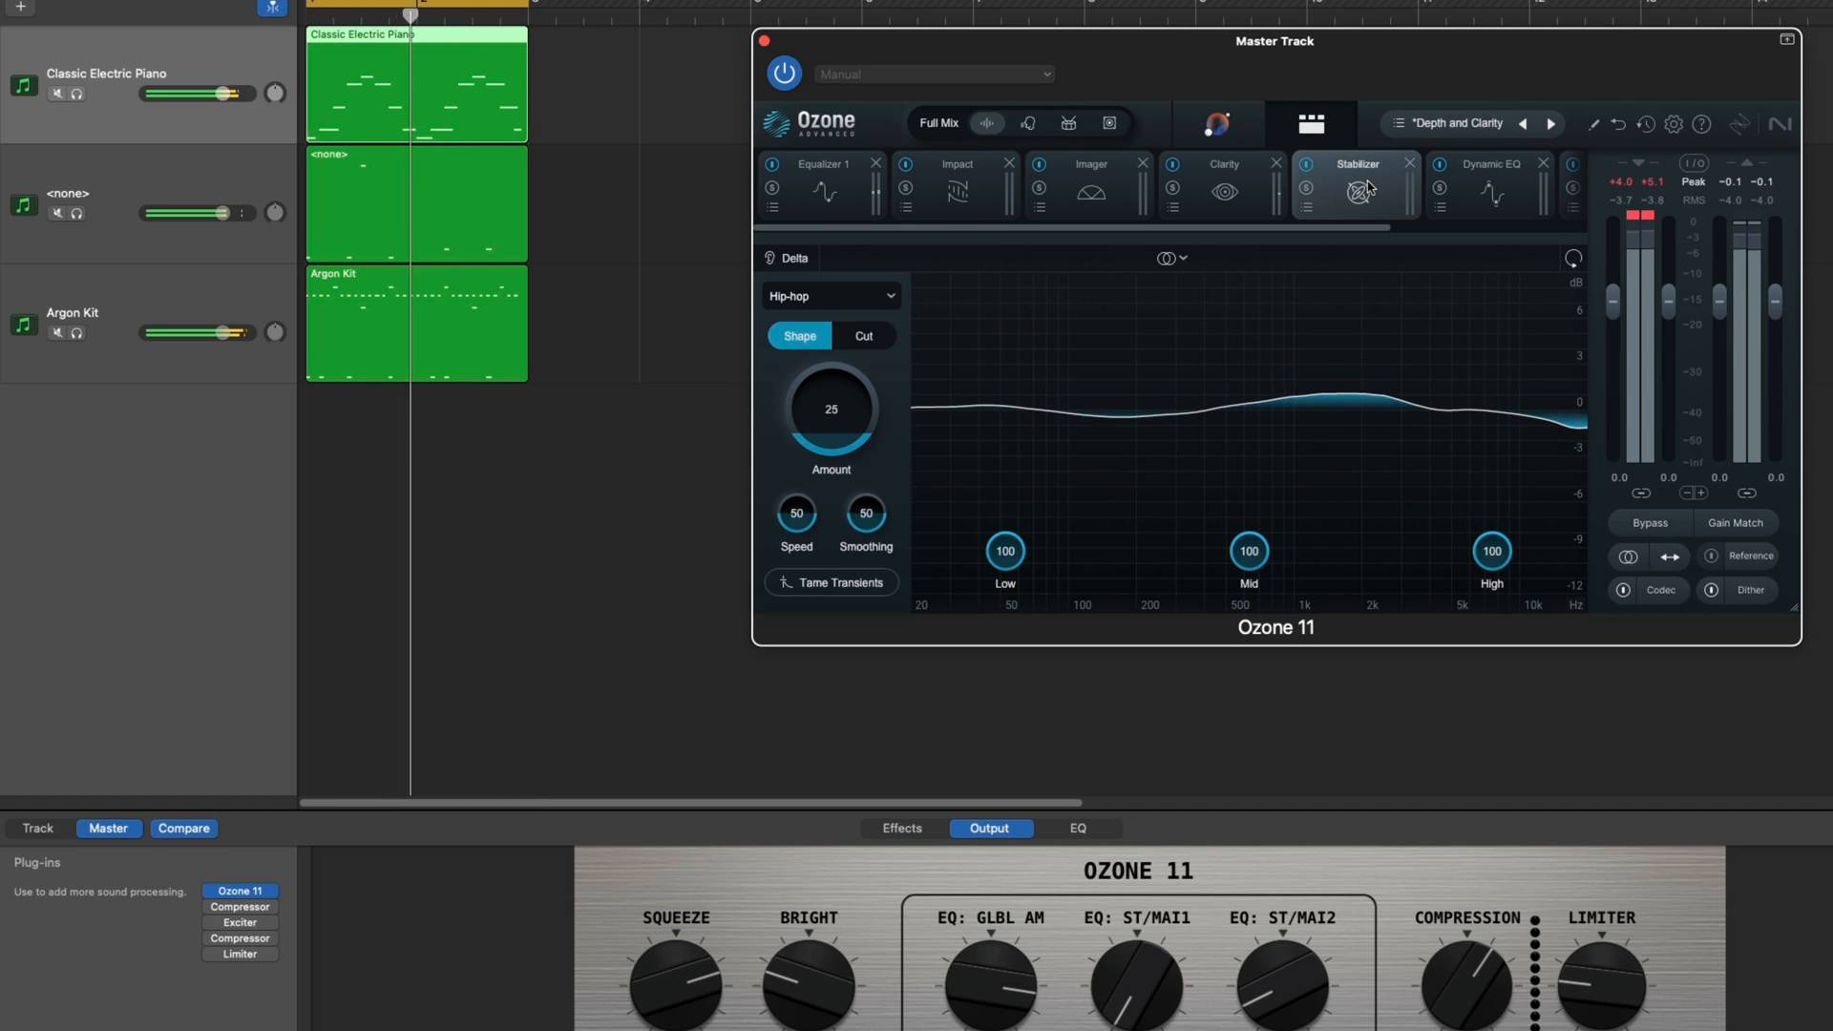